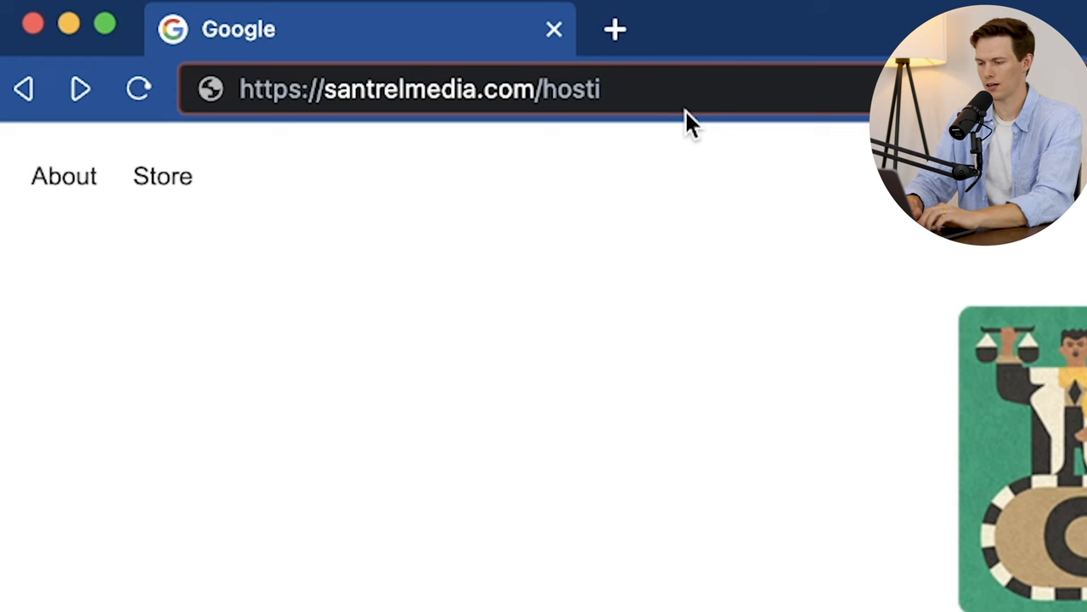
# Claim the Hostinger deal and add the Business Web Hosting plan to the cart
pyautogui.write('nger')
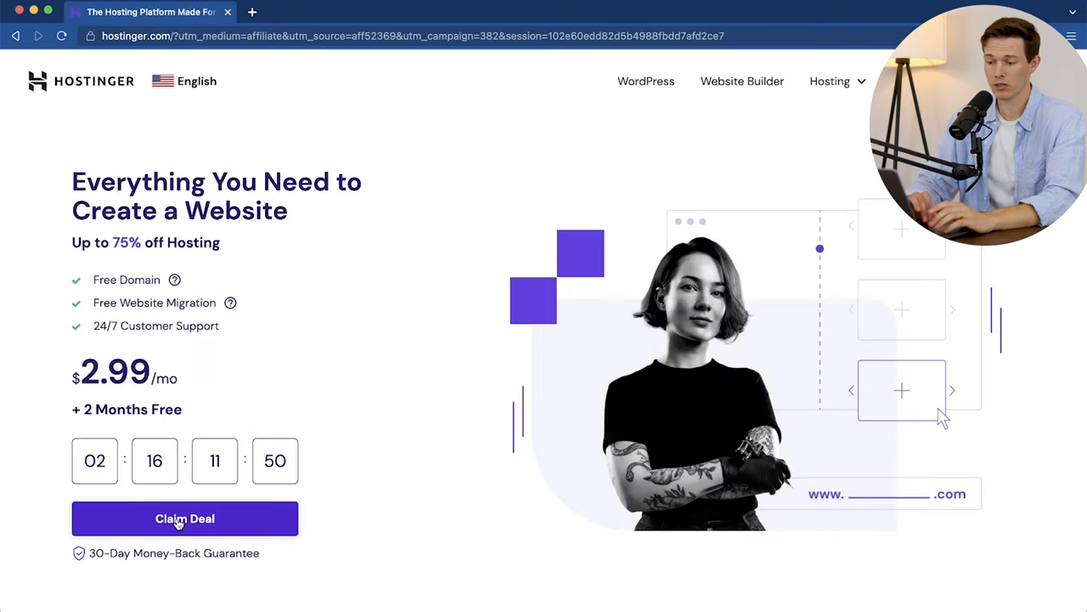
pyautogui.click(185, 518)
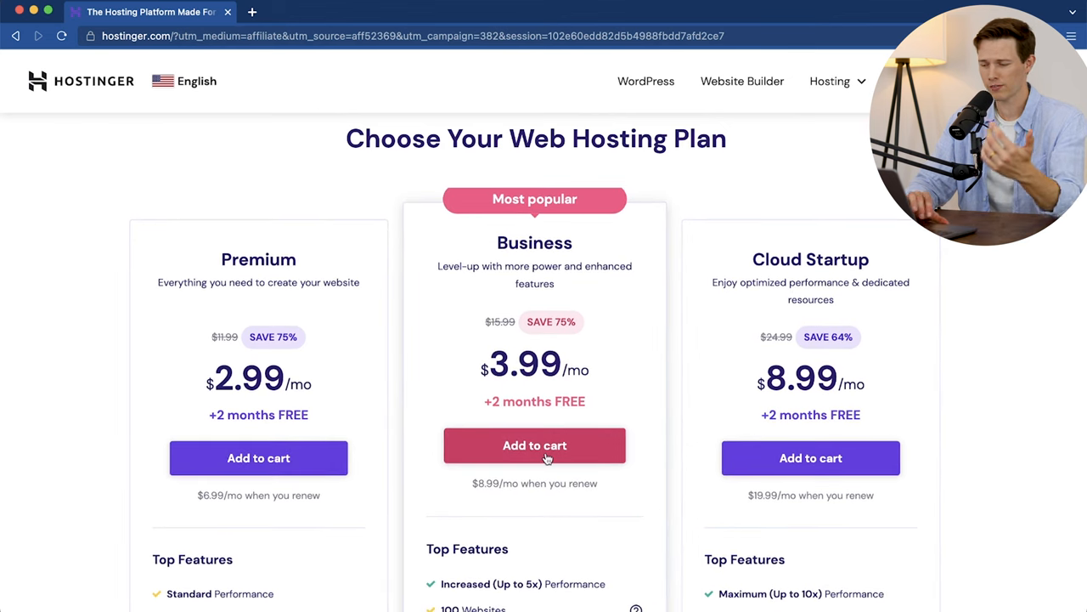
pyautogui.scroll(-3)
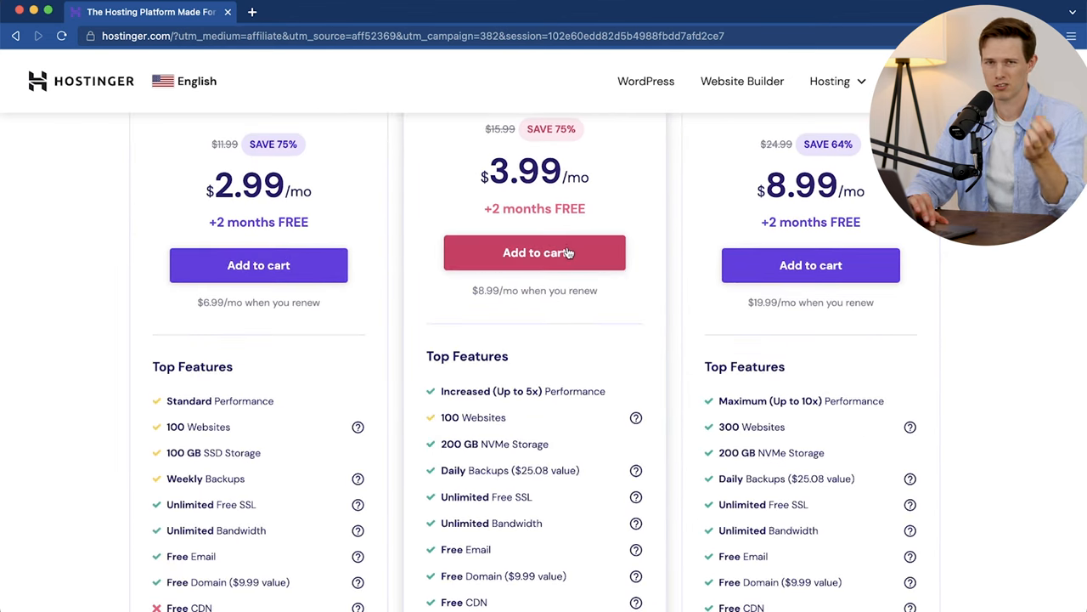
pyautogui.click(534, 252)
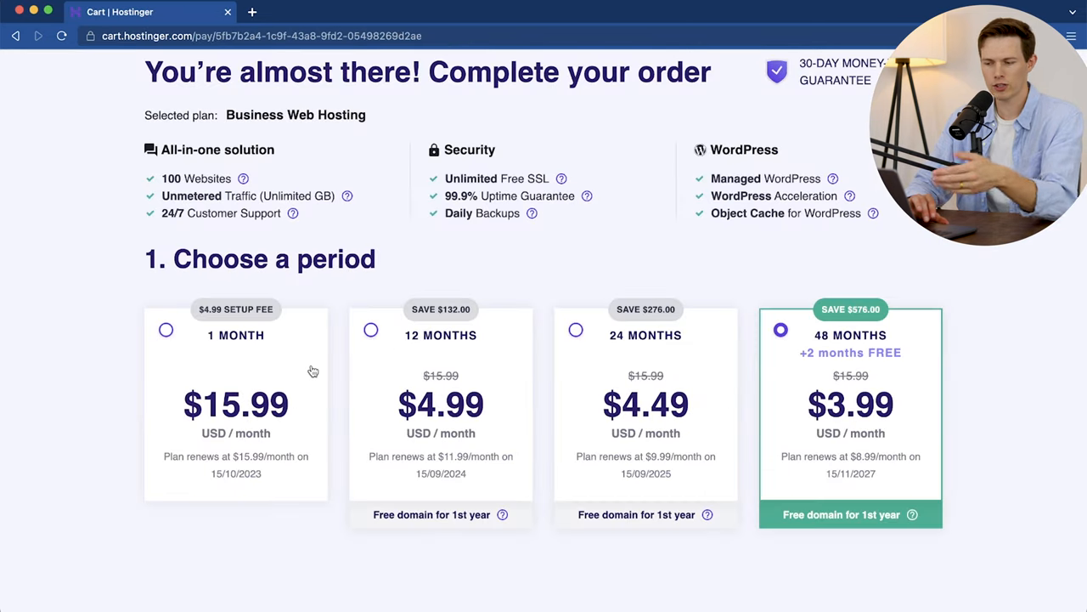
pyautogui.moveTo(683, 298)
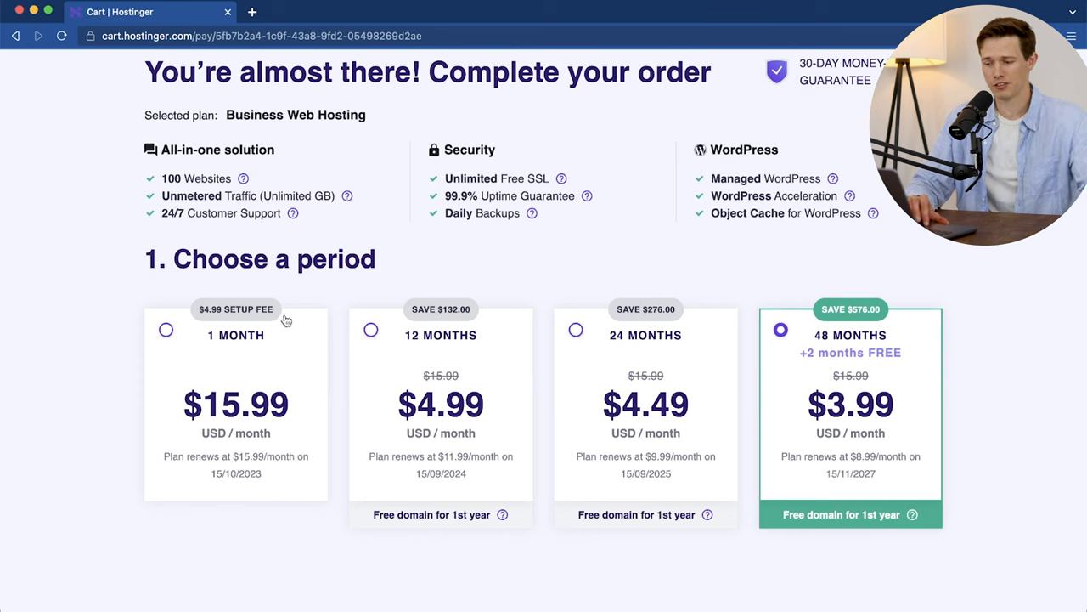
pyautogui.moveTo(265, 304)
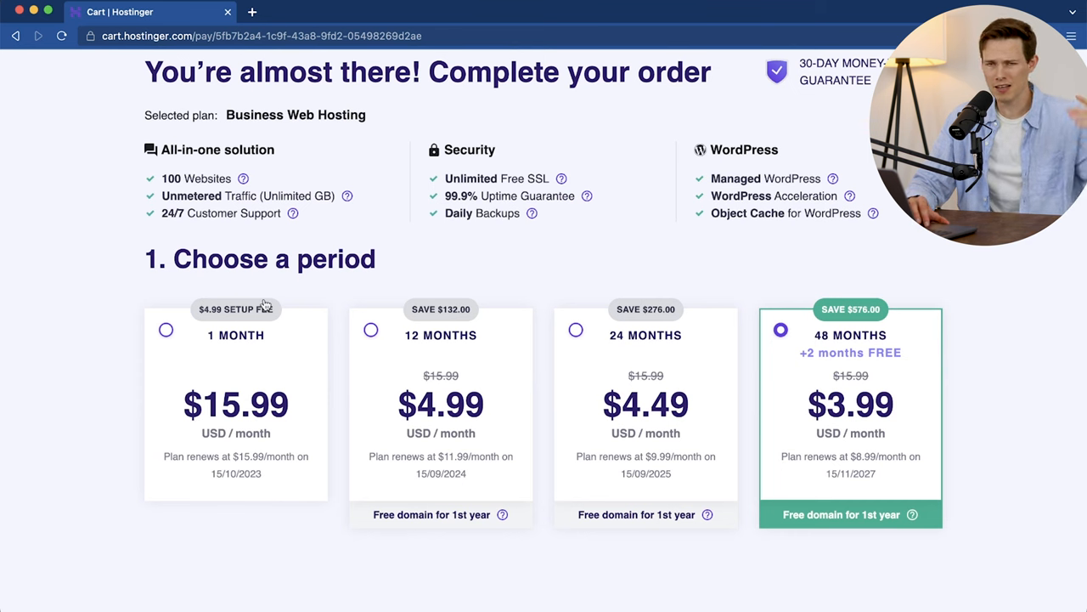
pyautogui.moveTo(189, 425)
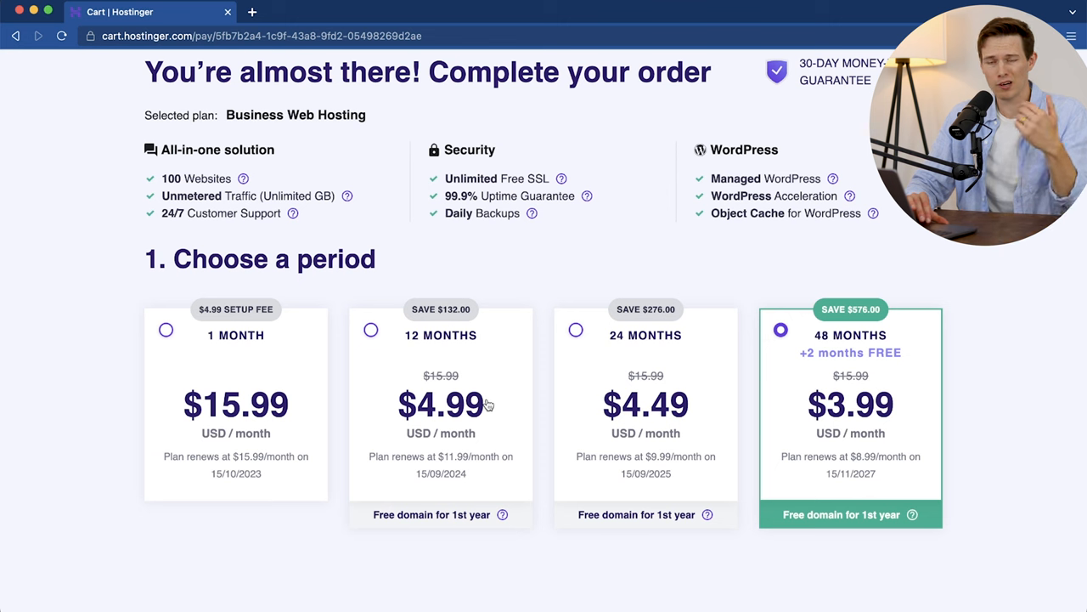
pyautogui.moveTo(476, 400)
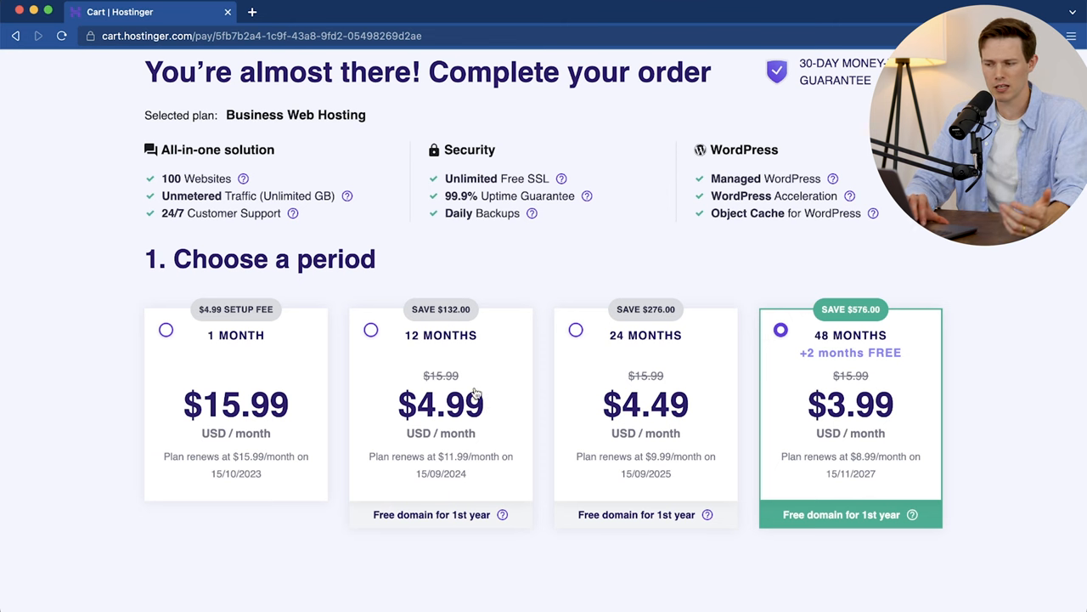
pyautogui.moveTo(421, 415)
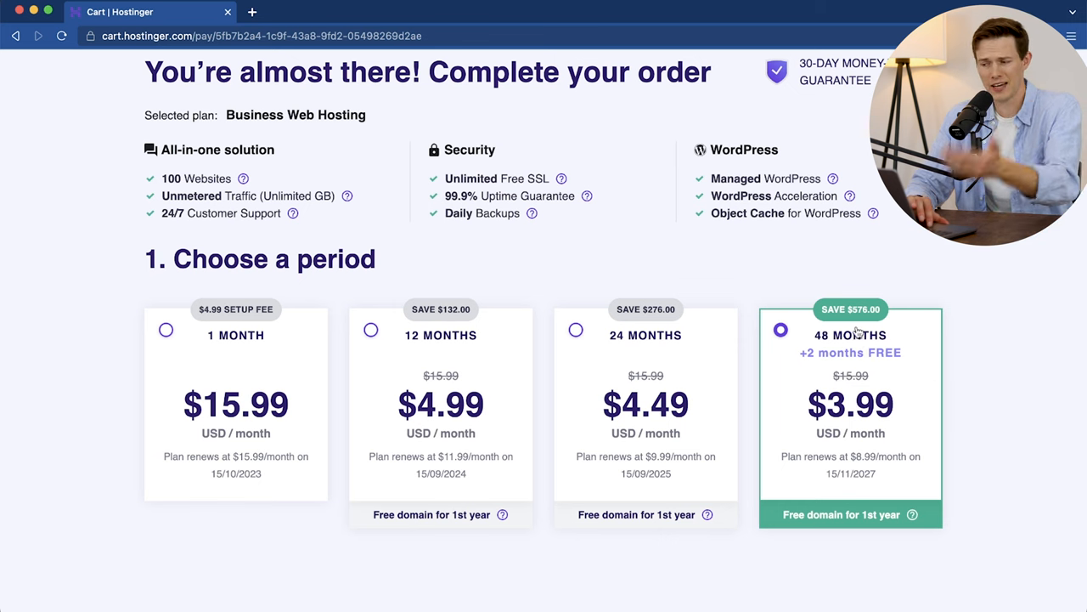
pyautogui.scroll(-3)
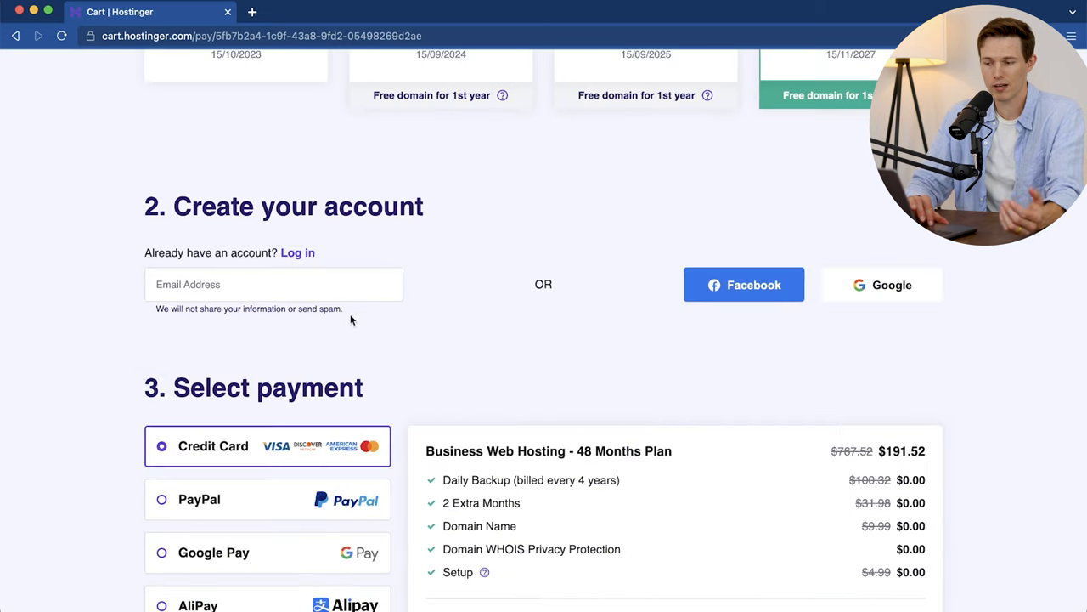
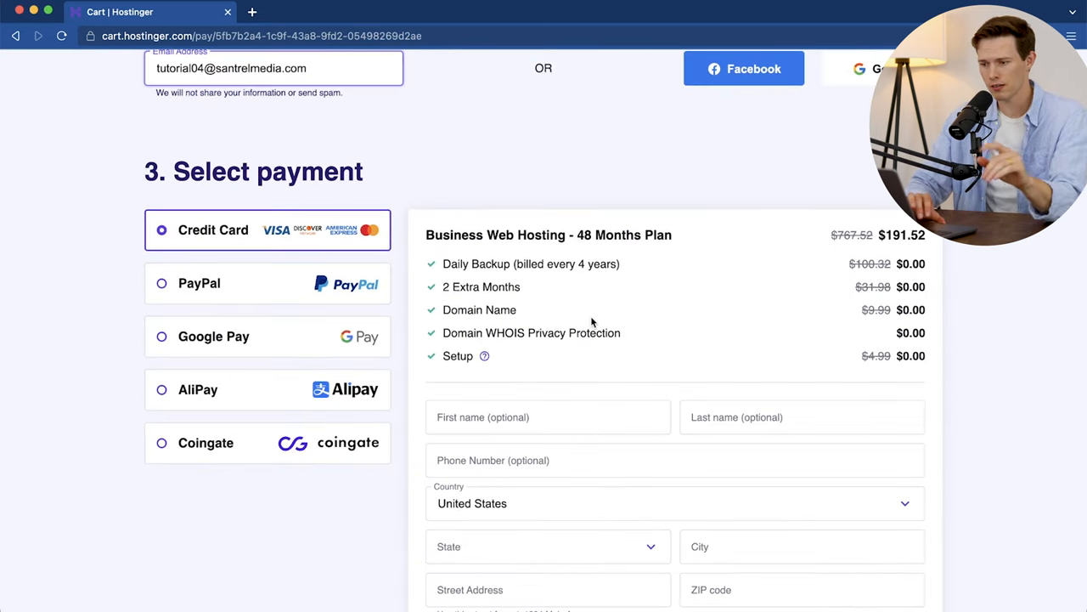
pyautogui.scroll(-3)
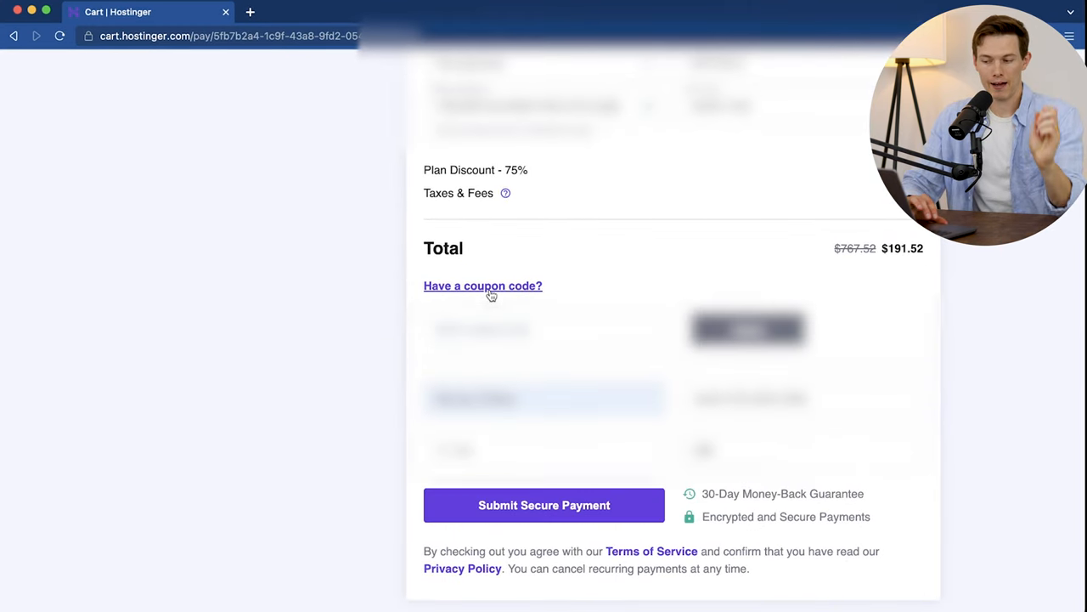
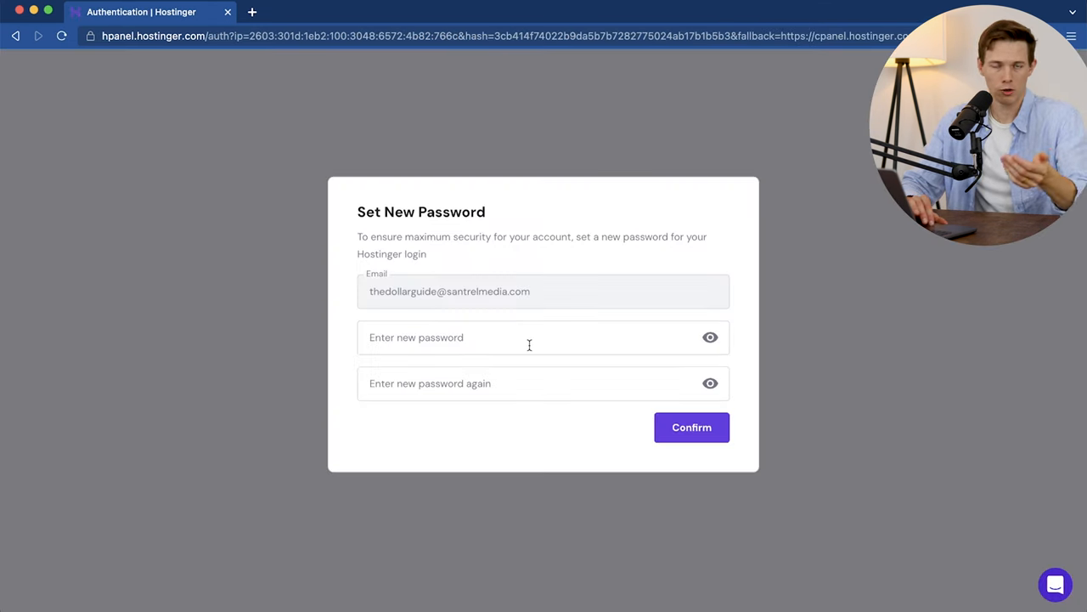
# Confirm the password, choose a new website, and claim free domain santrelsupplements.com
pyautogui.click(691, 427)
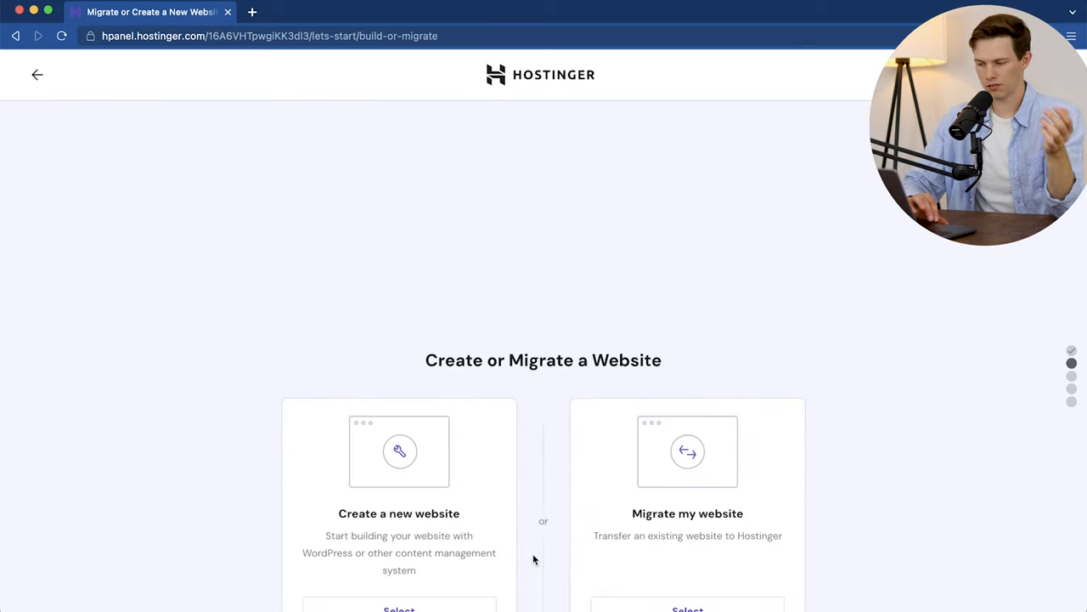
pyautogui.click(398, 609)
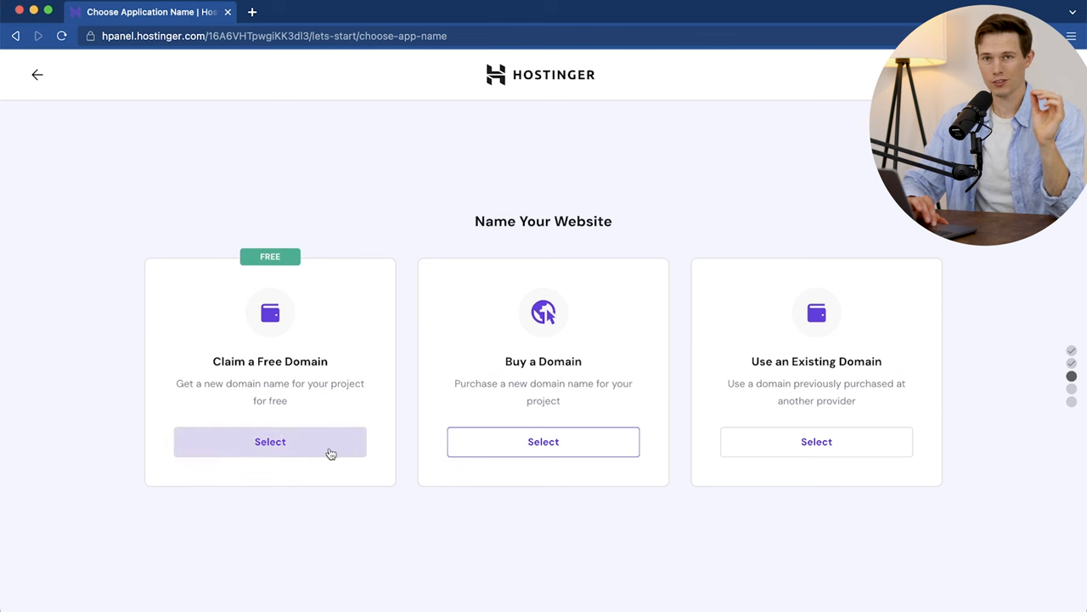
pyautogui.click(270, 441)
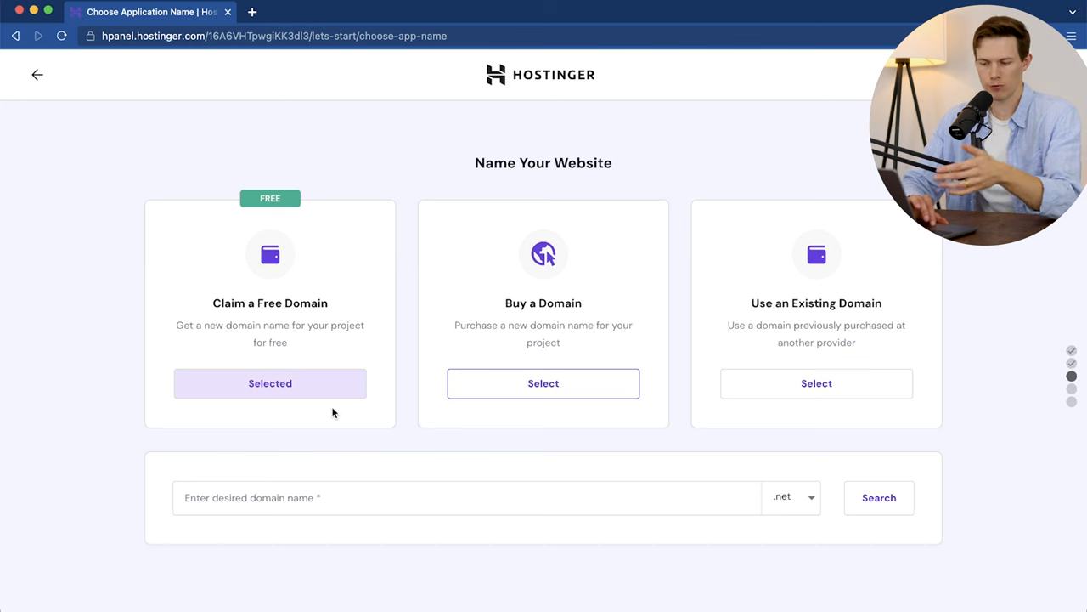
pyautogui.click(467, 496)
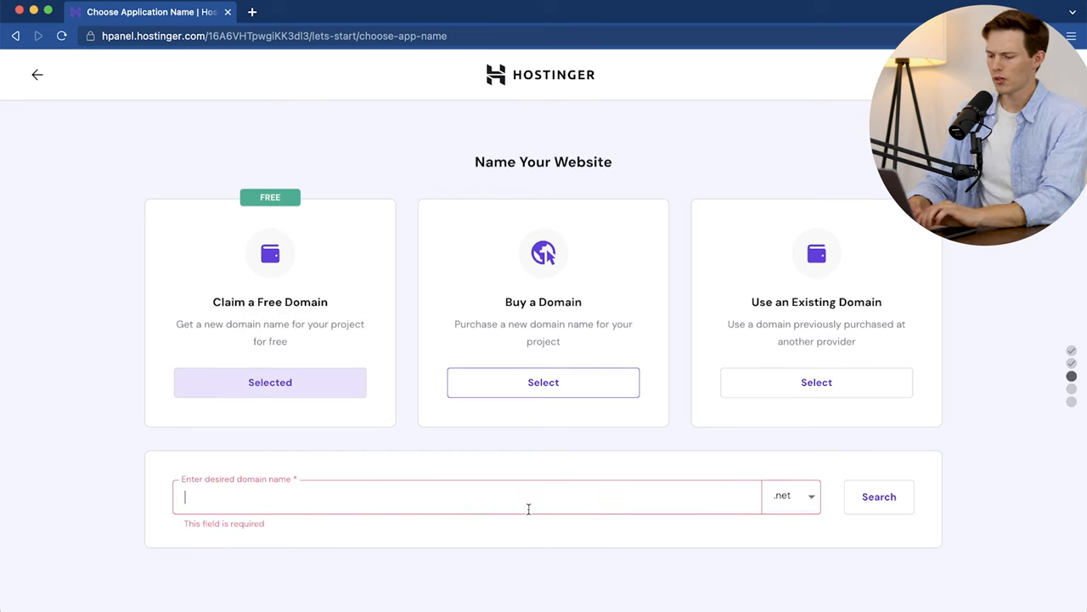
pyautogui.write('santrelsupplements')
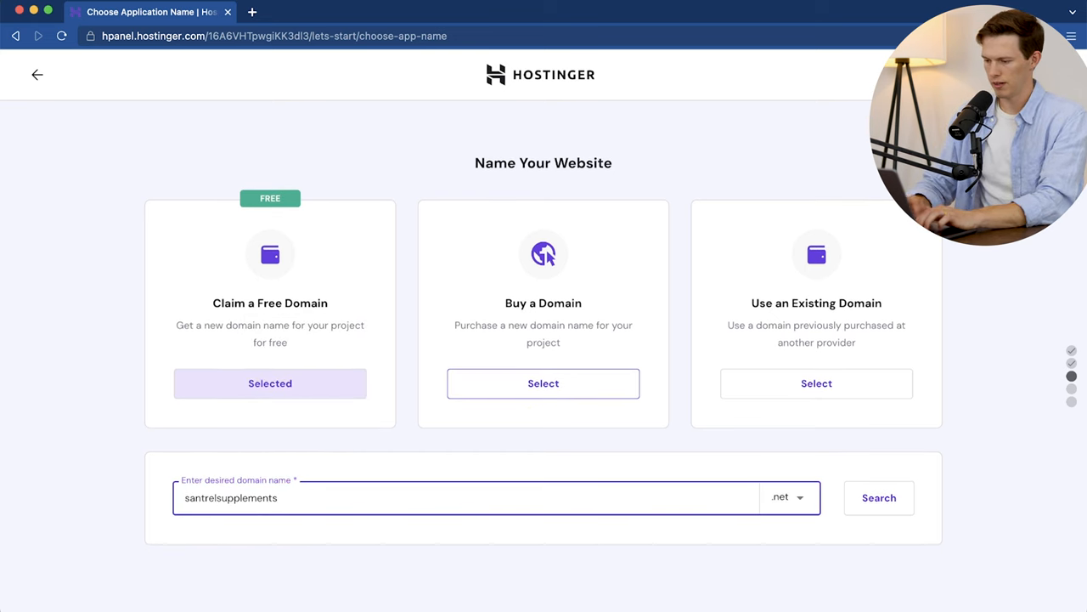
pyautogui.click(786, 496)
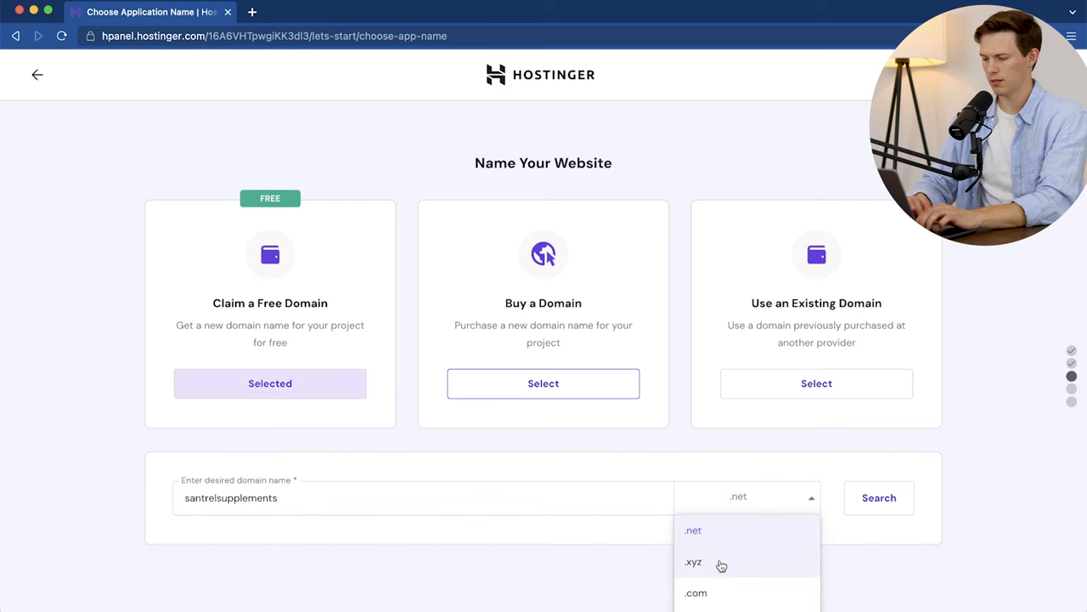
pyautogui.click(694, 592)
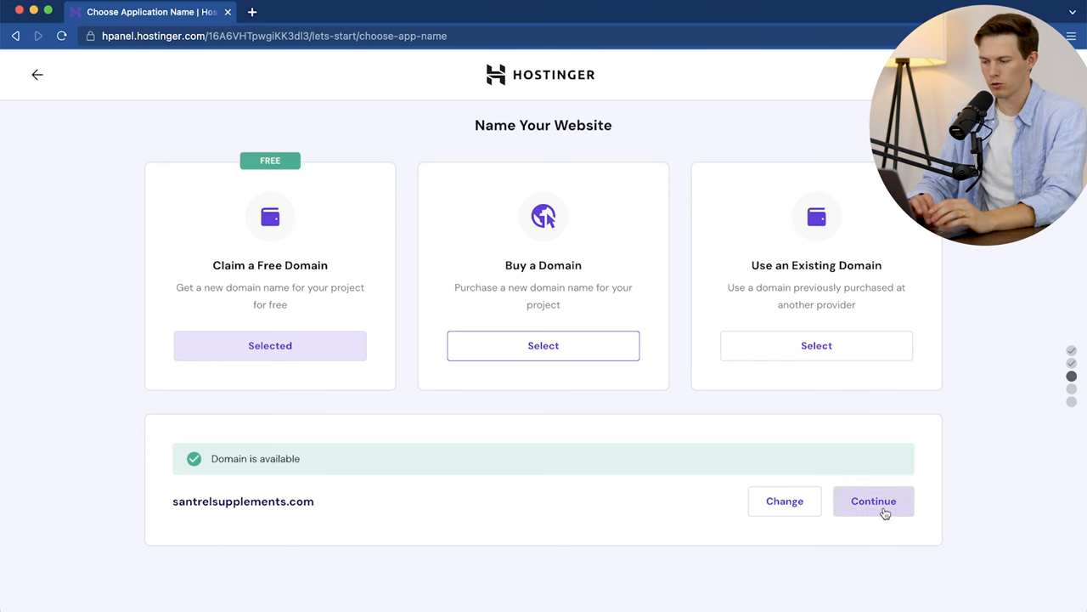
pyautogui.click(873, 500)
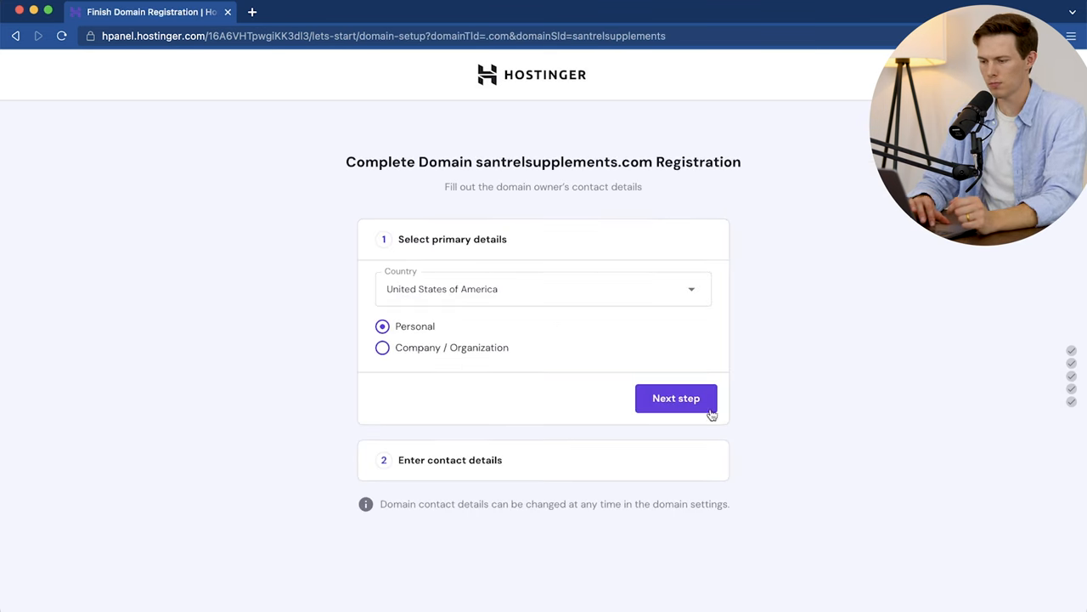
# Finish the website setup and open the site's Auto Installer in hPanel
pyautogui.click(676, 397)
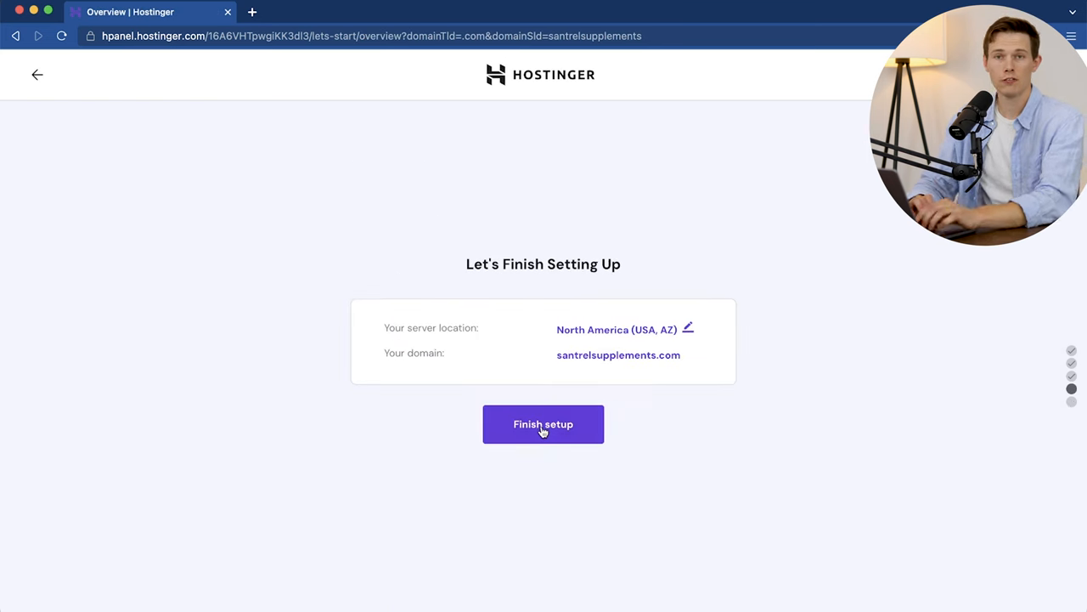
pyautogui.click(543, 424)
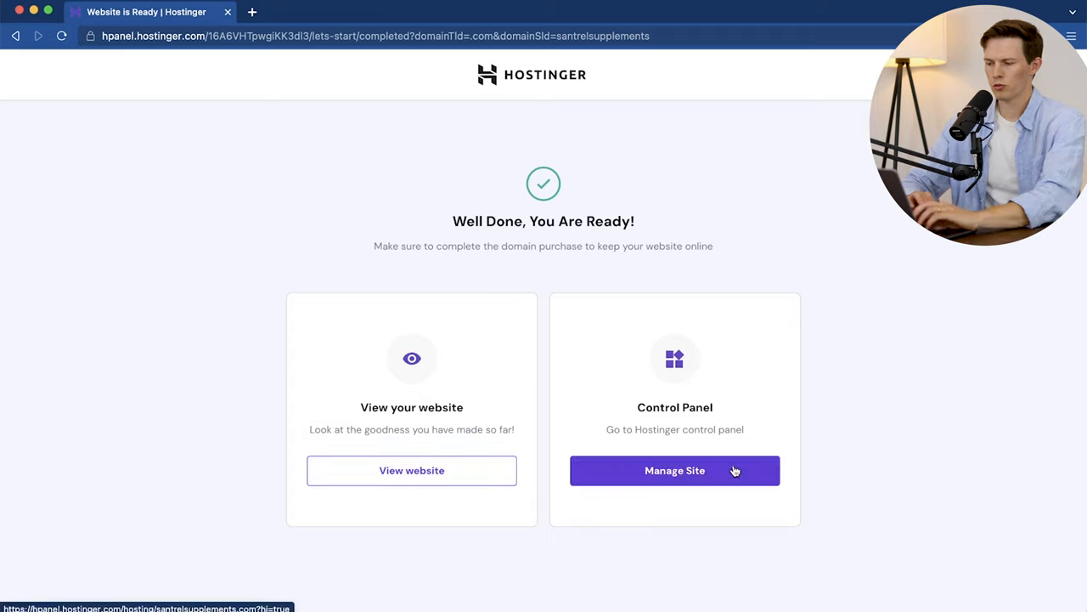
pyautogui.click(674, 469)
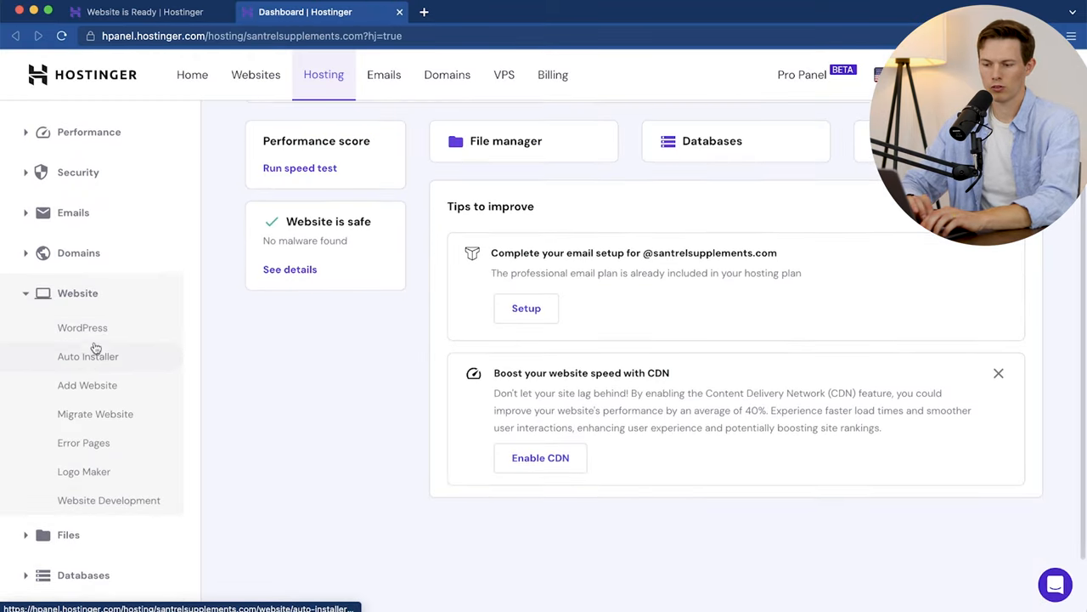
pyautogui.click(88, 356)
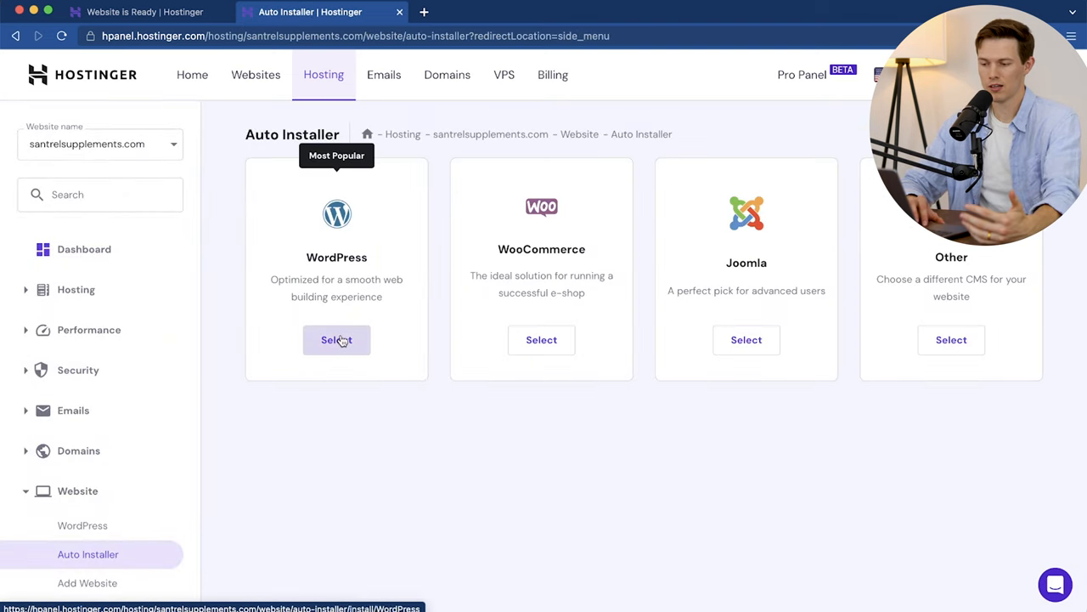
# Install WordPress with admin username SantrelSupplementsadmin, keeping default version, language and updates
pyautogui.click(336, 339)
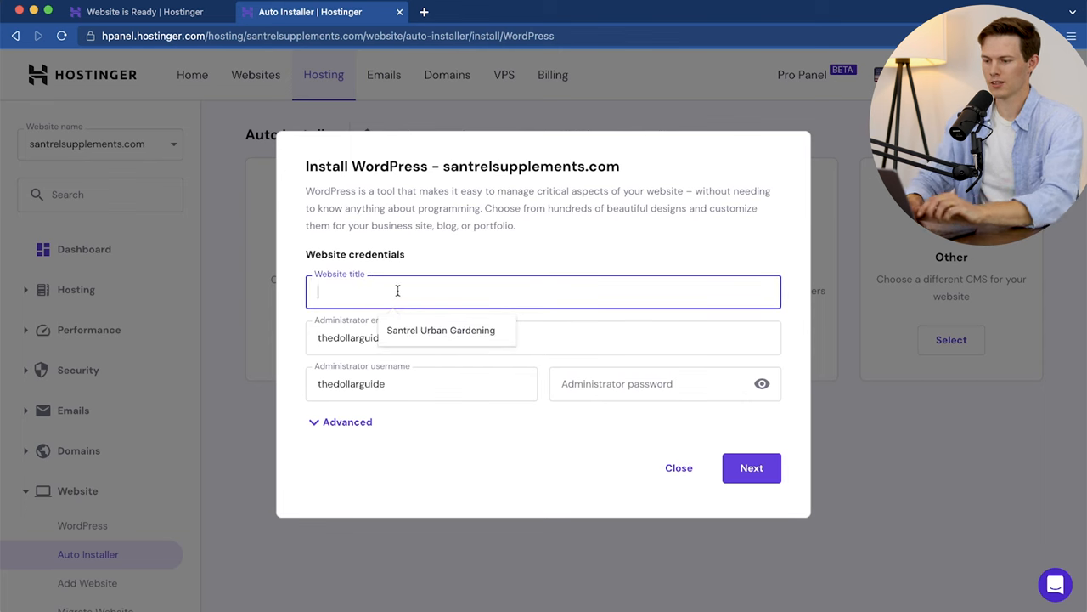
pyautogui.write('SantrelSupplementsadmin')
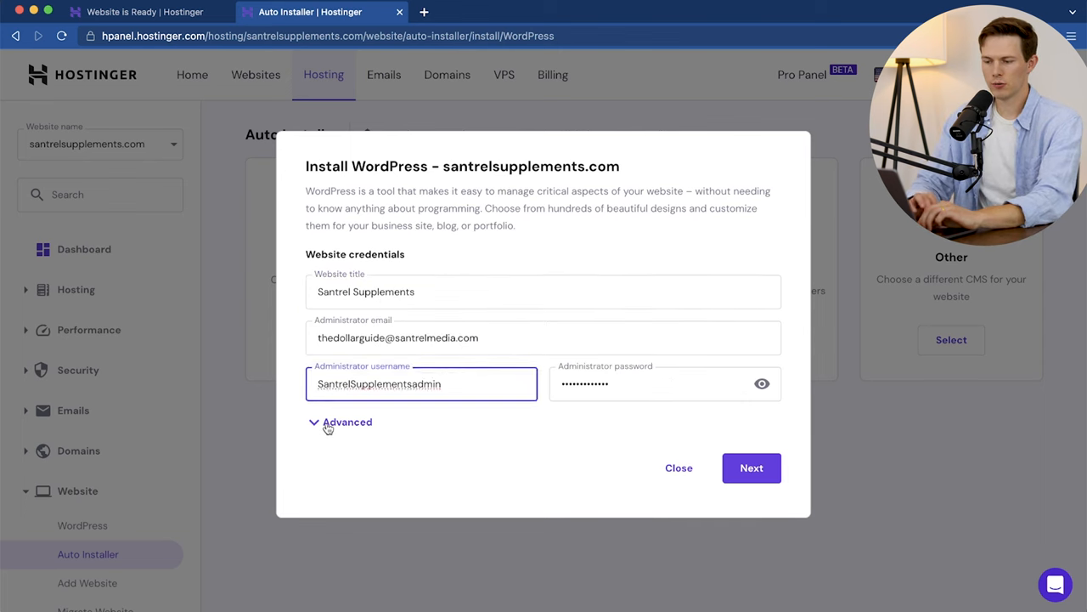
pyautogui.click(346, 422)
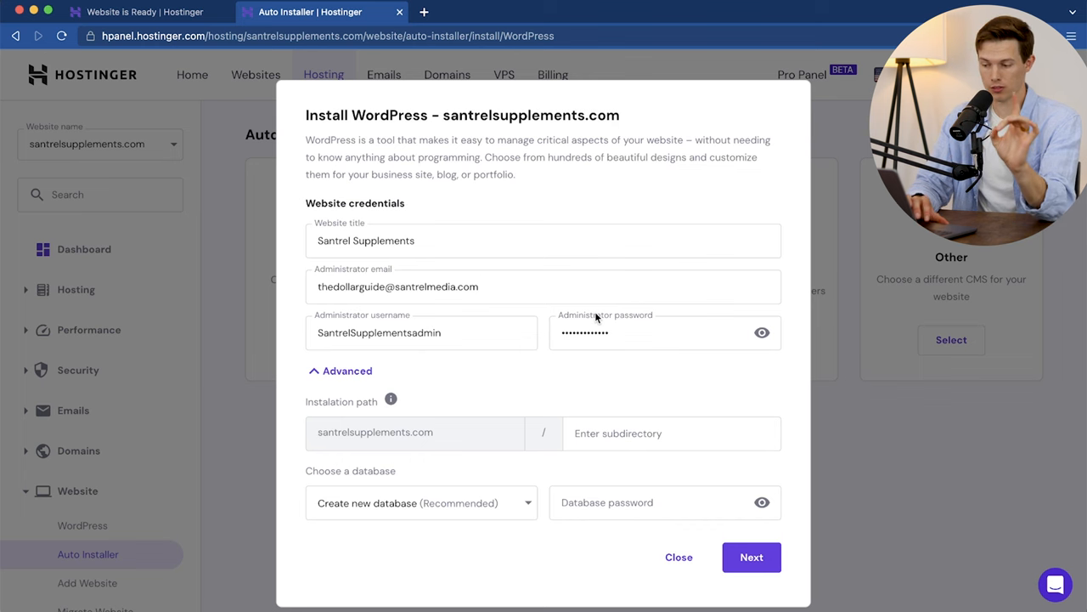
pyautogui.moveTo(457, 321)
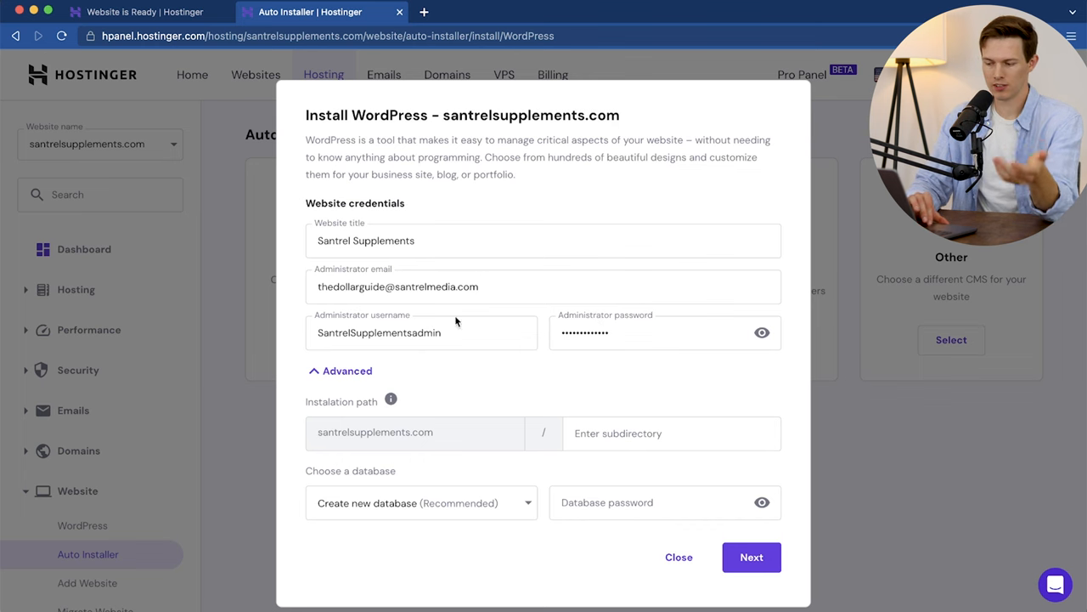
pyautogui.click(751, 557)
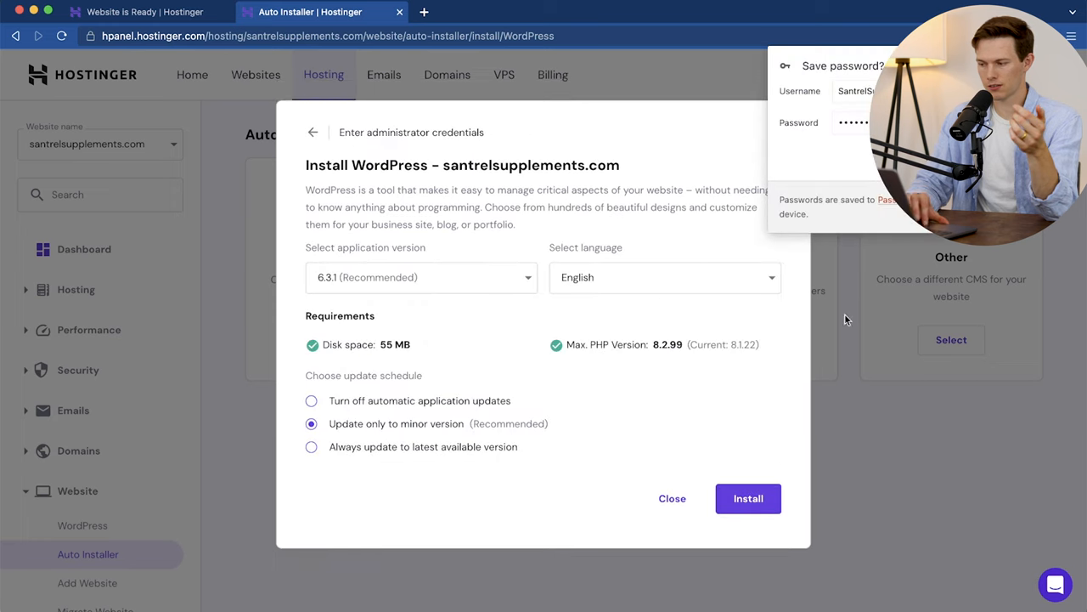
pyautogui.click(748, 498)
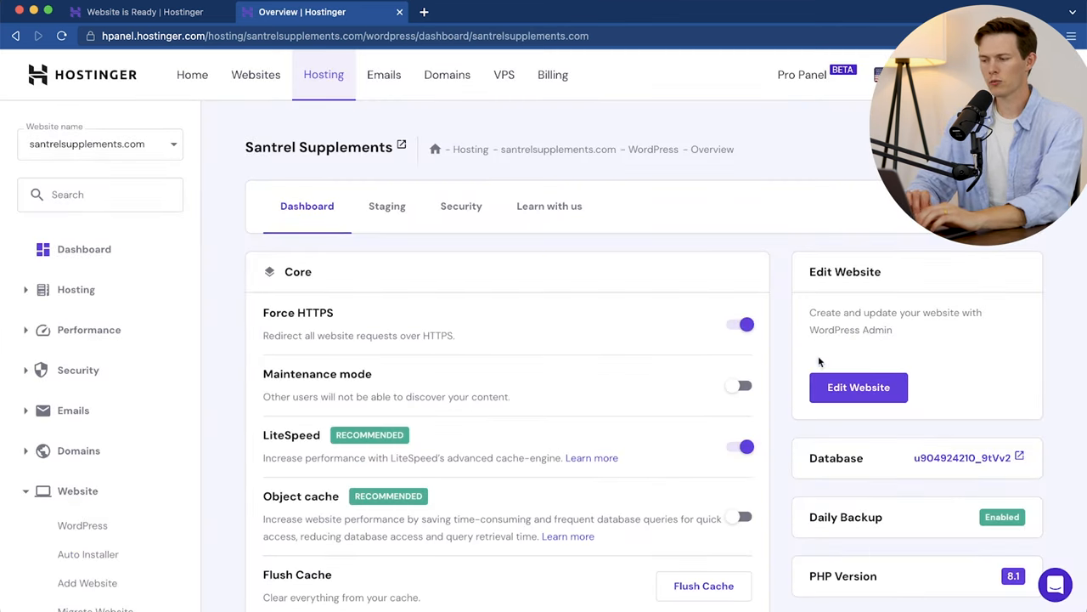
# Log in at santrelsupplements.com/wp-admin in a new browser tab
pyautogui.click(424, 12)
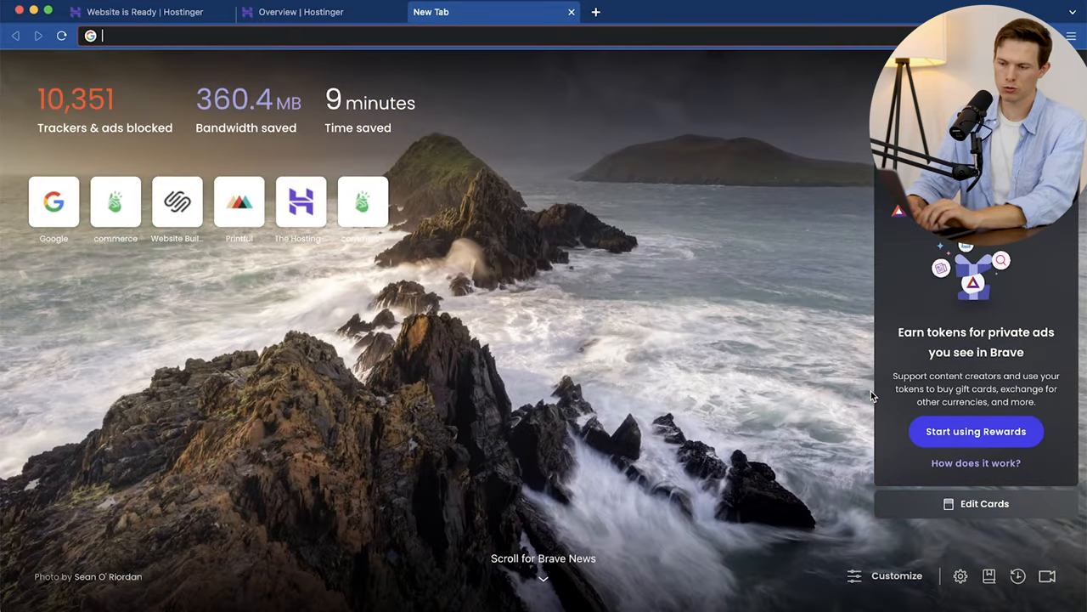
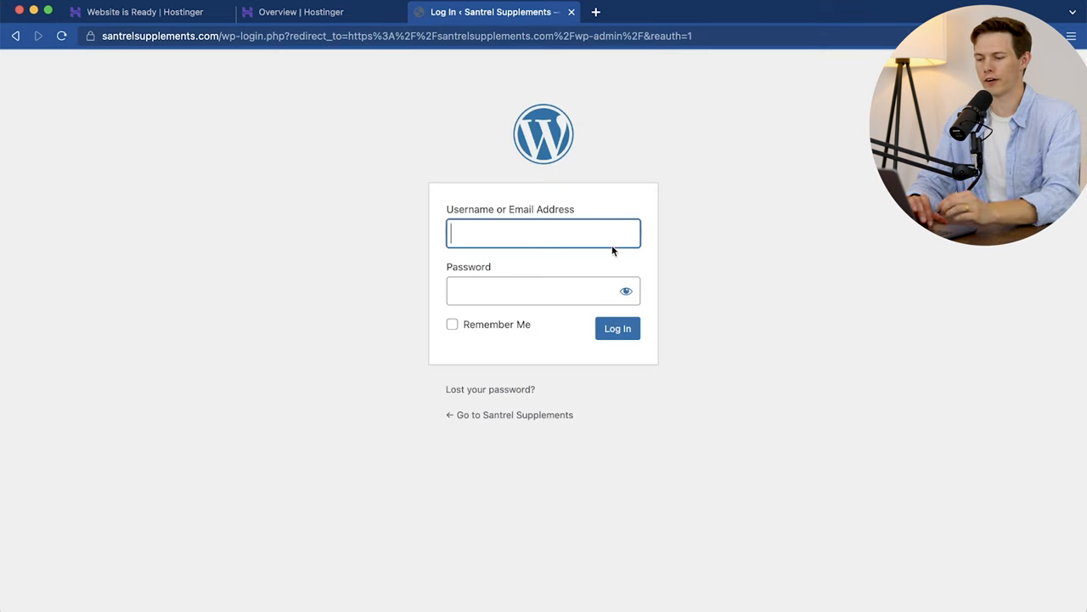
pyautogui.click(618, 328)
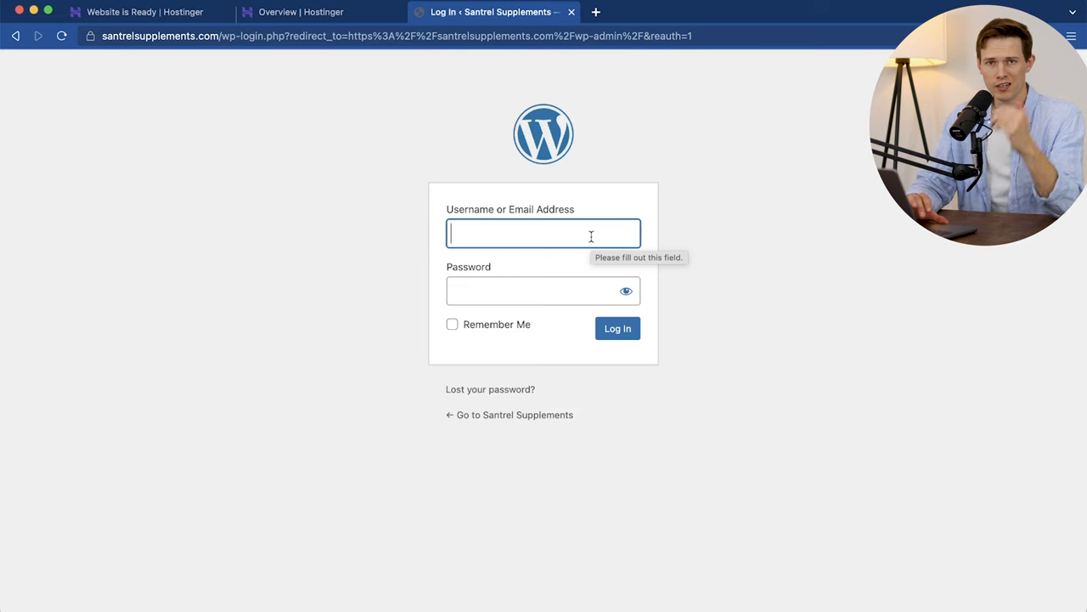
pyautogui.click(618, 328)
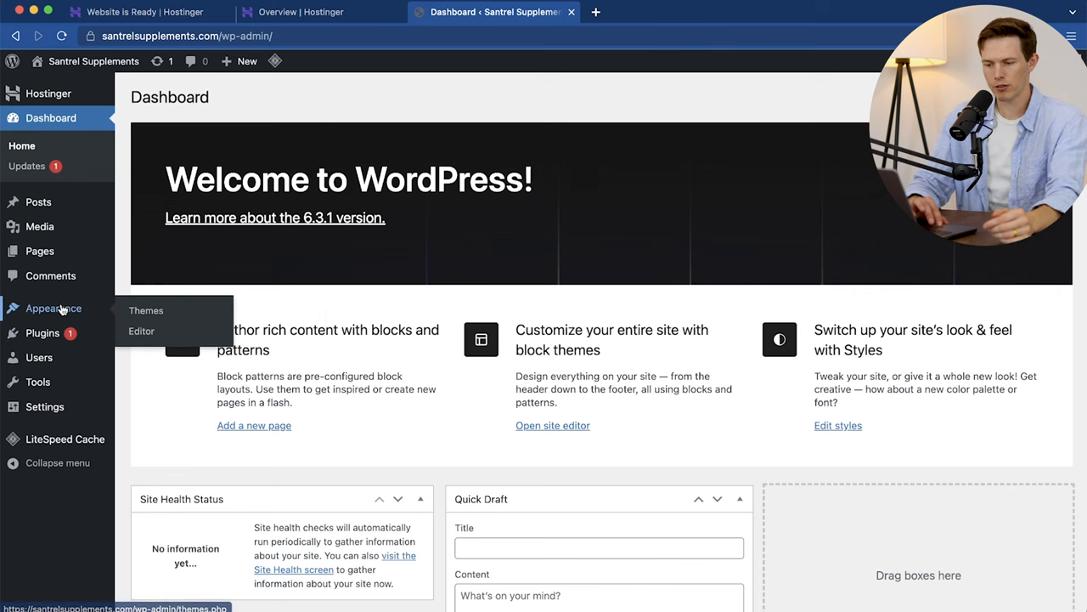
# Install the Astra theme from Appearance > Themes and activate it
pyautogui.click(145, 310)
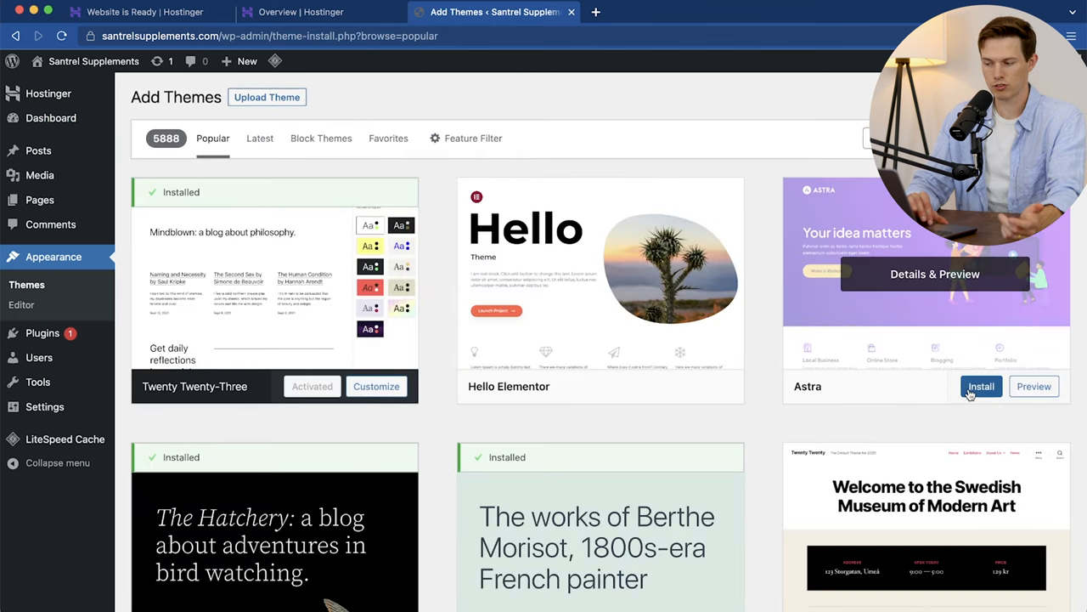
pyautogui.click(981, 385)
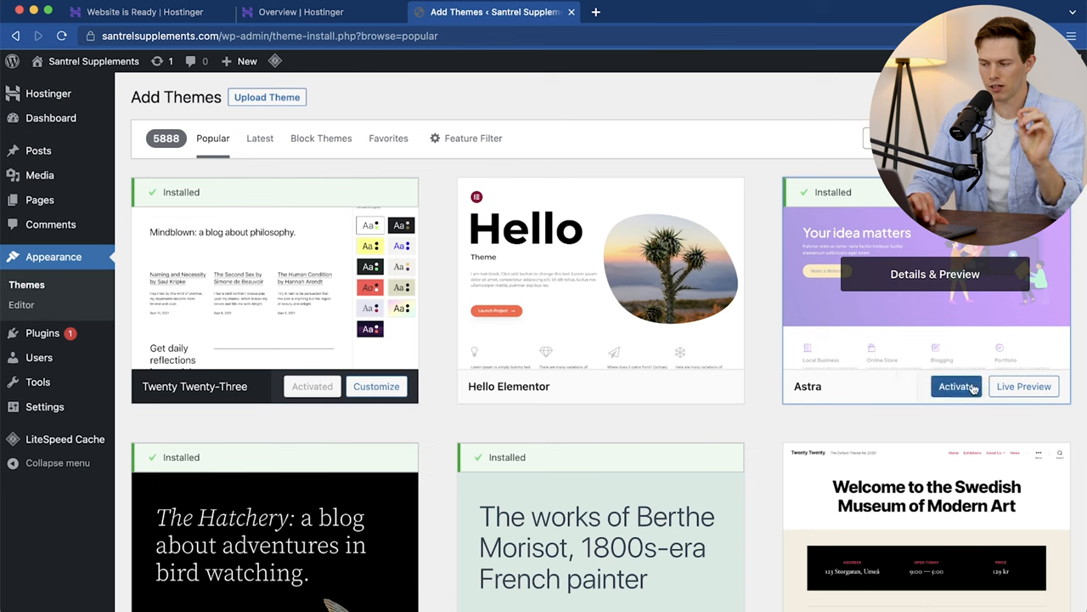
pyautogui.click(956, 386)
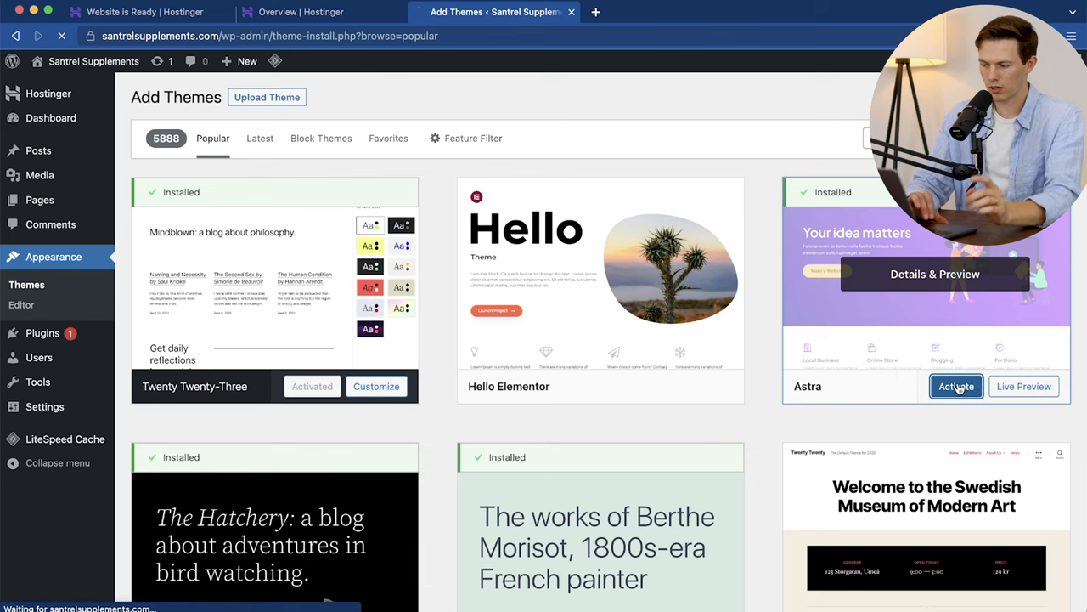
pyautogui.click(956, 385)
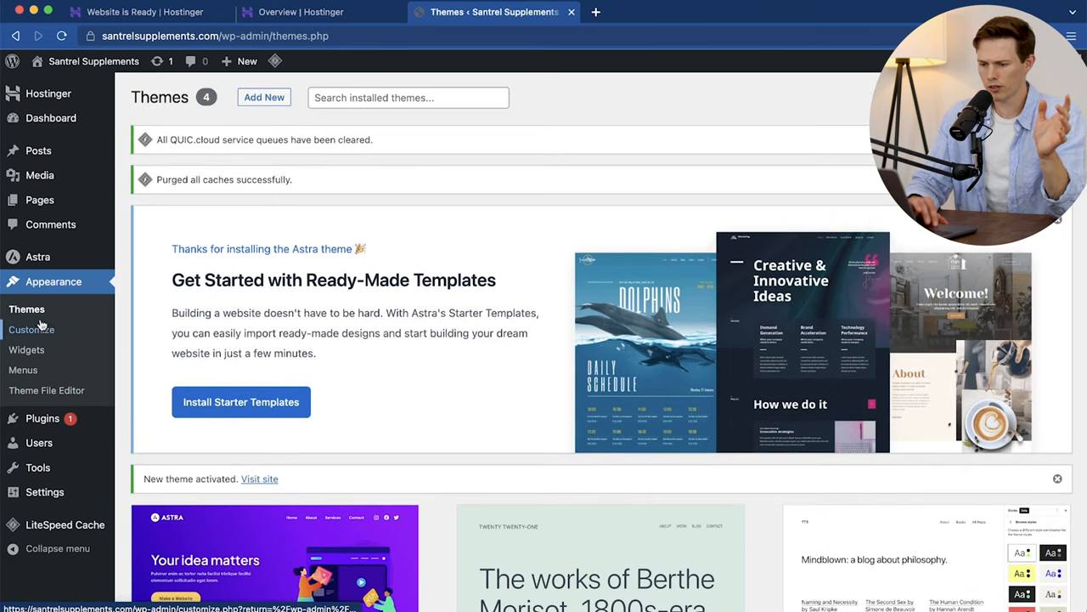
# Install the Starter Templates plugin from the Astra dashboard and choose Elementor as builder
pyautogui.click(37, 257)
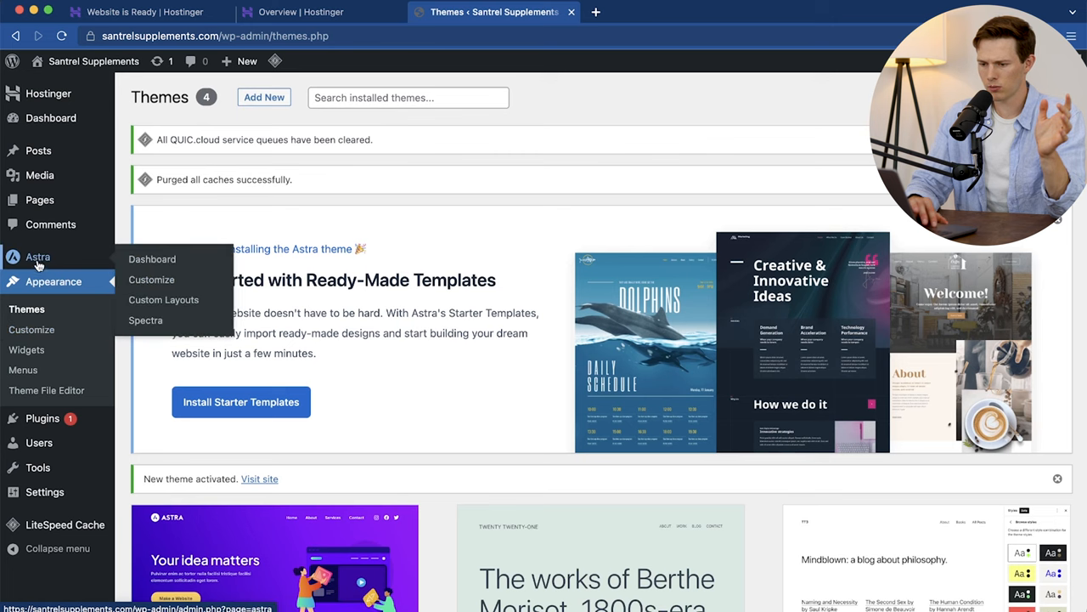
pyautogui.click(152, 258)
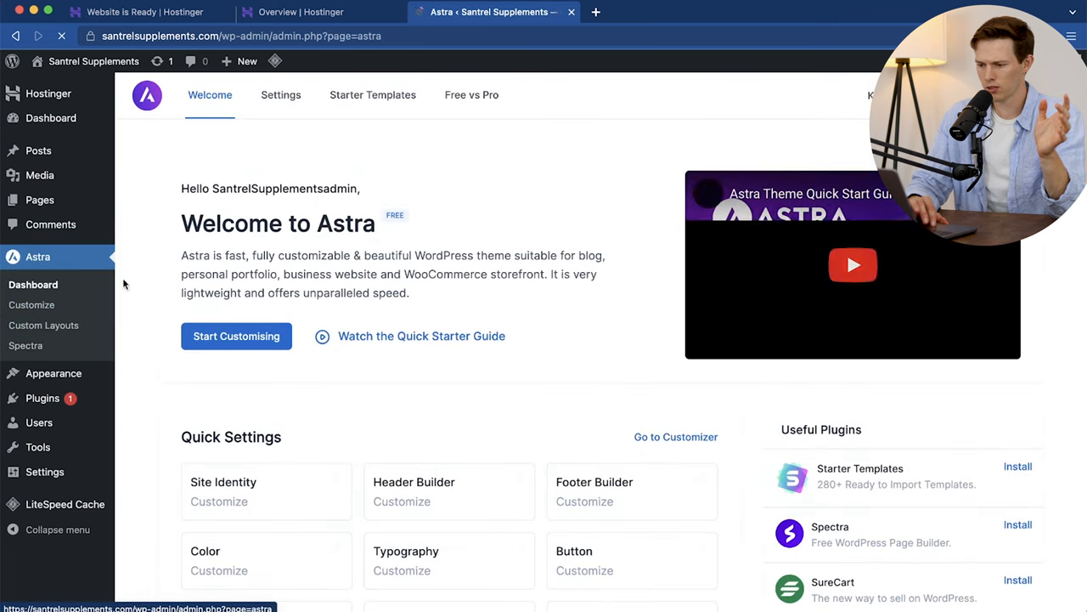
pyautogui.scroll(-3)
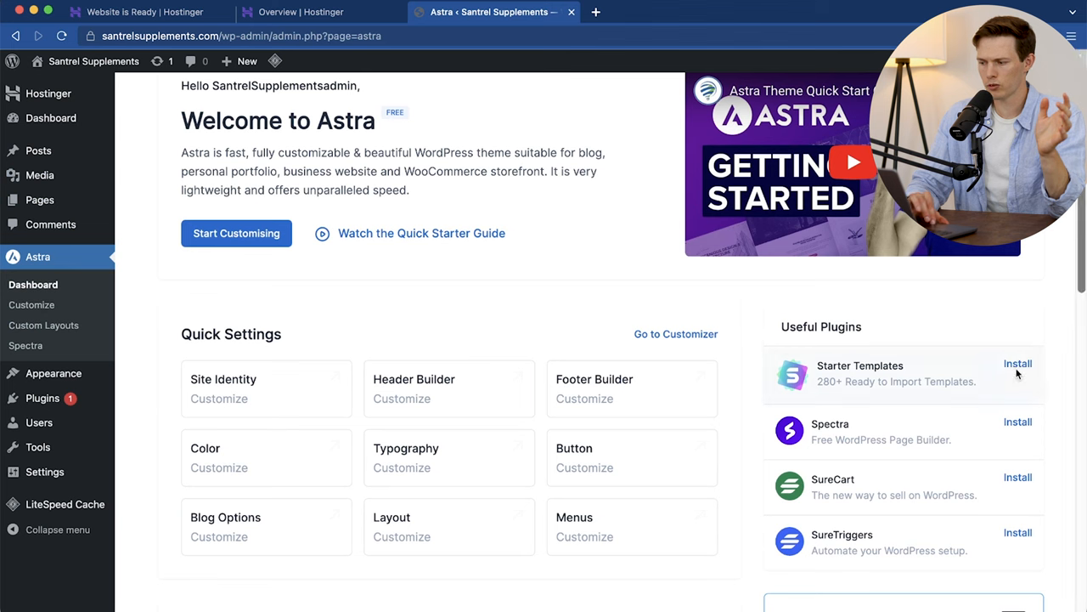
pyautogui.click(1018, 363)
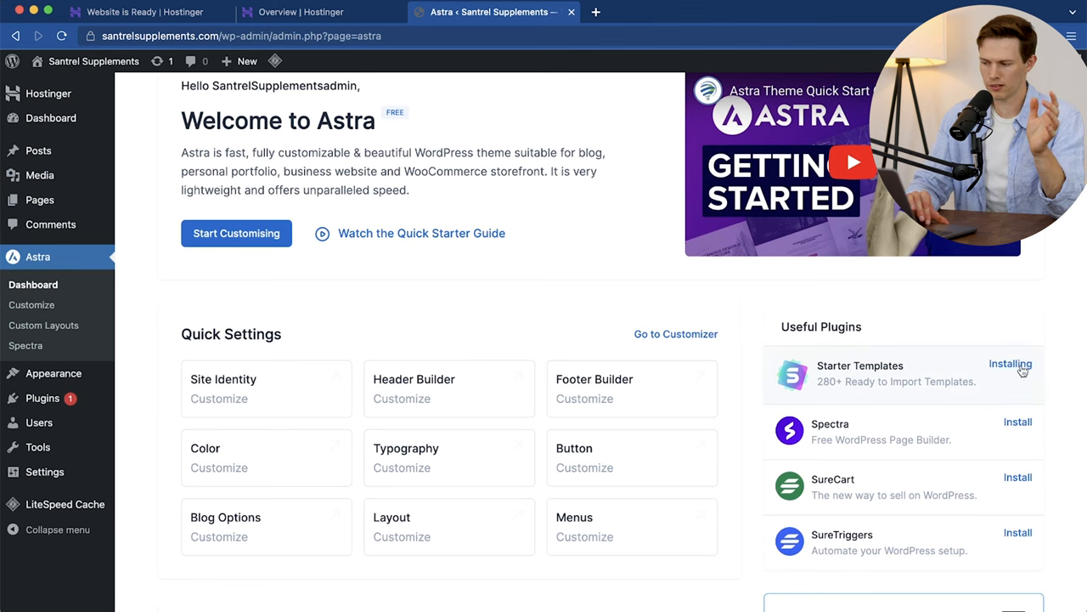
pyautogui.click(1010, 364)
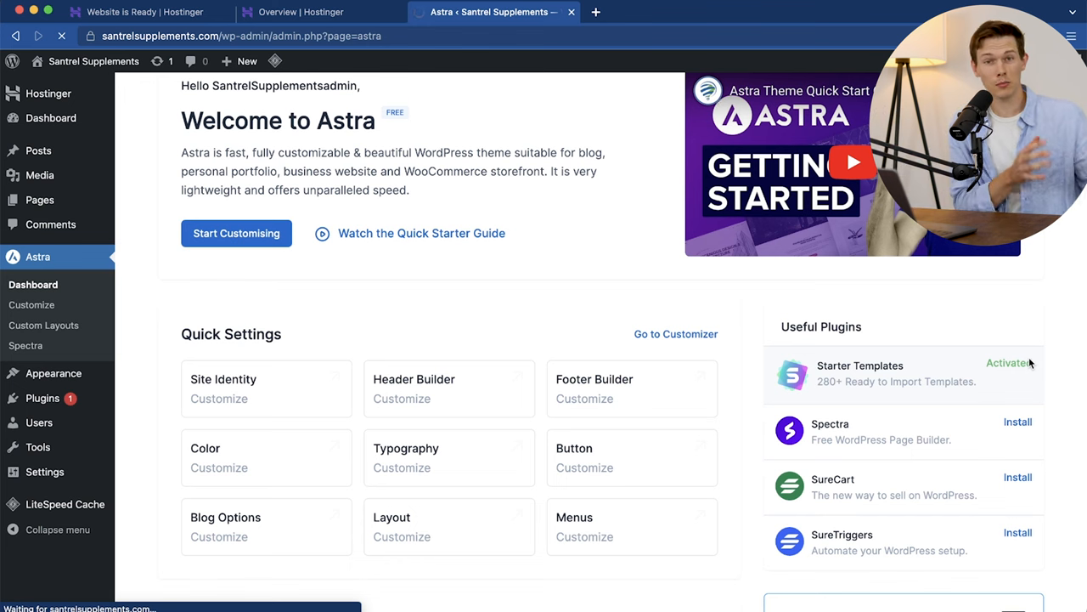
pyautogui.click(1008, 363)
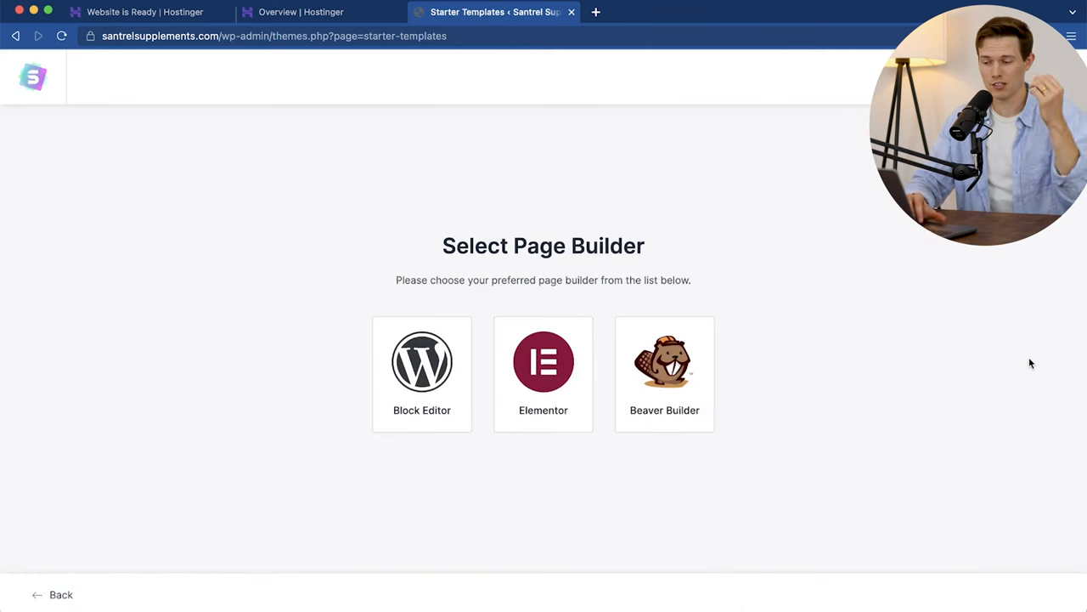
pyautogui.click(542, 361)
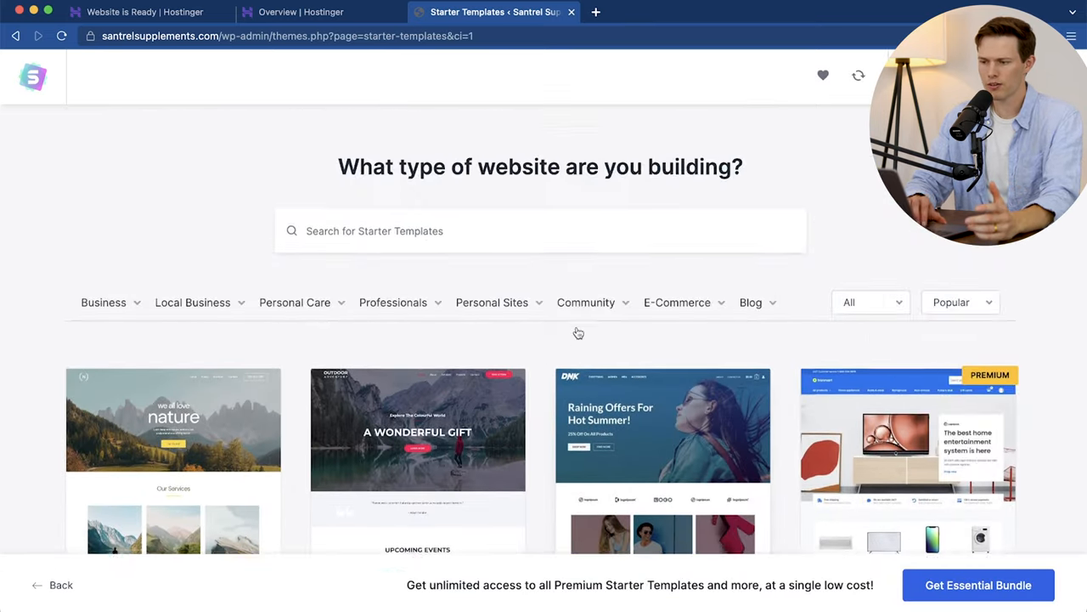
# Search templates for 'su', then filter E-Commerce templates to Online Shop
pyautogui.click(102, 302)
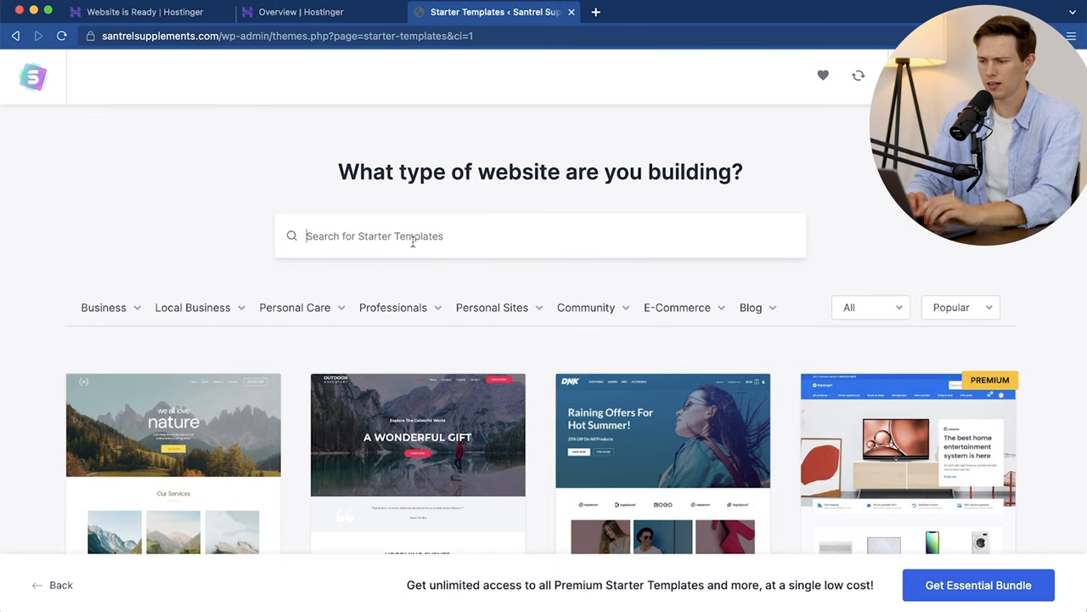
pyautogui.write('supplement')
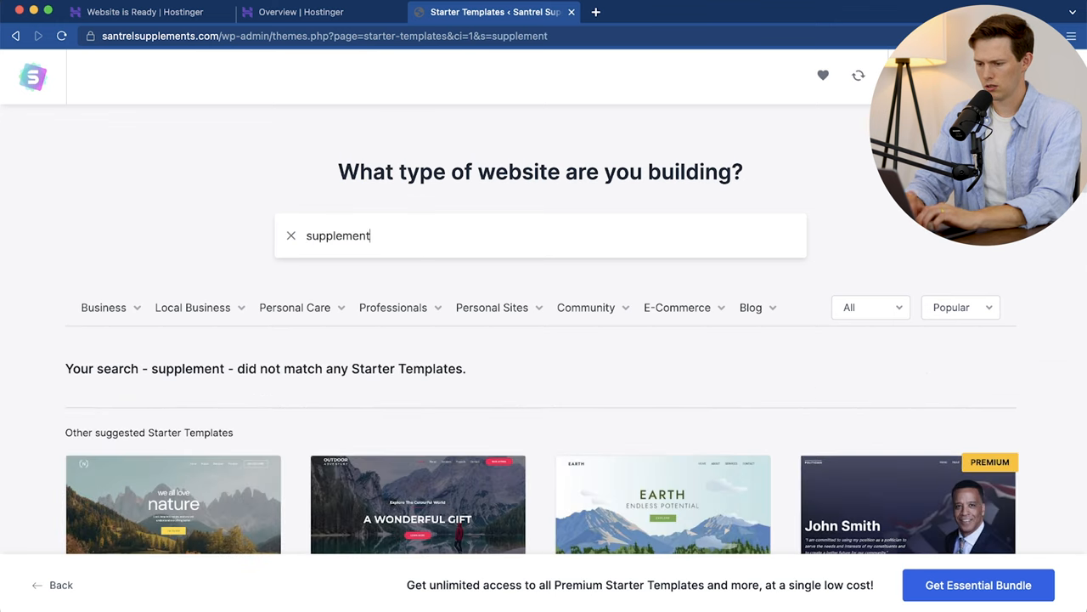
pyautogui.click(290, 235)
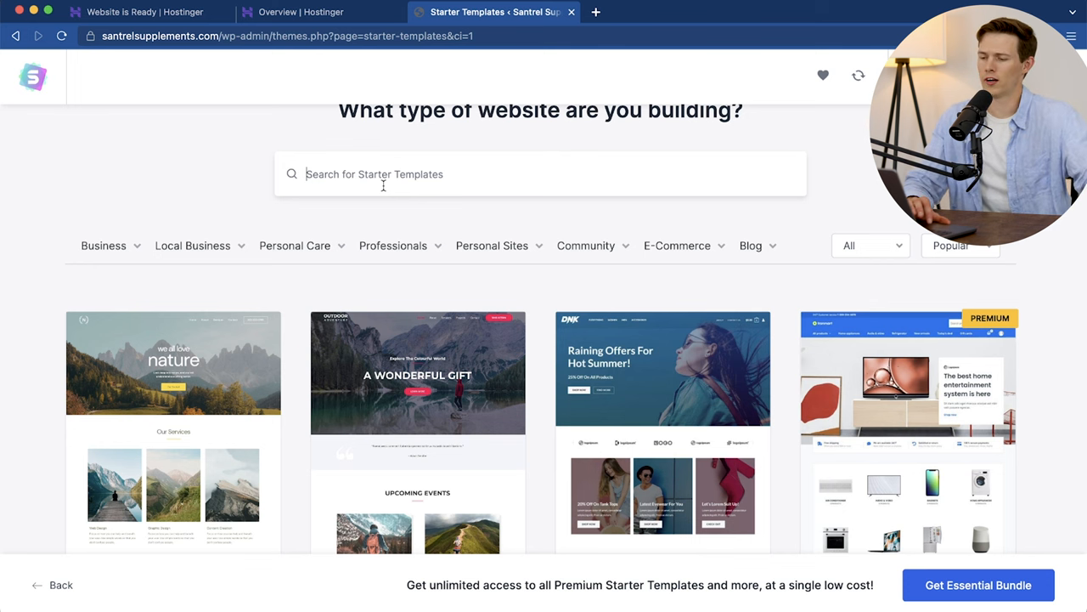
pyautogui.click(677, 245)
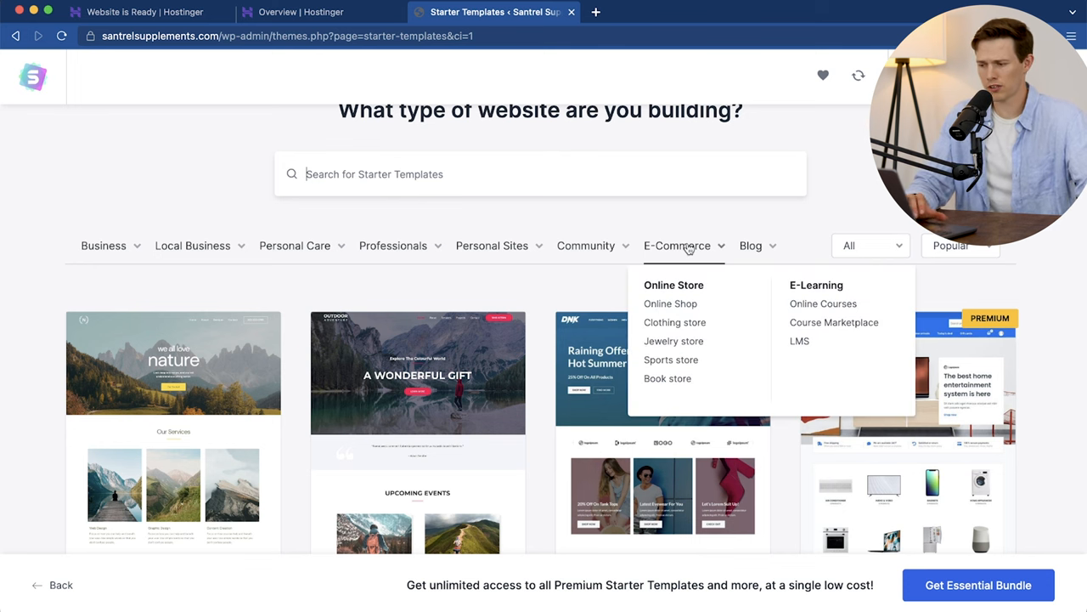
pyautogui.click(671, 303)
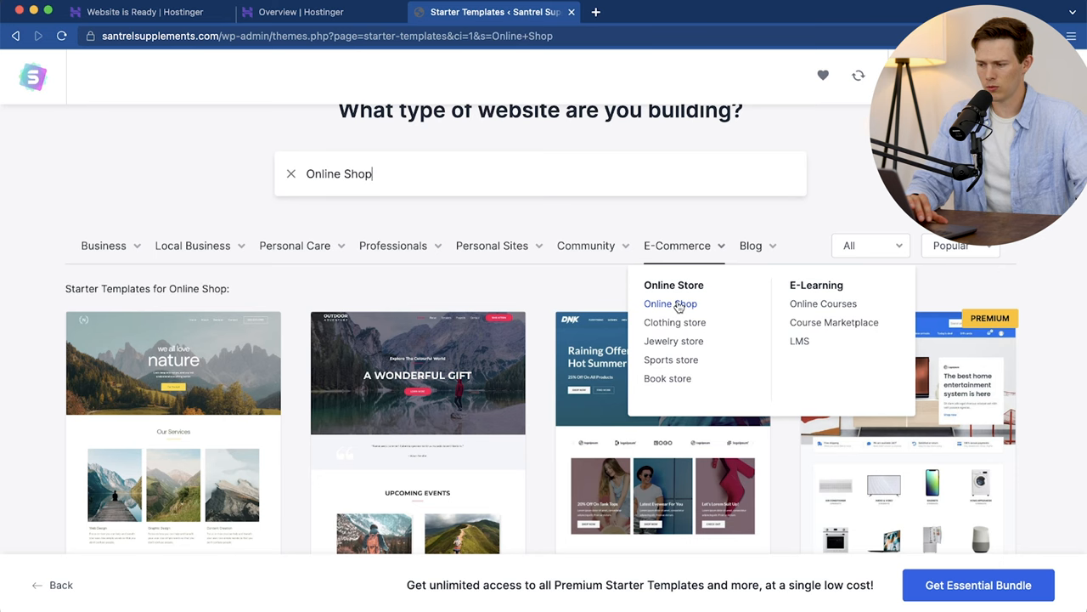
pyautogui.scroll(-3)
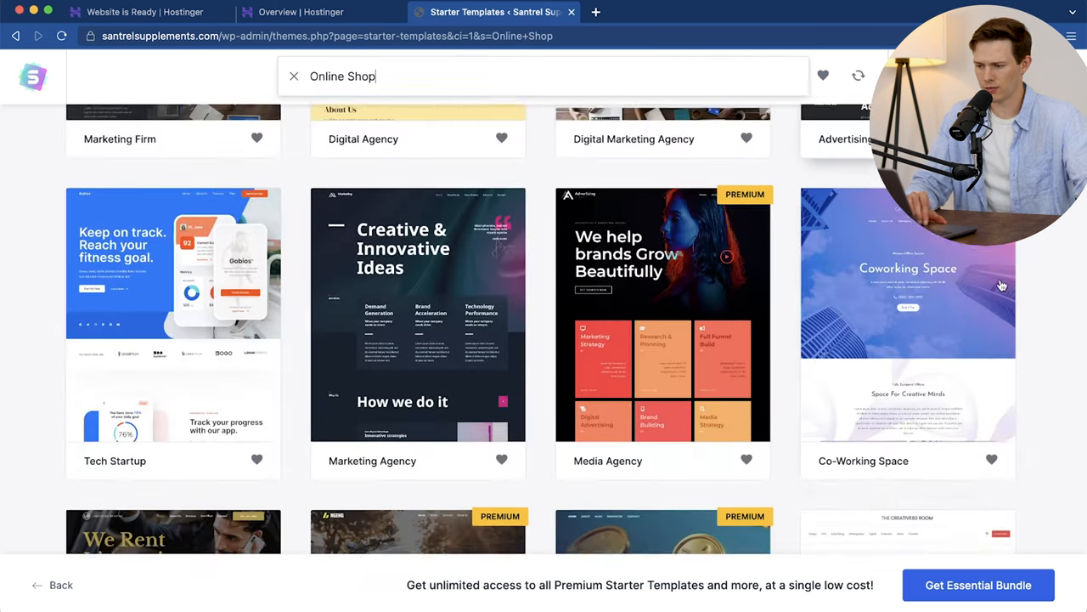
pyautogui.scroll(-3)
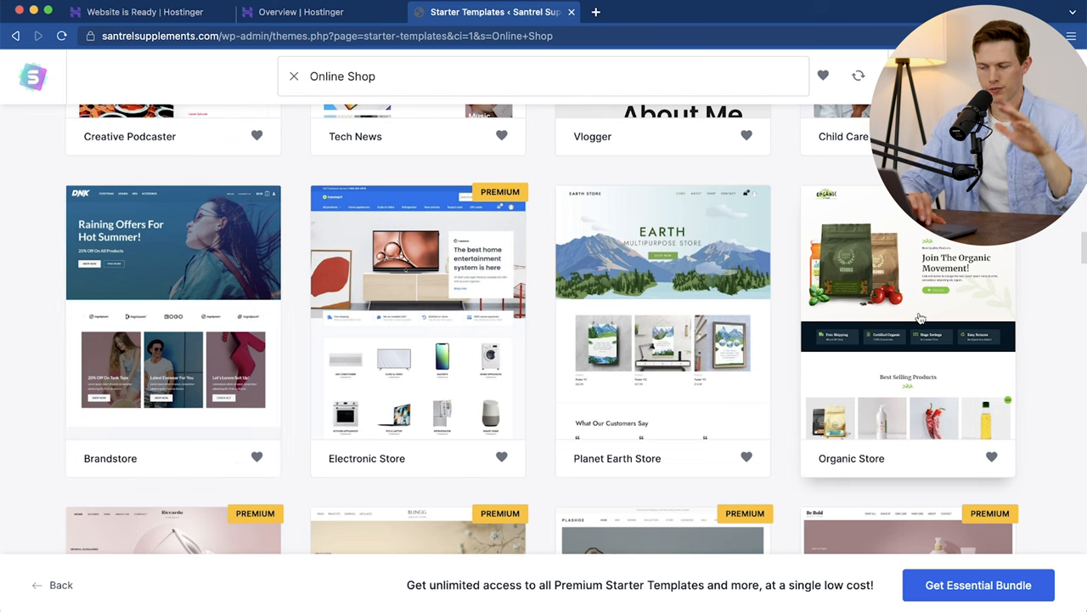
pyautogui.moveTo(963, 312)
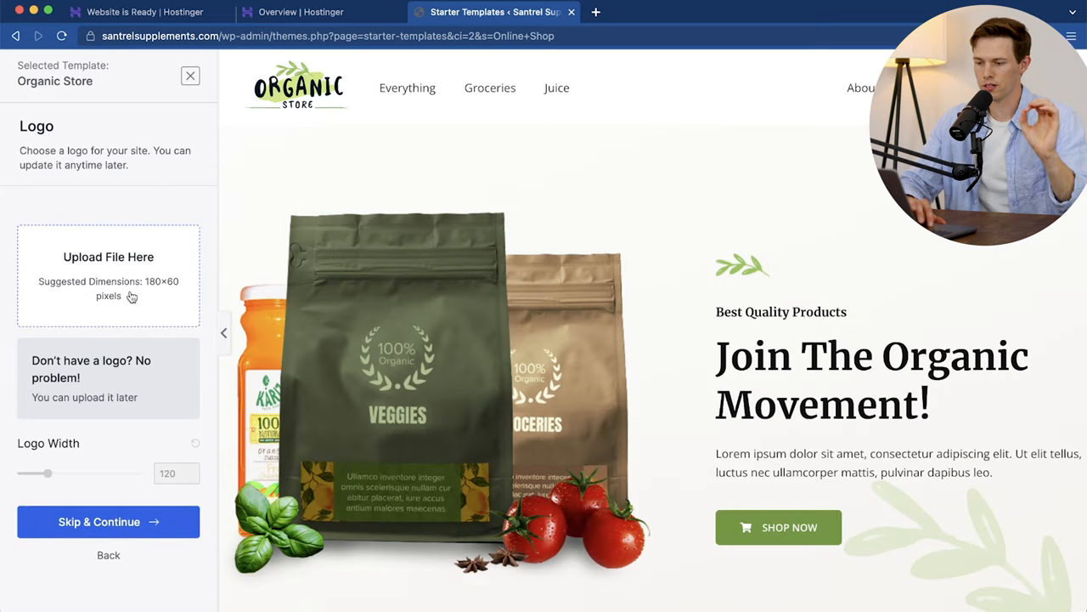
# Use the Santrel Supplements logo from Media Library at width 192
pyautogui.click(109, 276)
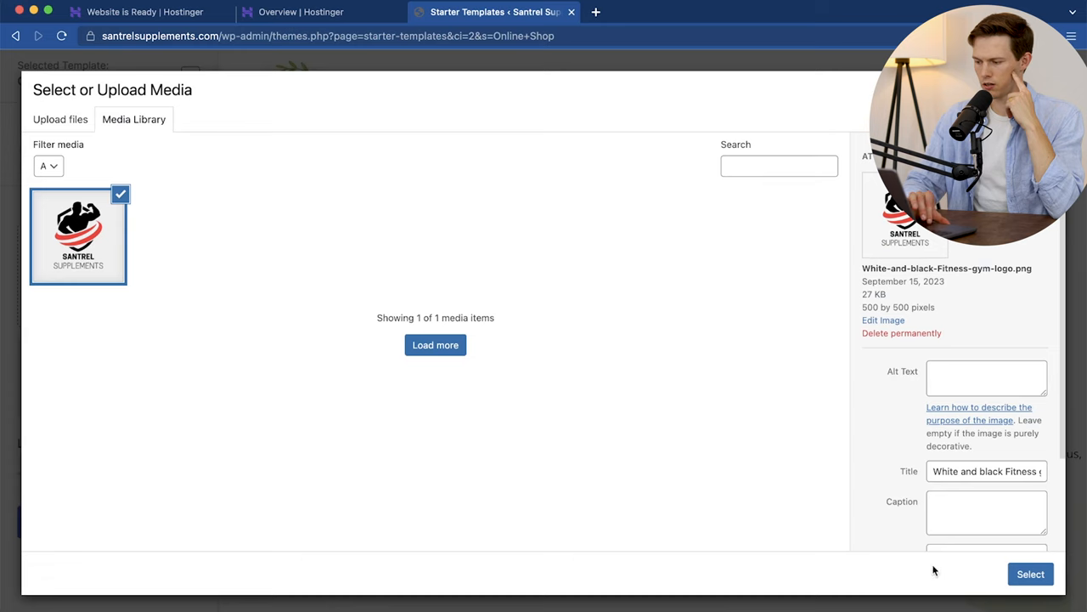
pyautogui.click(1030, 574)
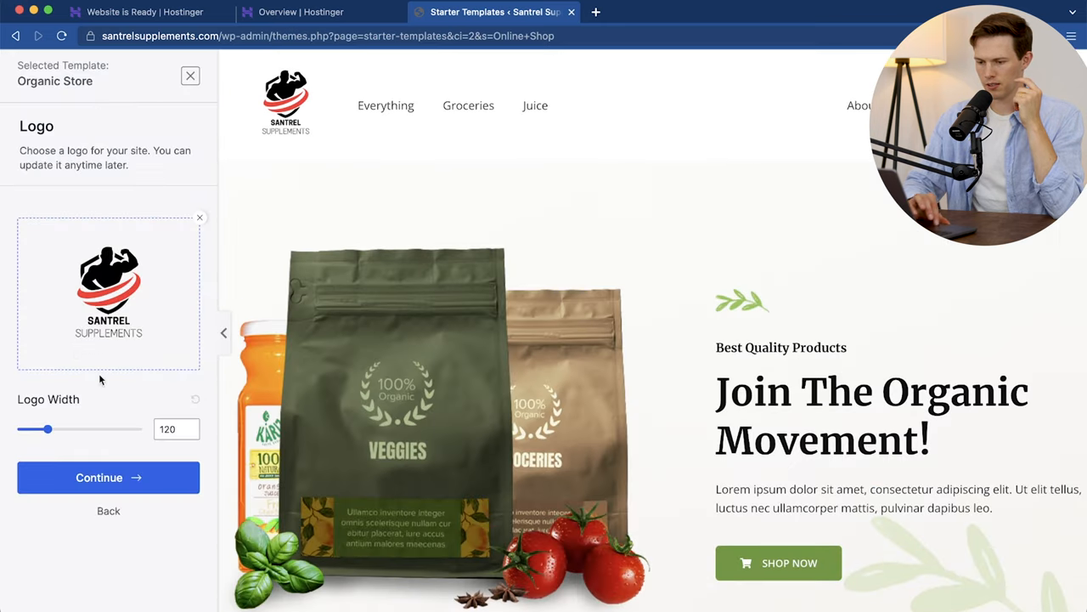
pyautogui.moveTo(42, 429); pyautogui.dragTo(80, 429)
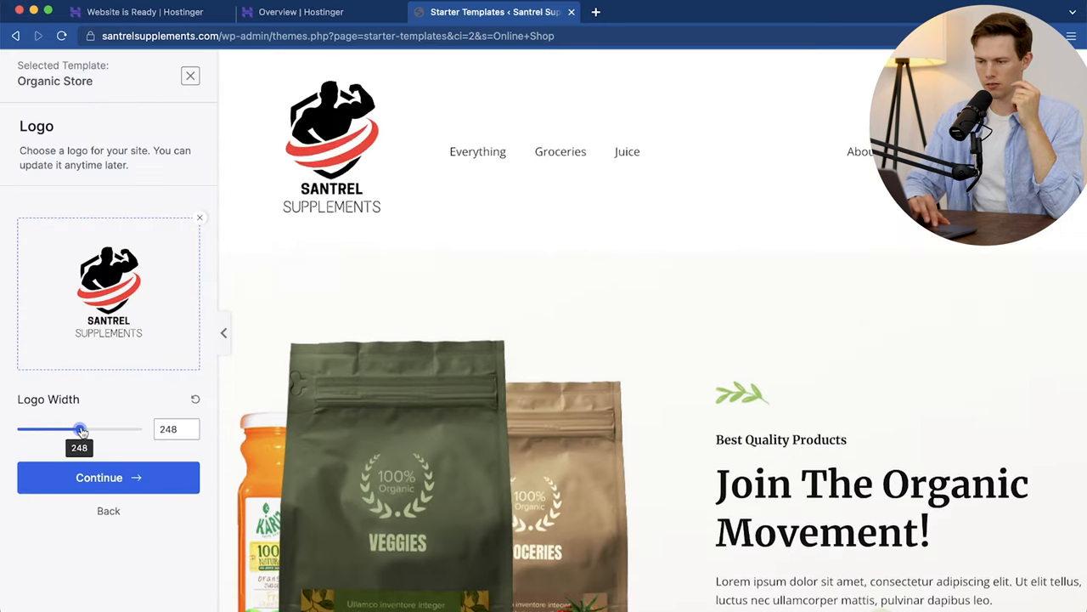
pyautogui.moveTo(80, 429); pyautogui.dragTo(67, 429)
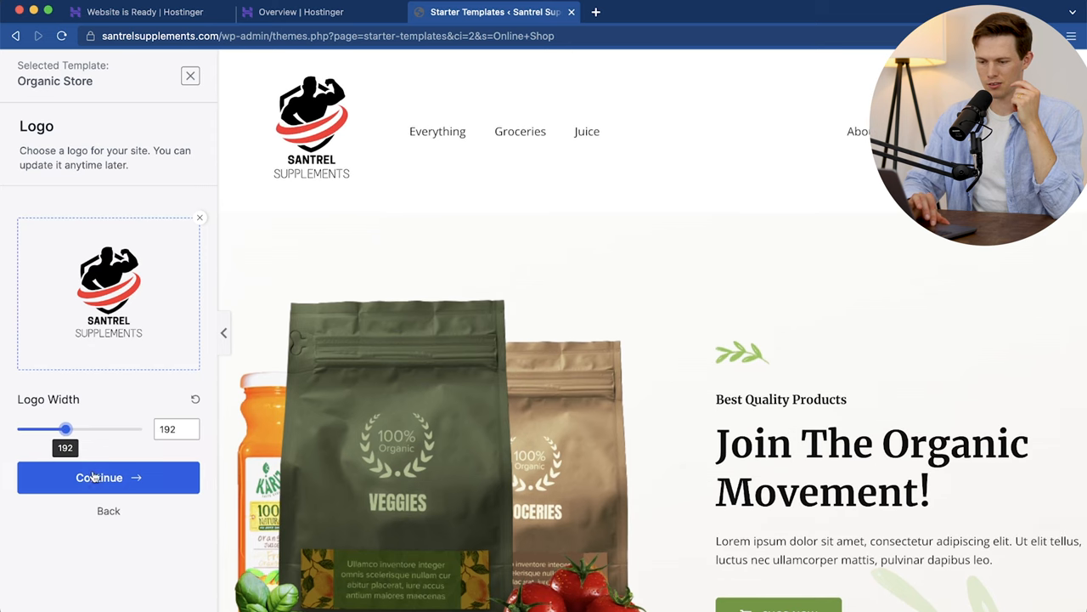
# Apply the red palette and a new font pair, then build and view the website
pyautogui.click(108, 477)
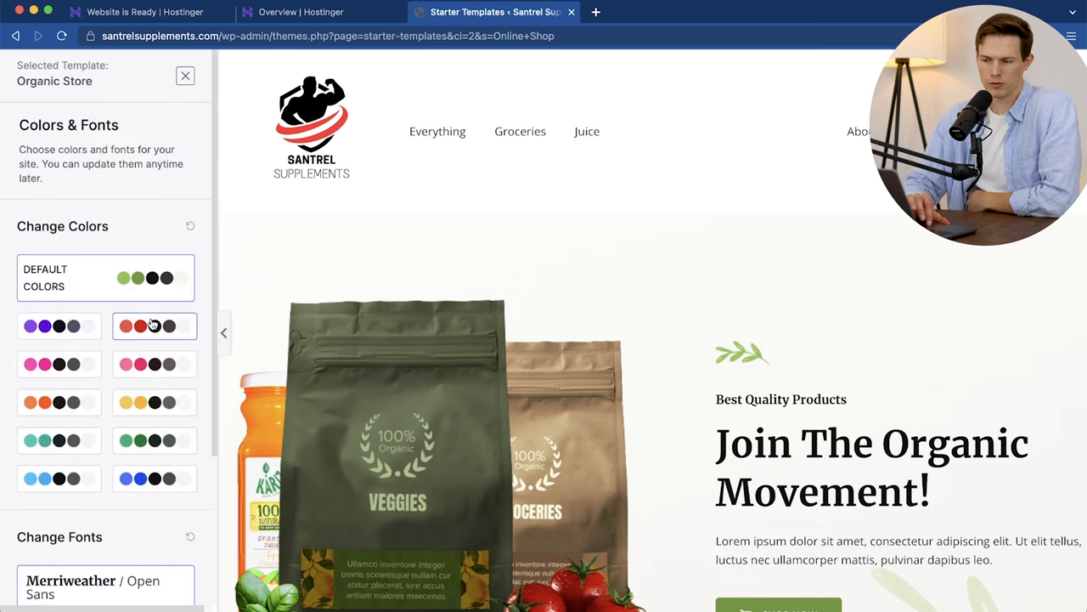
pyautogui.click(155, 325)
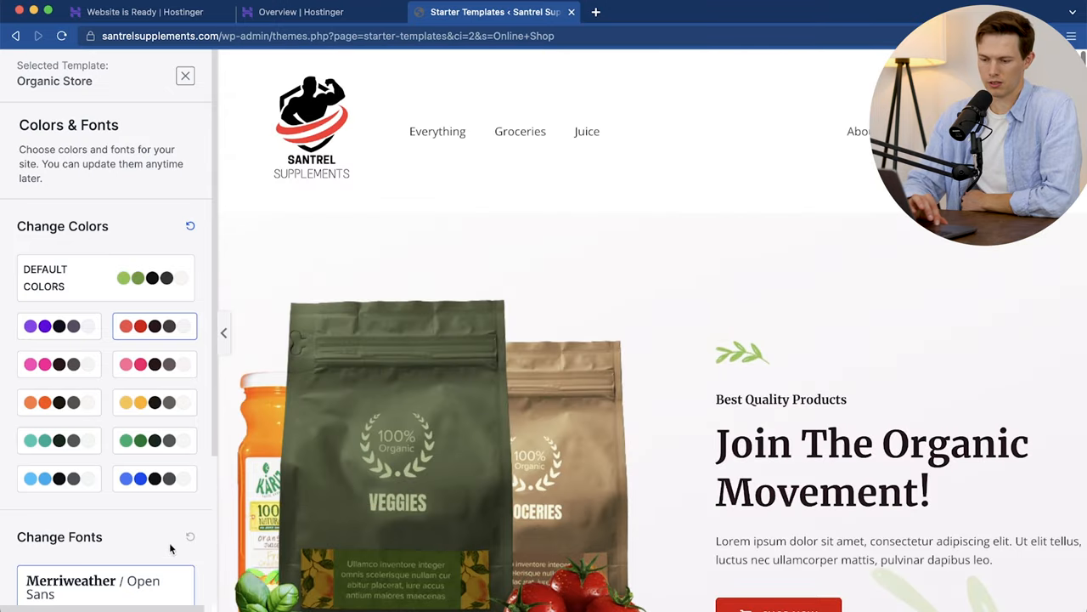
pyautogui.scroll(-3)
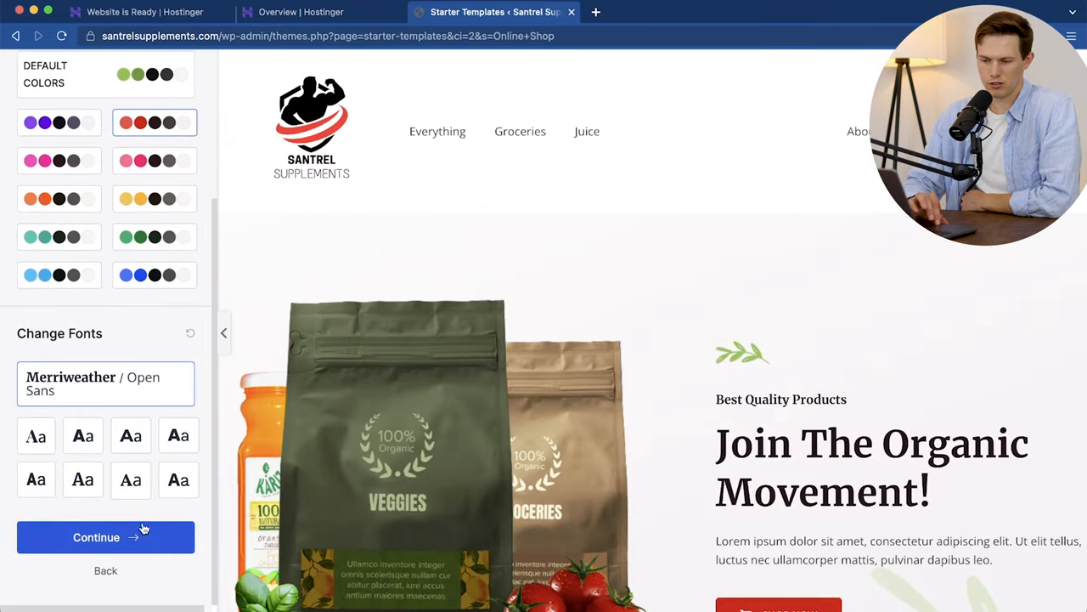
pyautogui.click(82, 436)
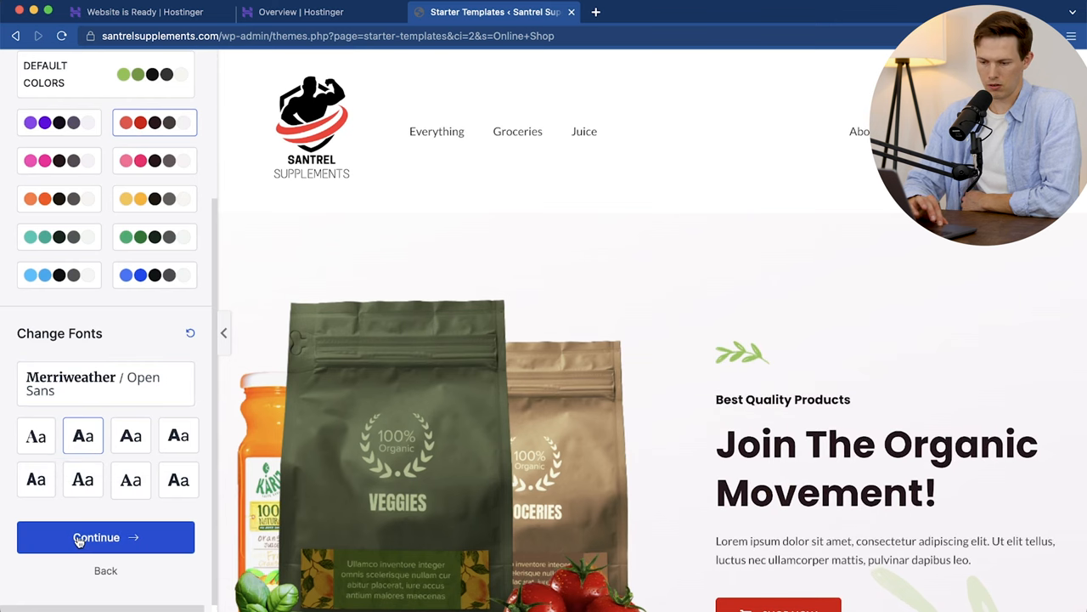
pyautogui.click(96, 536)
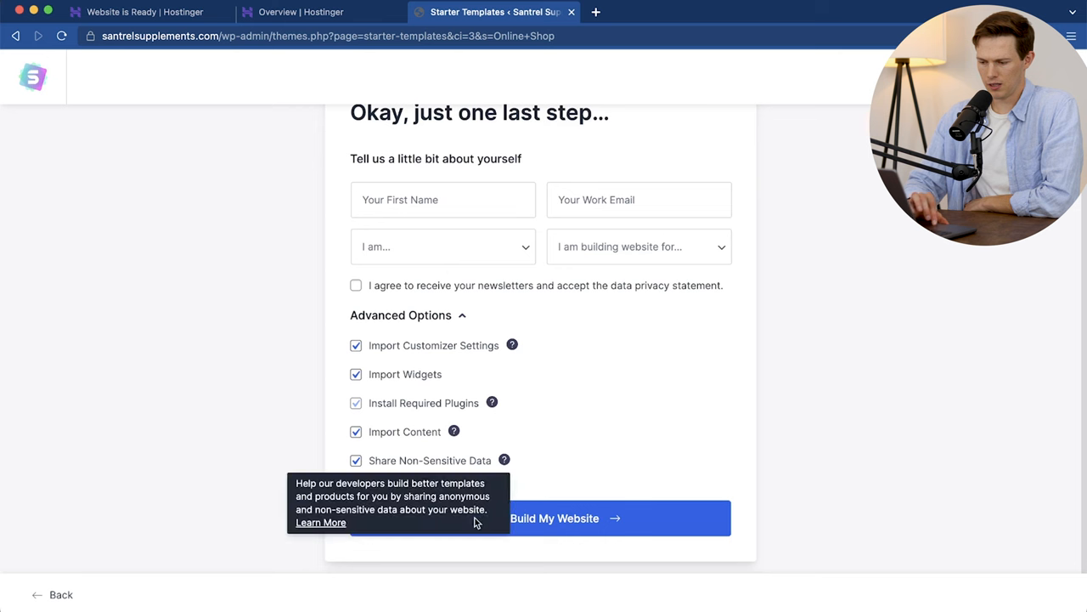
pyautogui.click(555, 518)
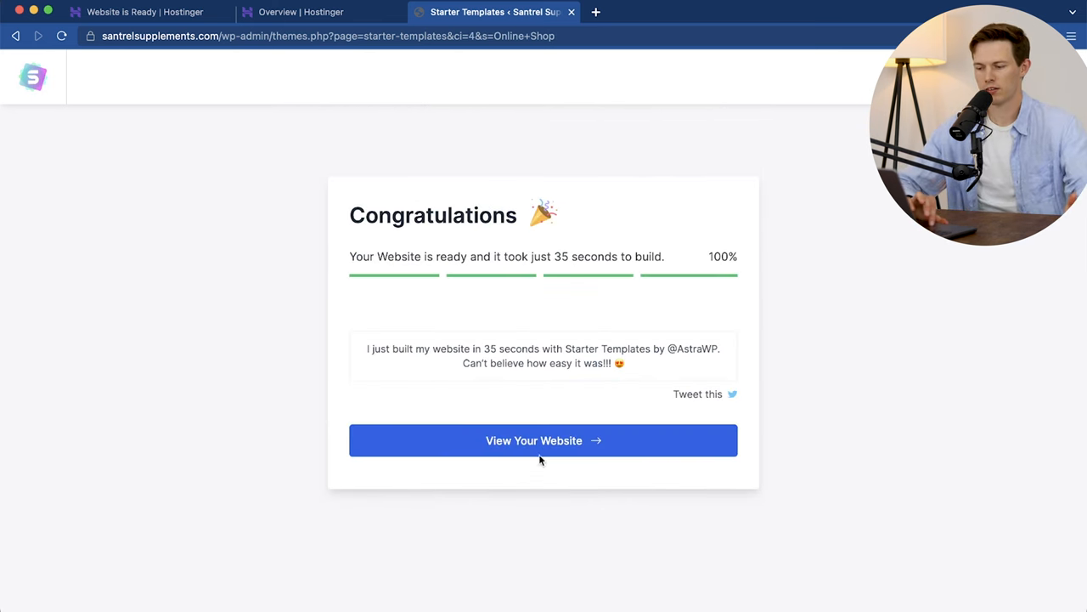
pyautogui.click(542, 440)
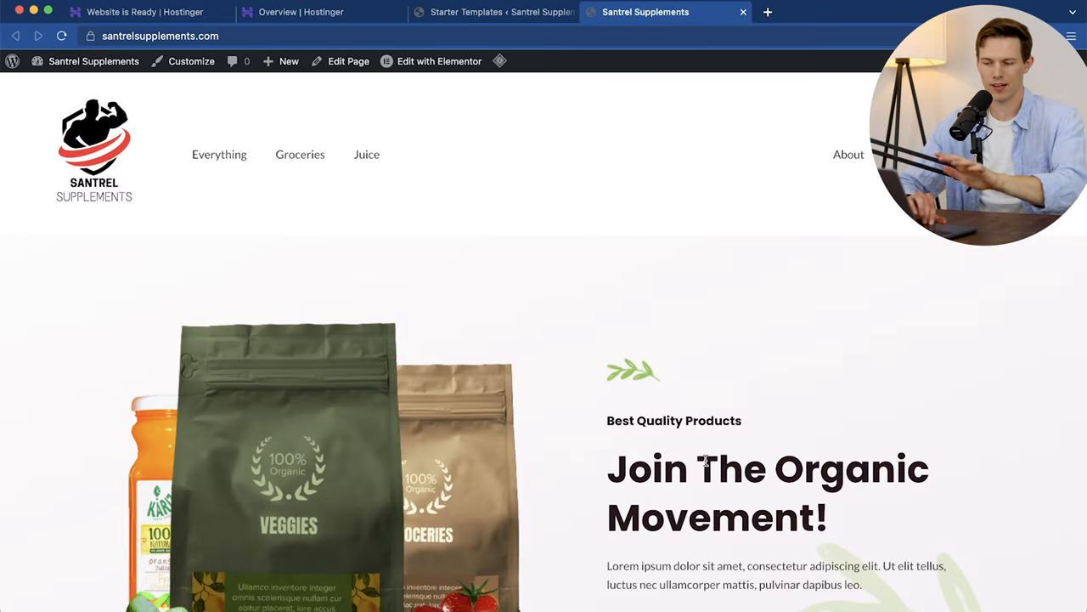
pyautogui.scroll(-3)
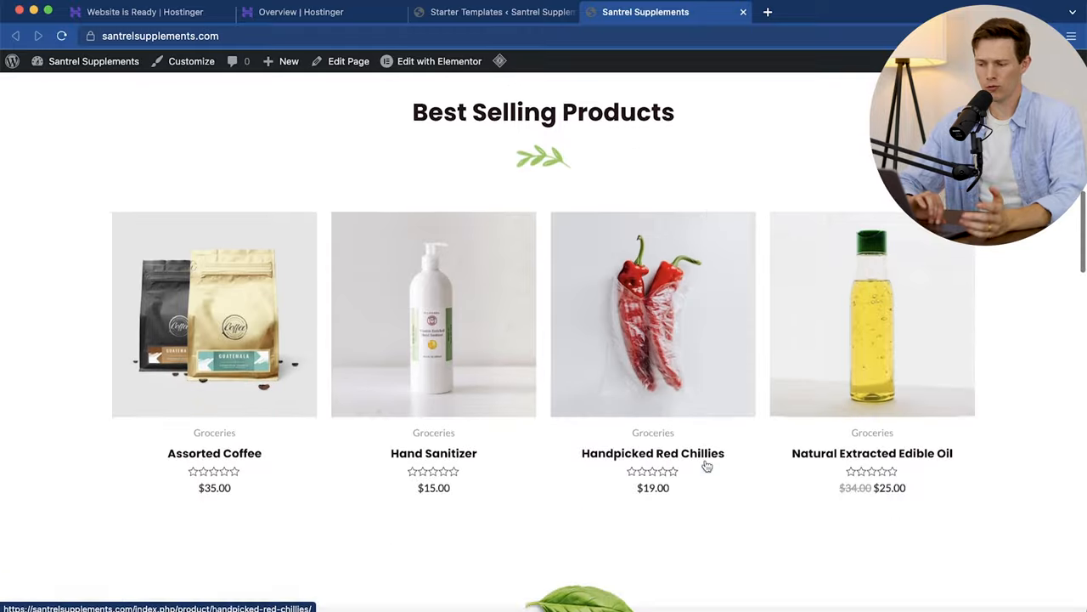
pyautogui.scroll(3)
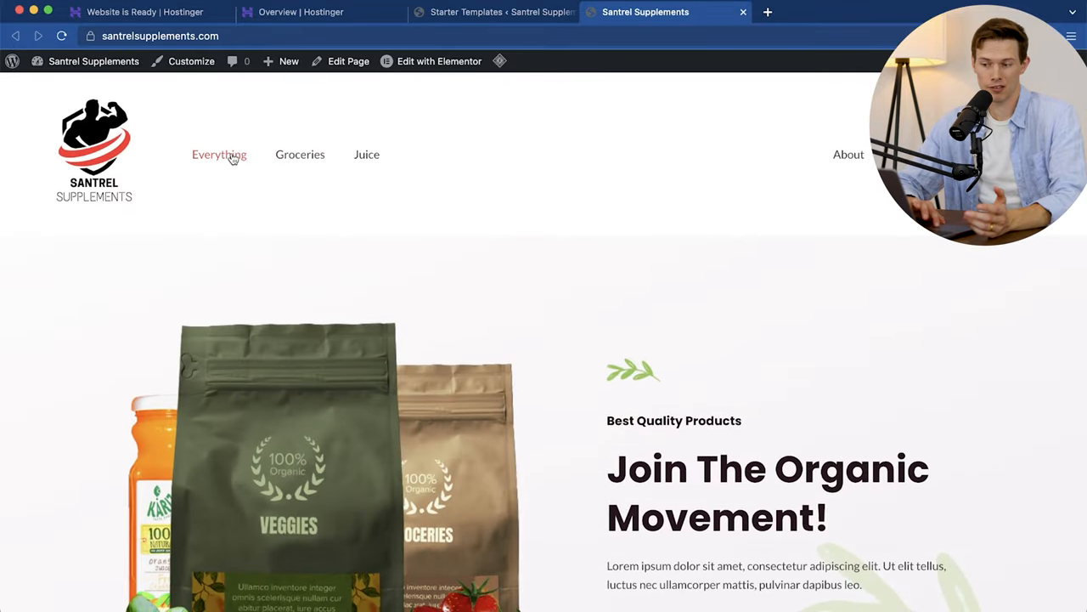
pyautogui.click(219, 154)
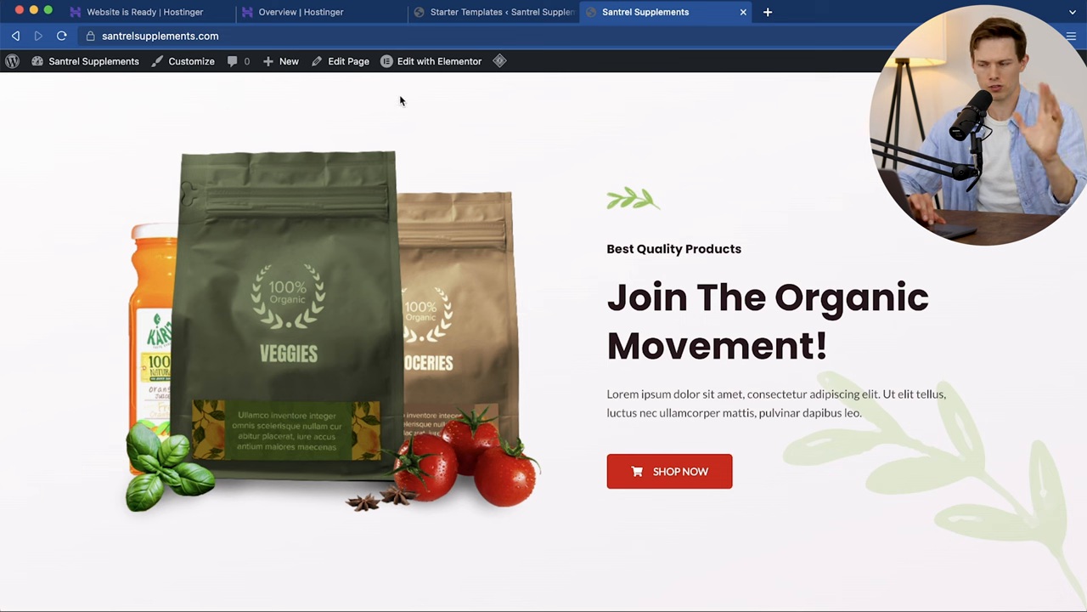
pyautogui.click(439, 61)
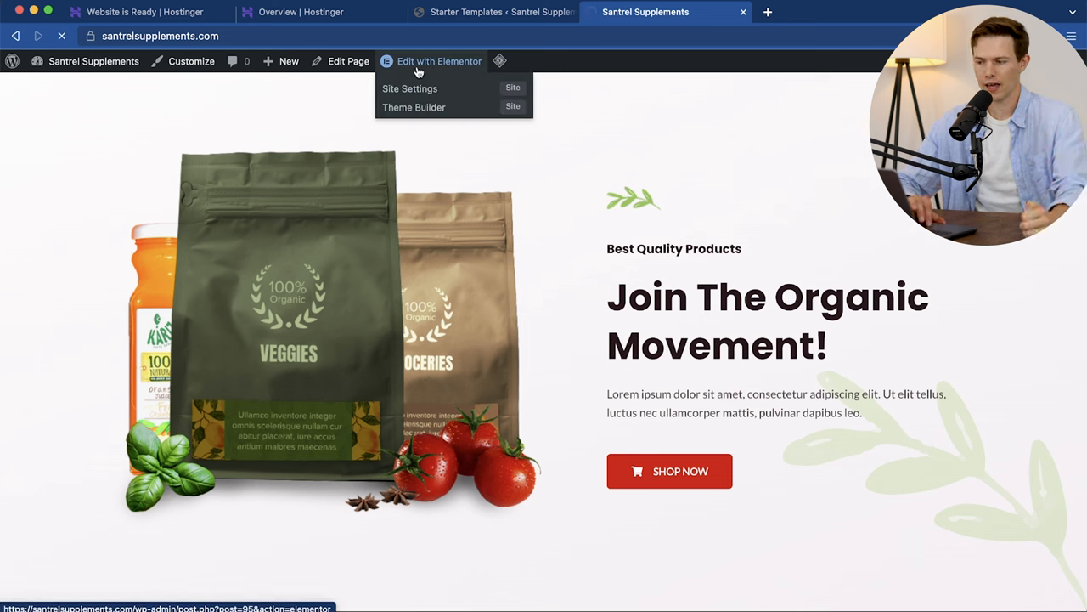
# Open the homepage in Elementor, close the AI image generator announcement, and scroll the page
pyautogui.click(439, 60)
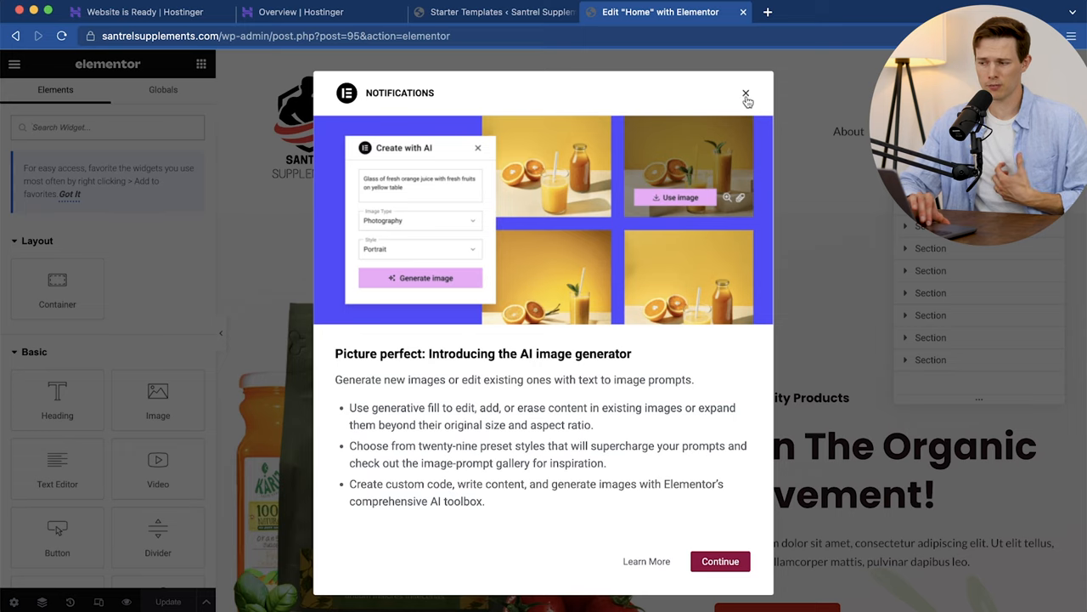
pyautogui.click(746, 93)
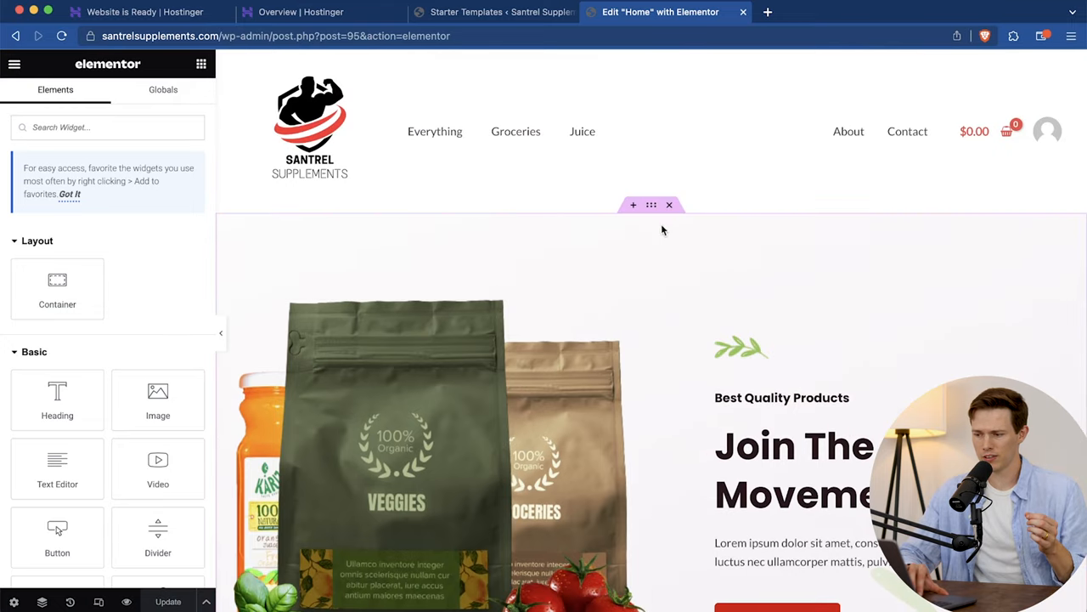
pyautogui.moveTo(624, 272)
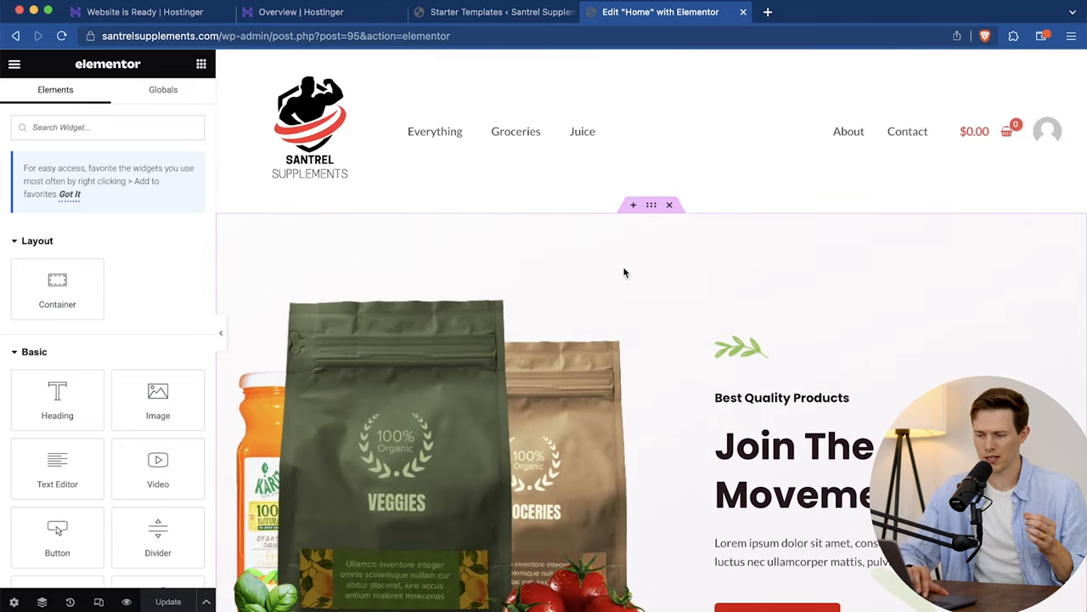
pyautogui.scroll(-3)
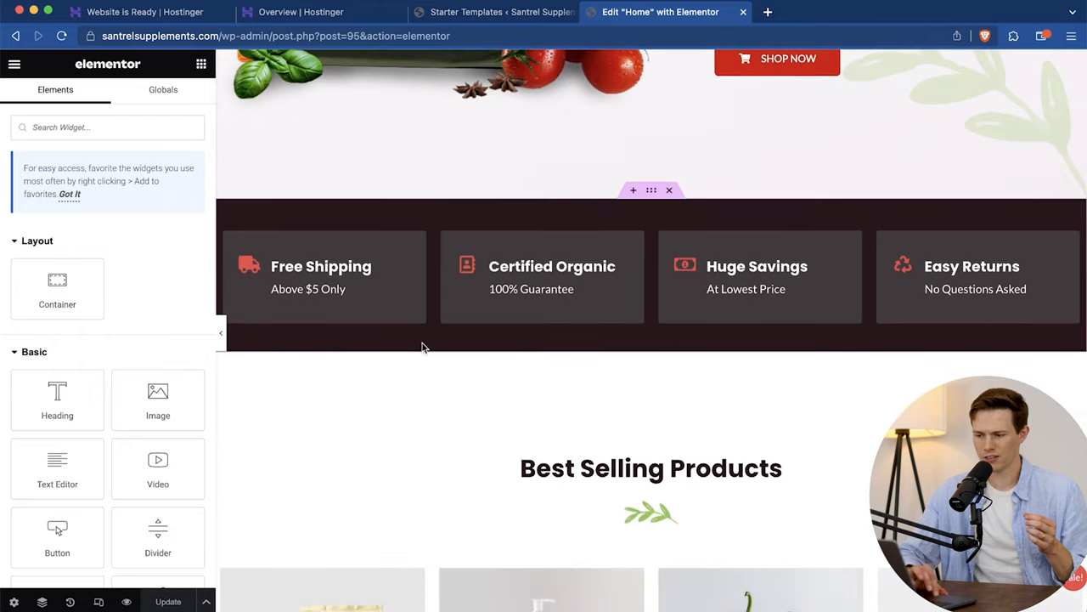
pyautogui.scroll(-3)
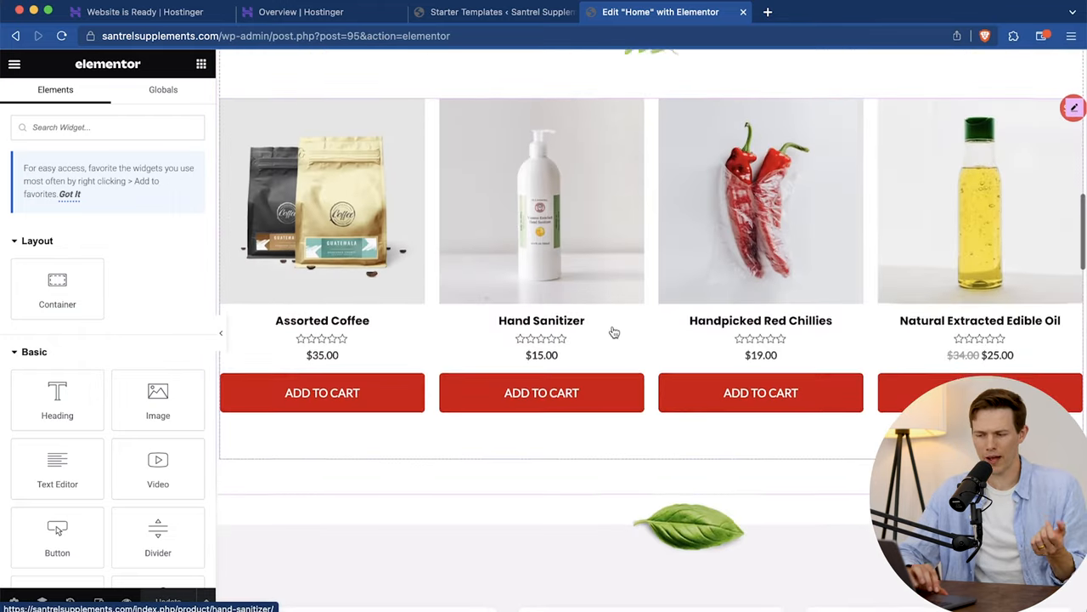
pyautogui.scroll(3)
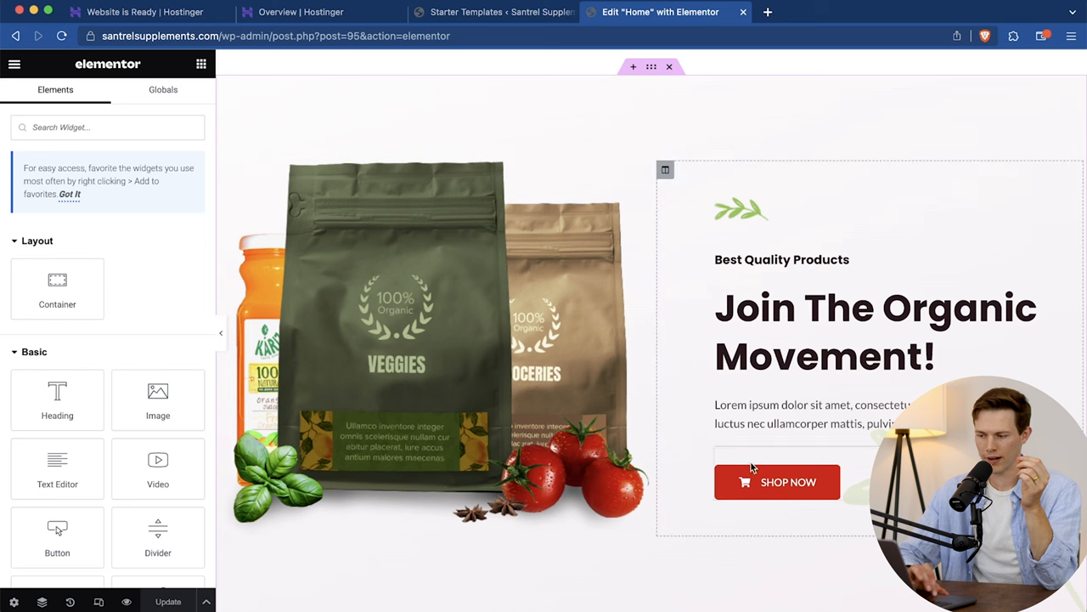
pyautogui.click(781, 259)
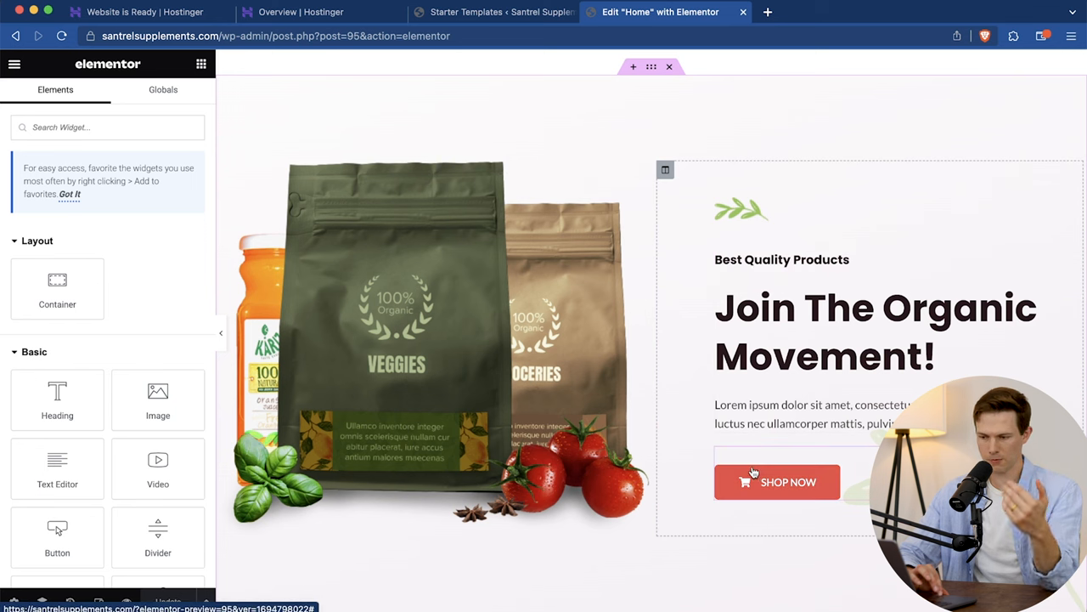
# Drag a Button widget below the hero description and type 'Santrel !' as the heading
pyautogui.scroll(-3)
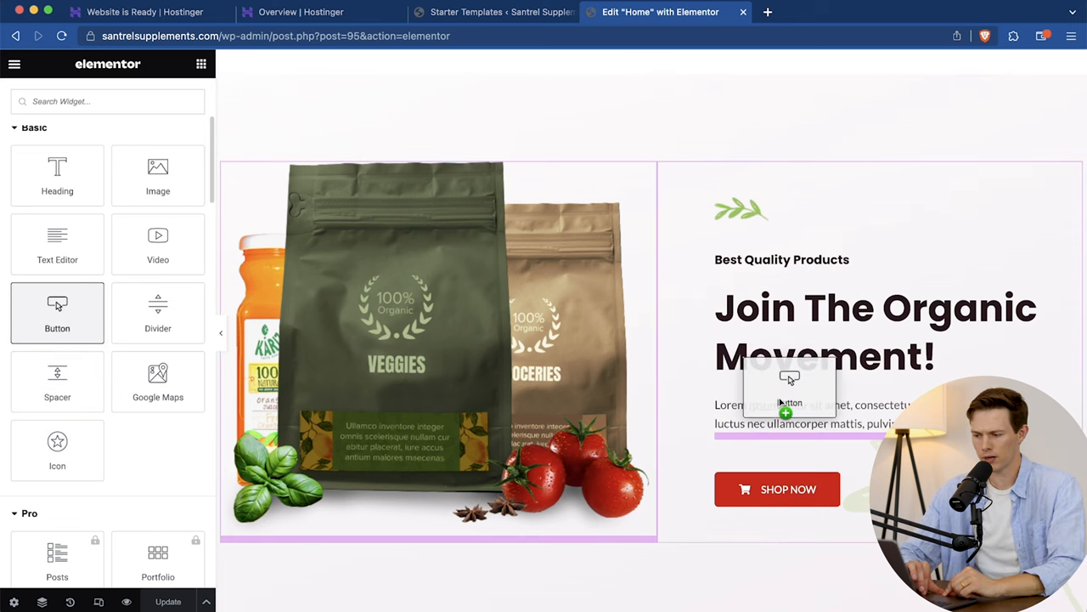
pyautogui.moveTo(57, 312); pyautogui.dragTo(782, 407)
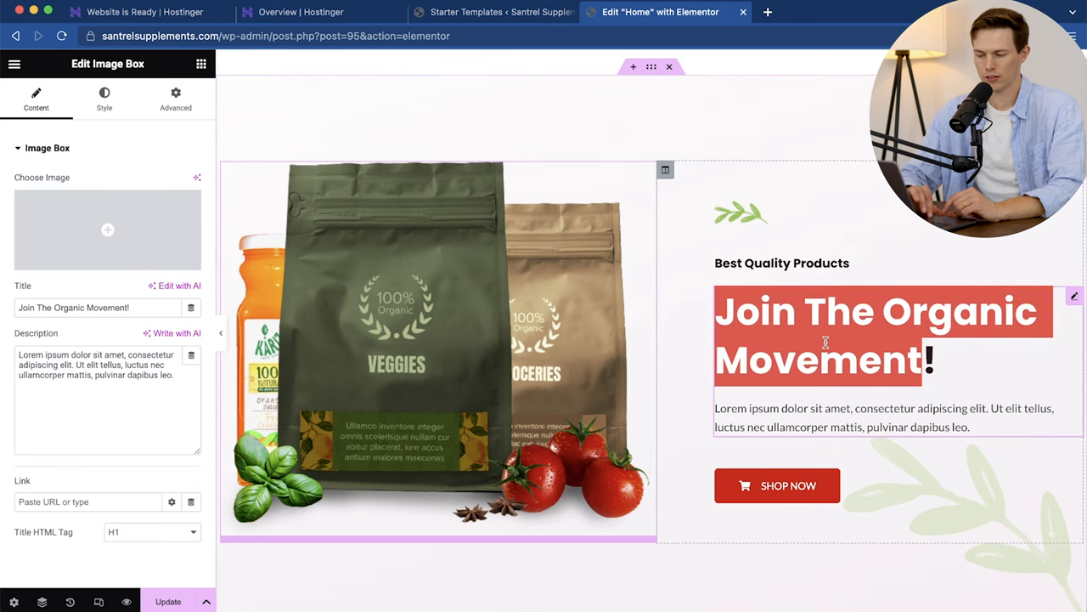
pyautogui.write('Santrel !')
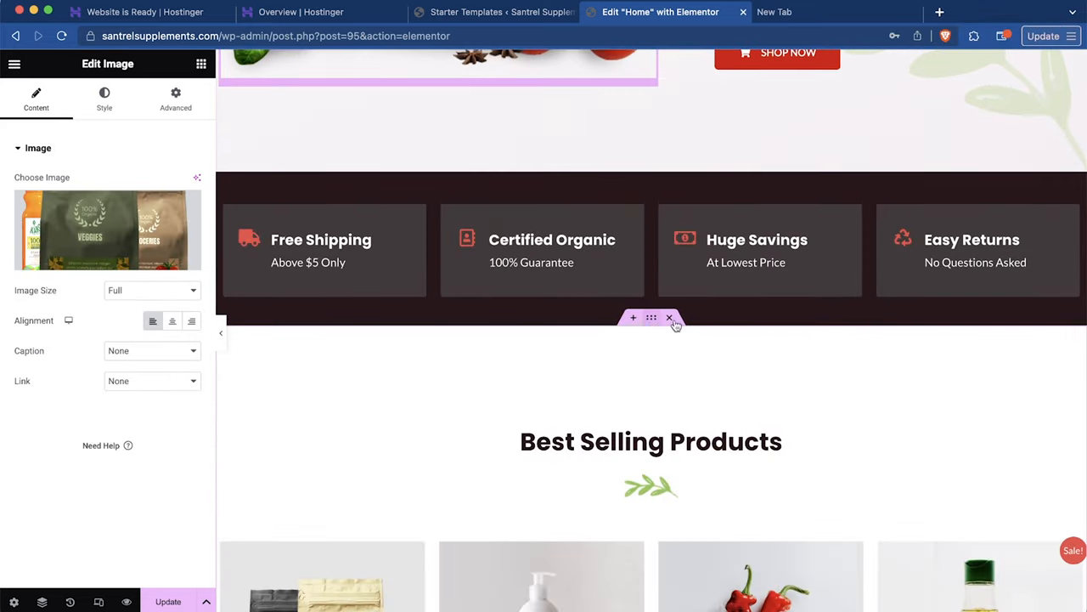
# Scroll to the leaf and three category cards section and open its Edit Section settings
pyautogui.scroll(-3)
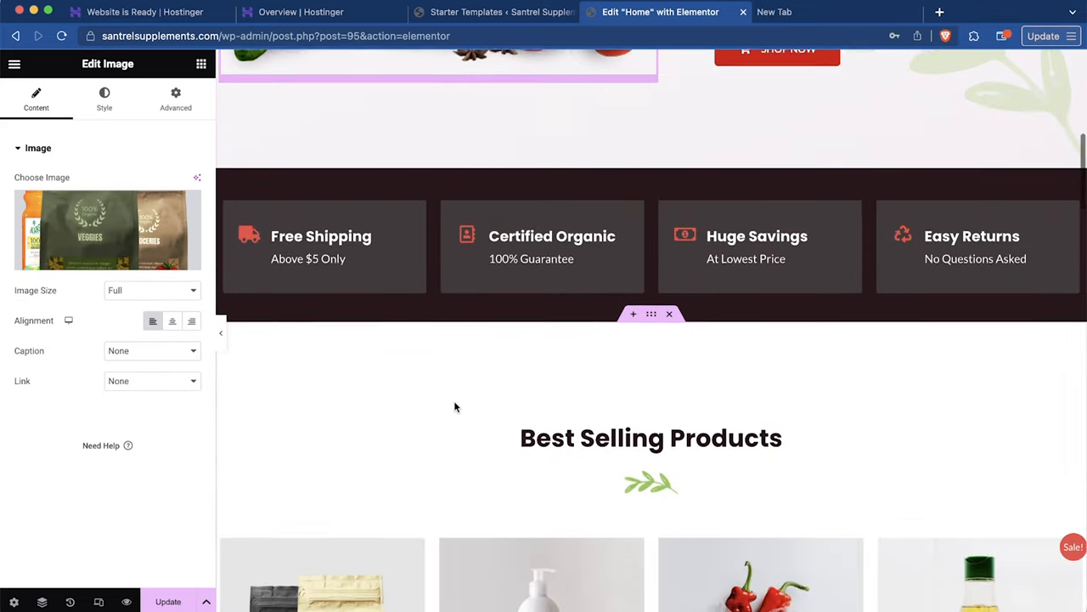
pyautogui.scroll(-3)
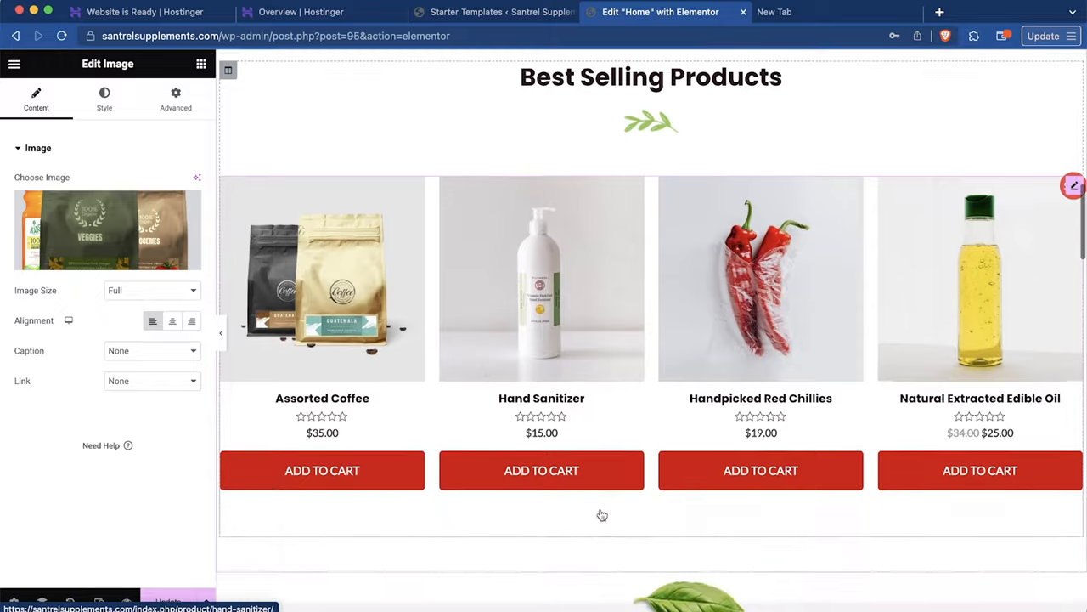
pyautogui.scroll(-3)
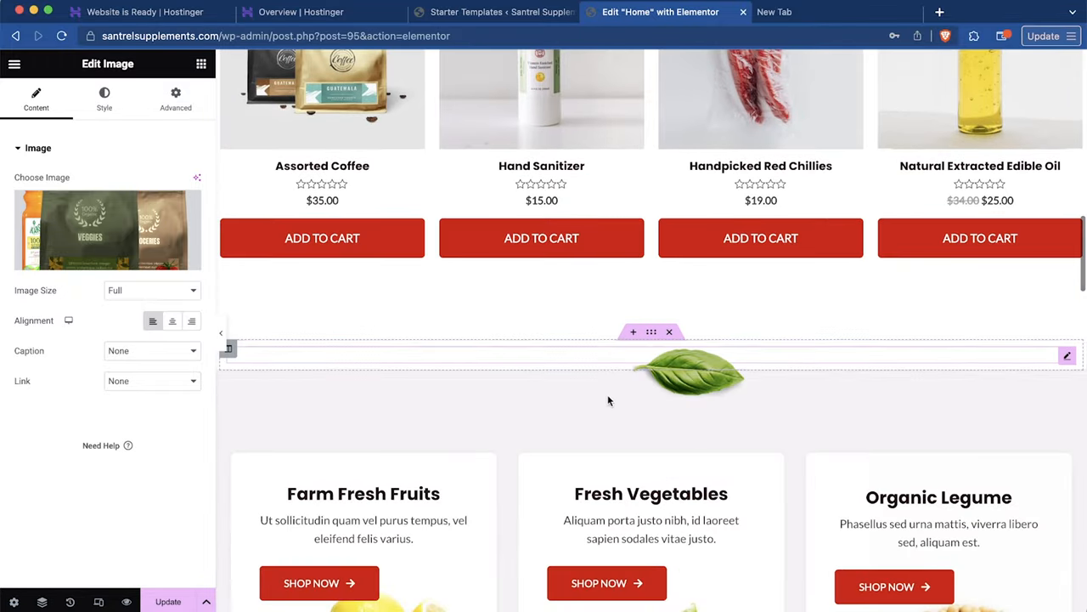
pyautogui.scroll(-3)
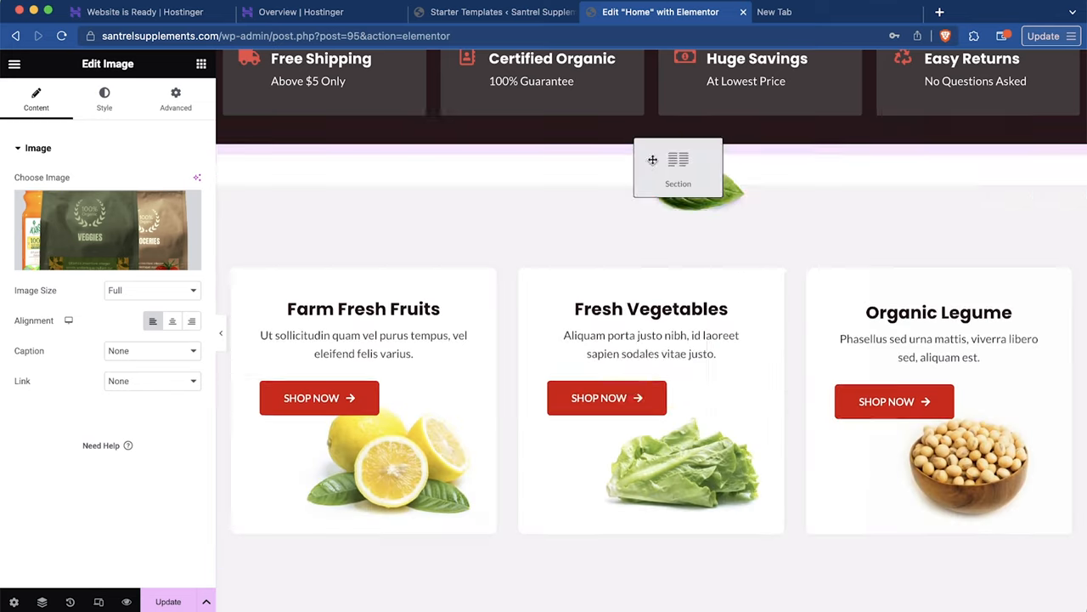
pyautogui.click(678, 166)
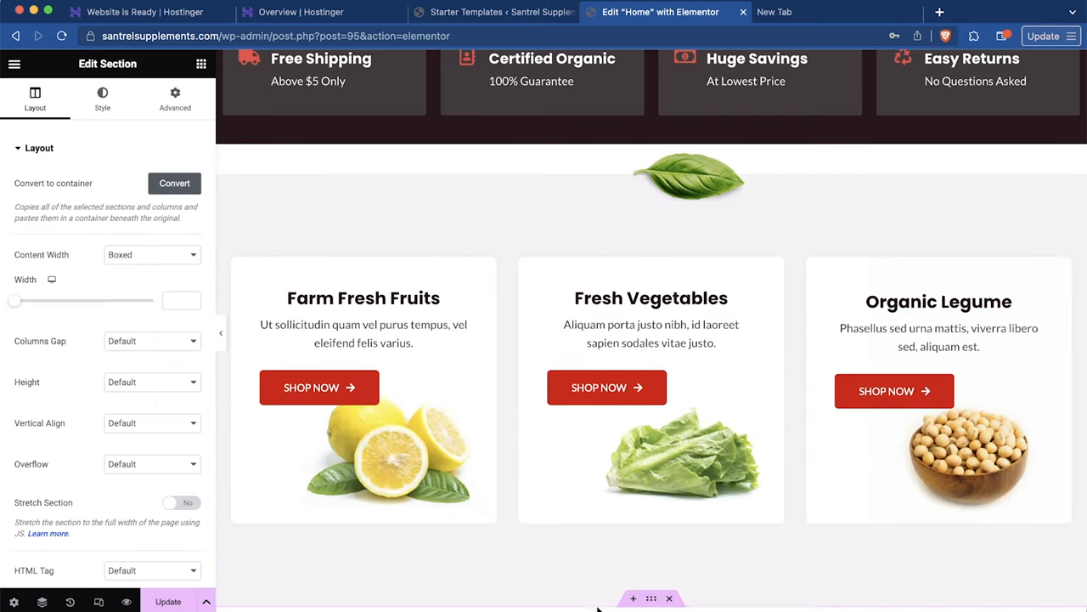
pyautogui.scroll(-3)
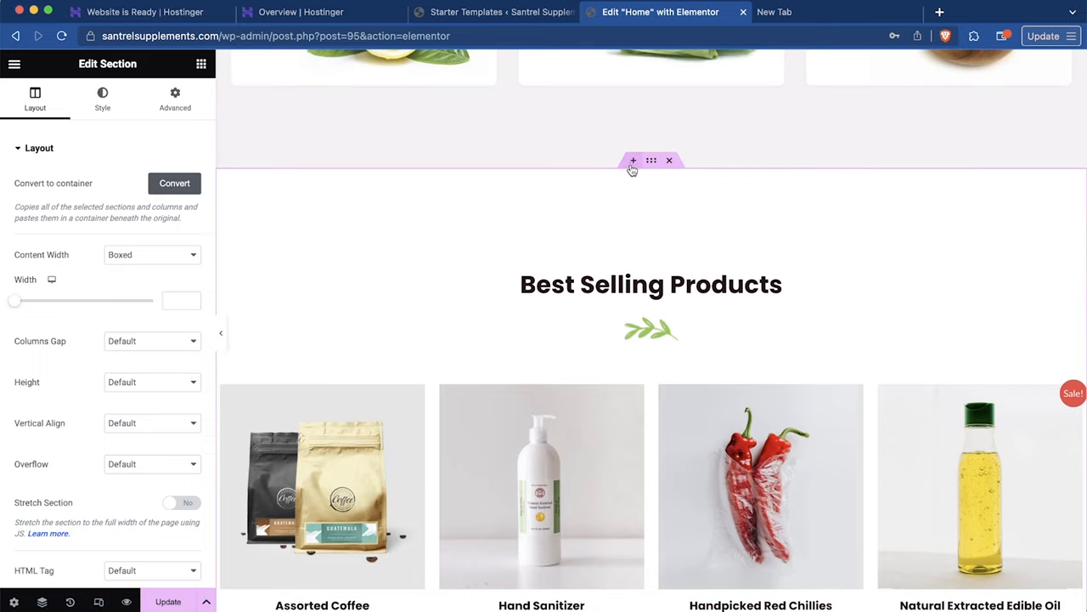
# Add a two-column section above Best Selling Products with heading, image and button widgets
pyautogui.click(633, 161)
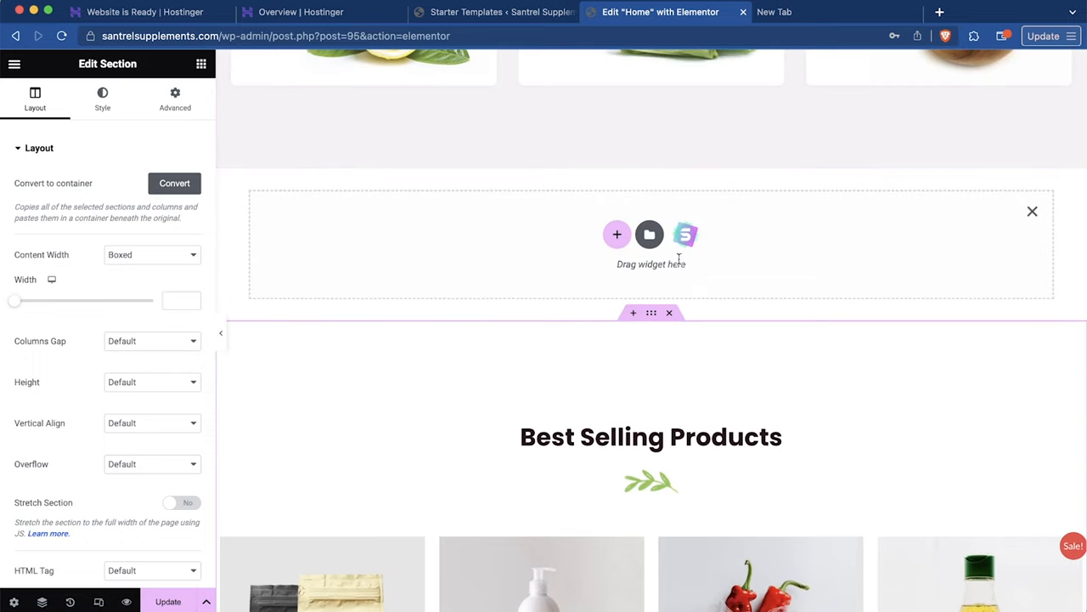
pyautogui.moveTo(649, 234)
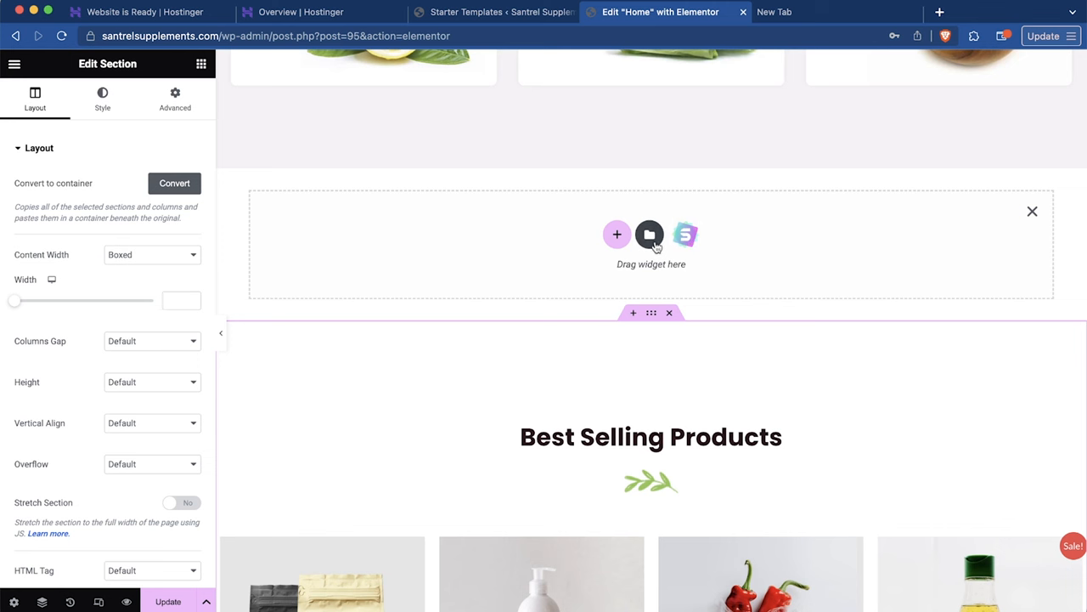
pyautogui.click(650, 234)
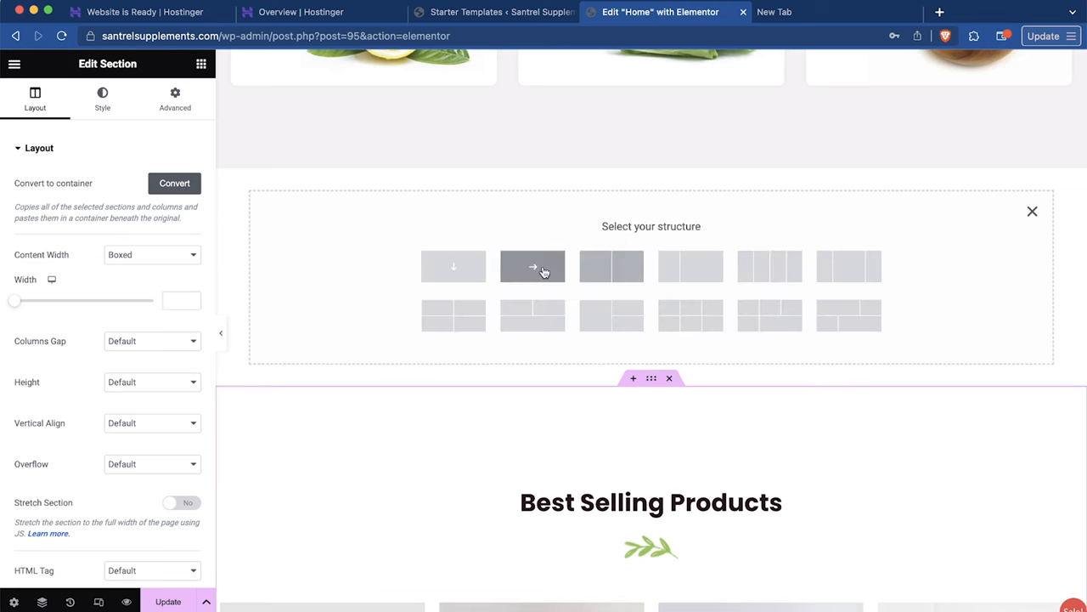
pyautogui.moveTo(691, 266)
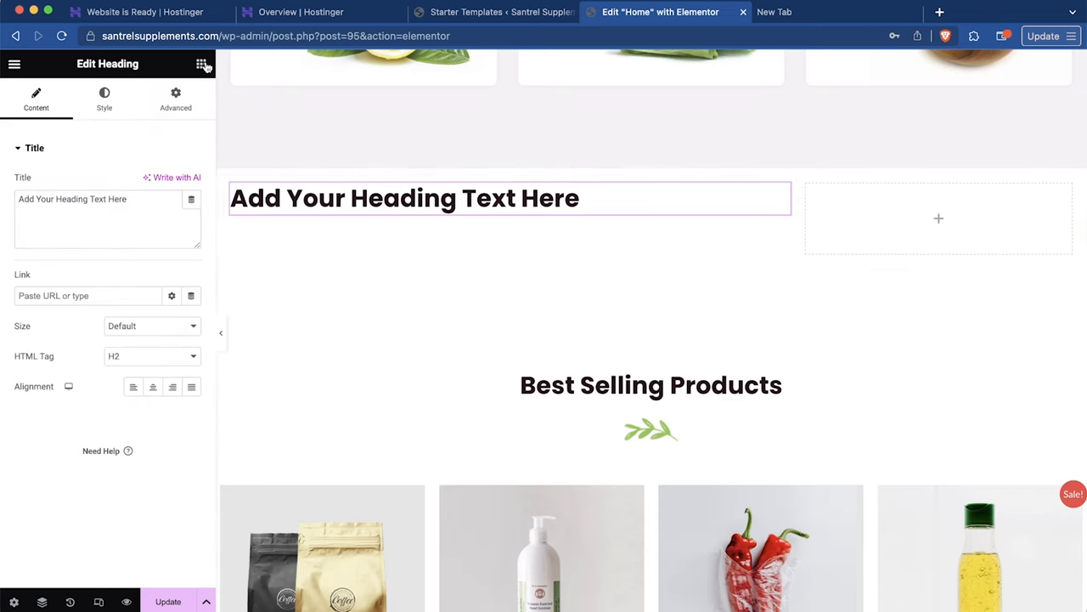
pyautogui.click(201, 64)
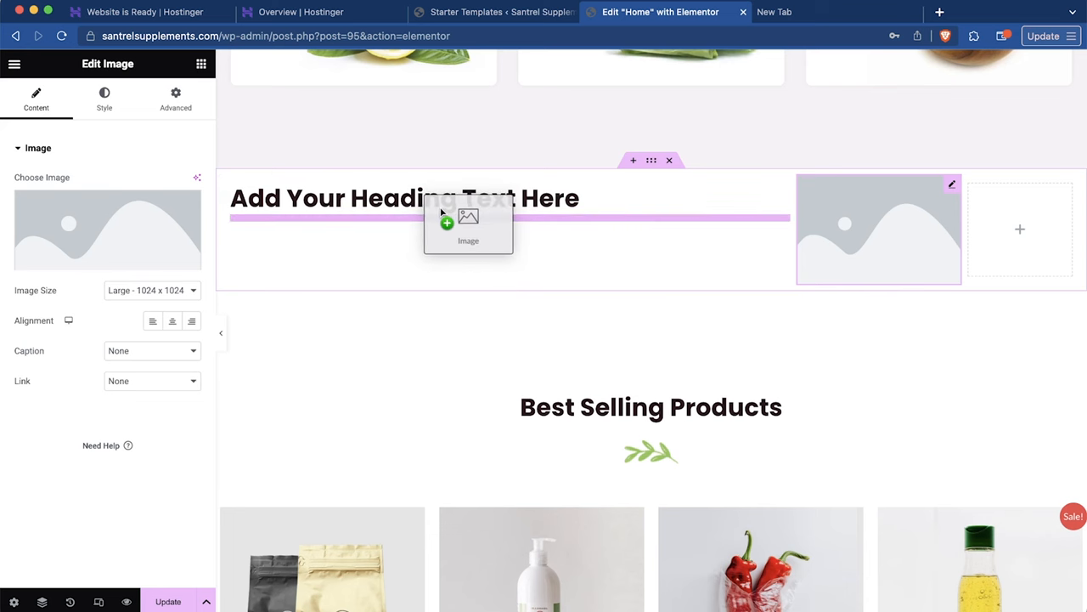
pyautogui.scroll(-3)
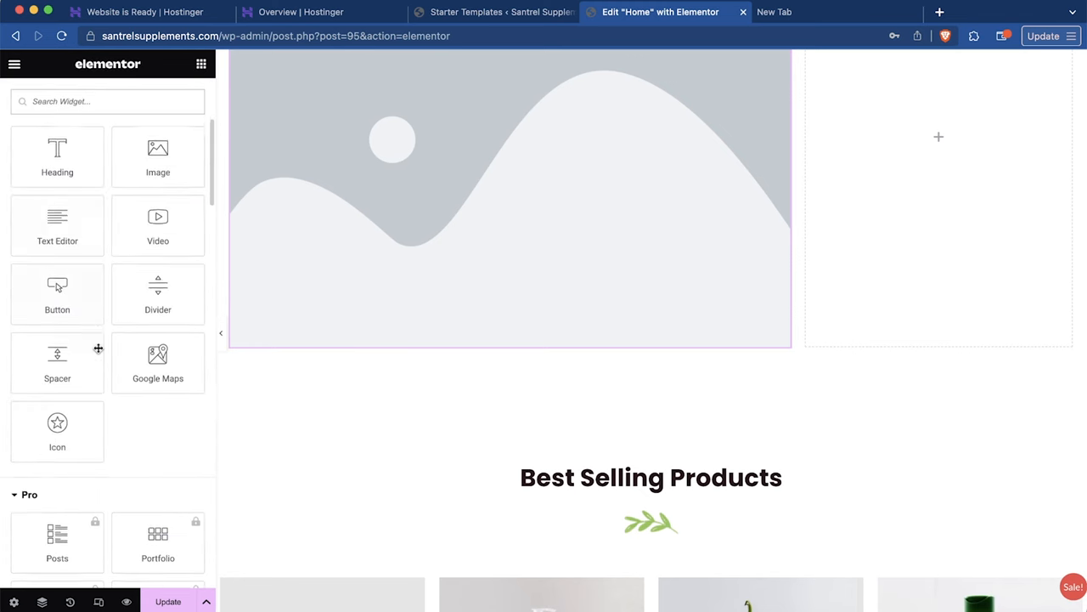
pyautogui.scroll(-3)
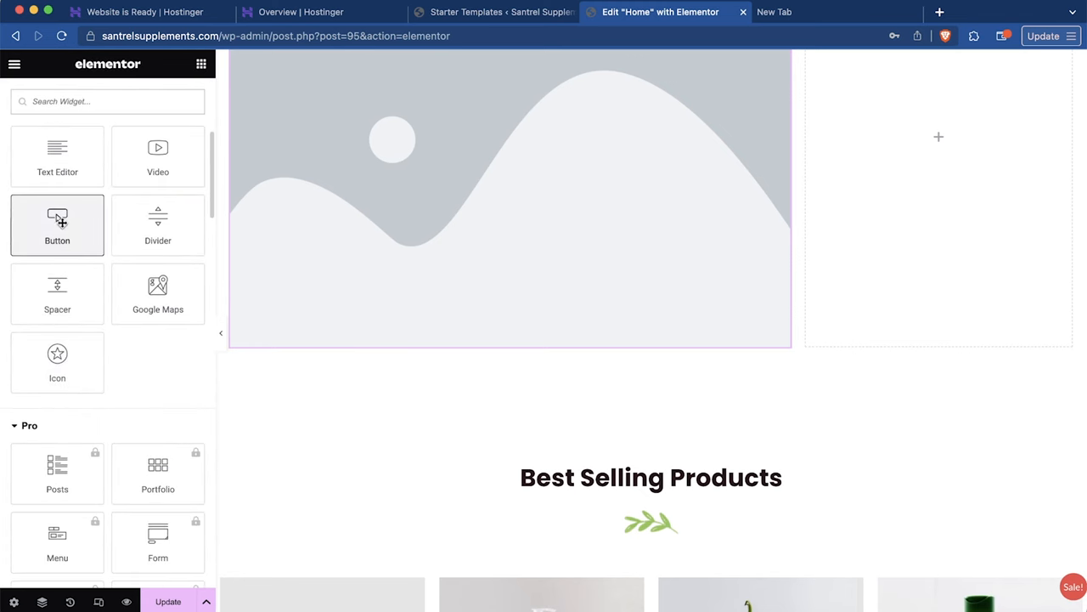
pyautogui.click(57, 225)
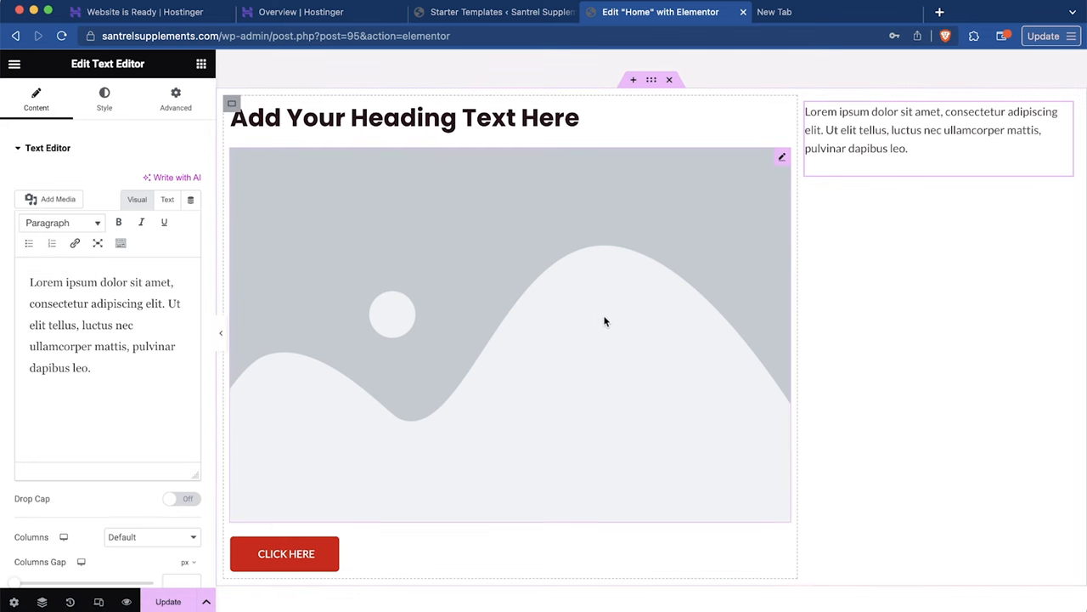
# Inspect the settings of the placeholder image, heading and lorem ipsum text widgets
pyautogui.click(510, 331)
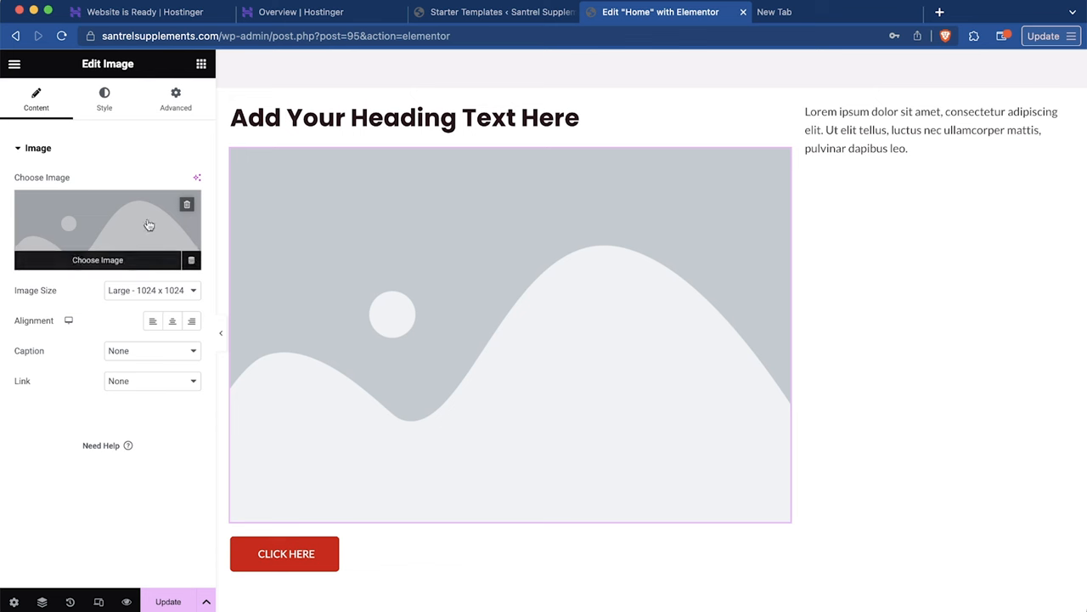
pyautogui.click(404, 117)
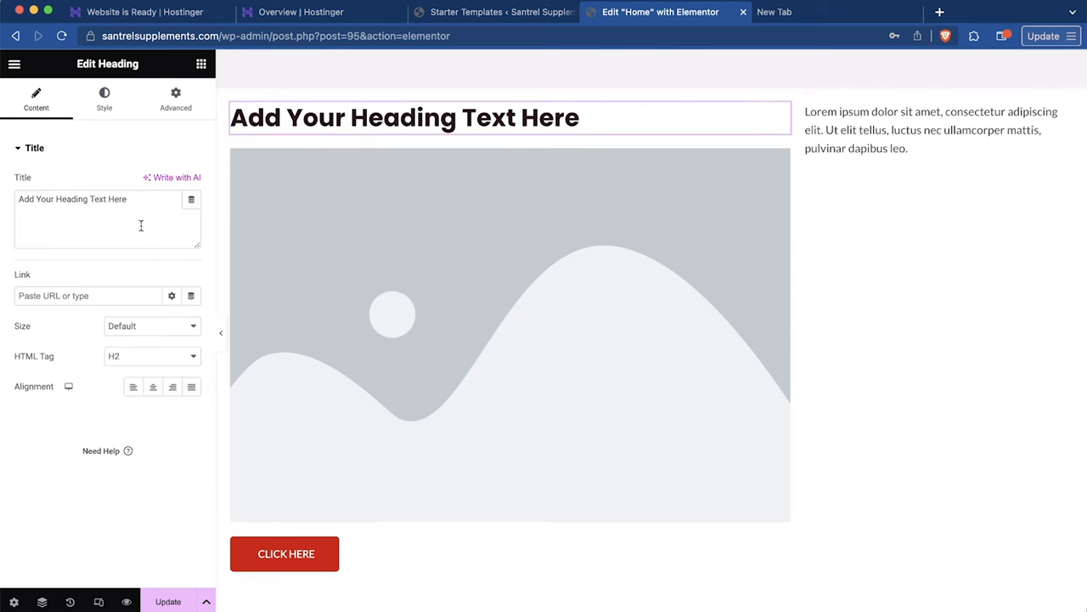
pyautogui.click(922, 129)
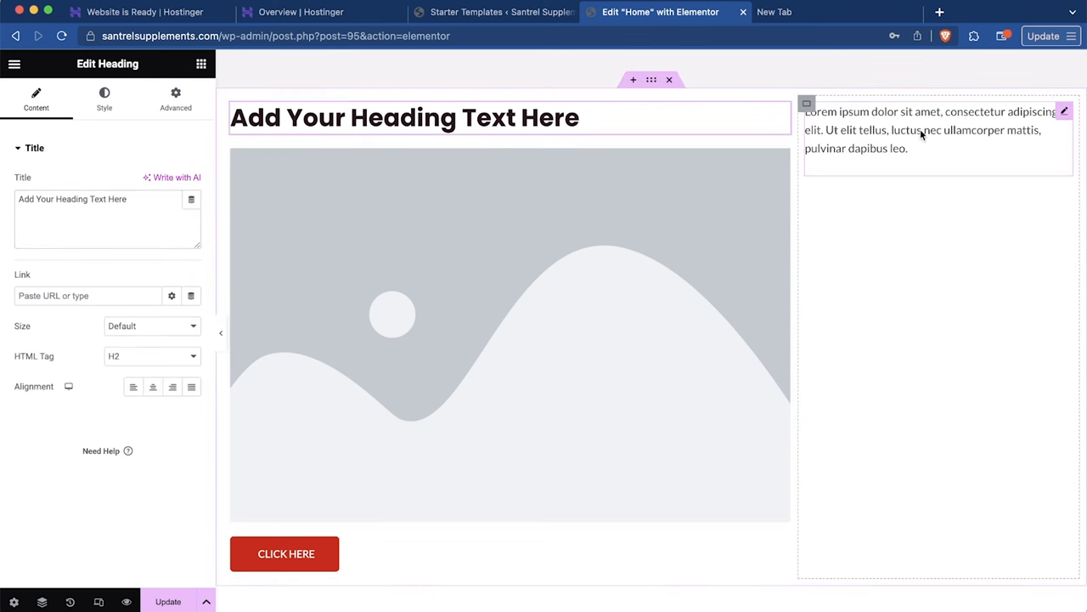
pyautogui.click(922, 129)
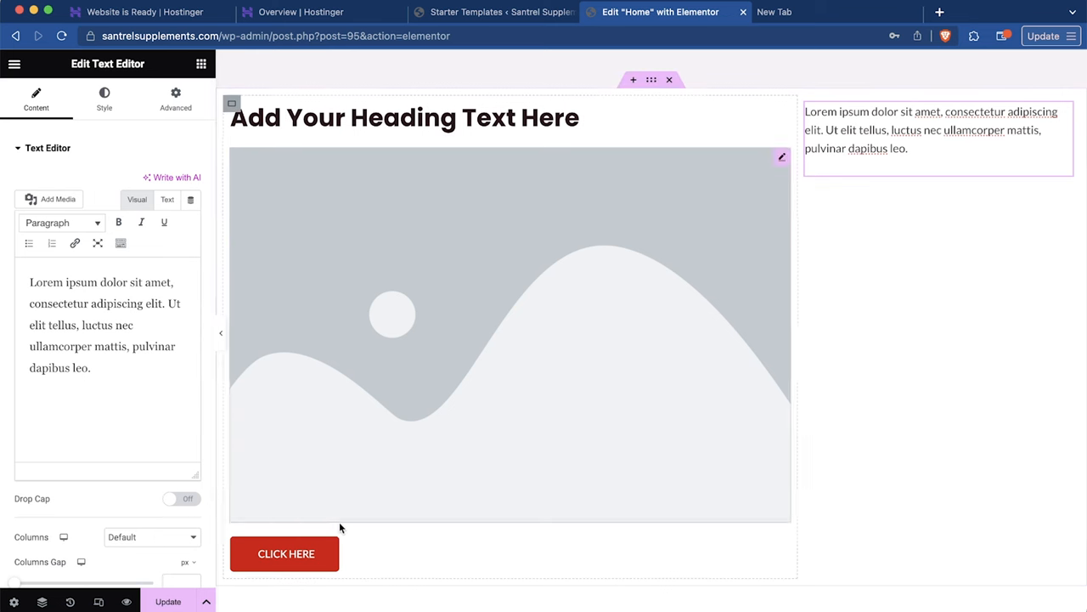
pyautogui.scroll(-3)
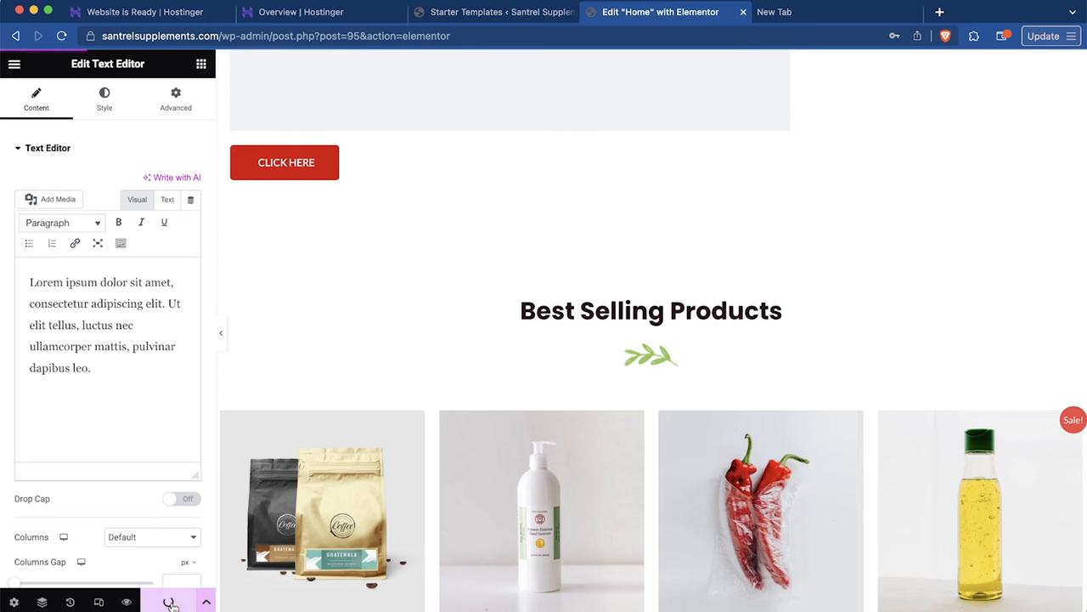
pyautogui.moveTo(209, 601)
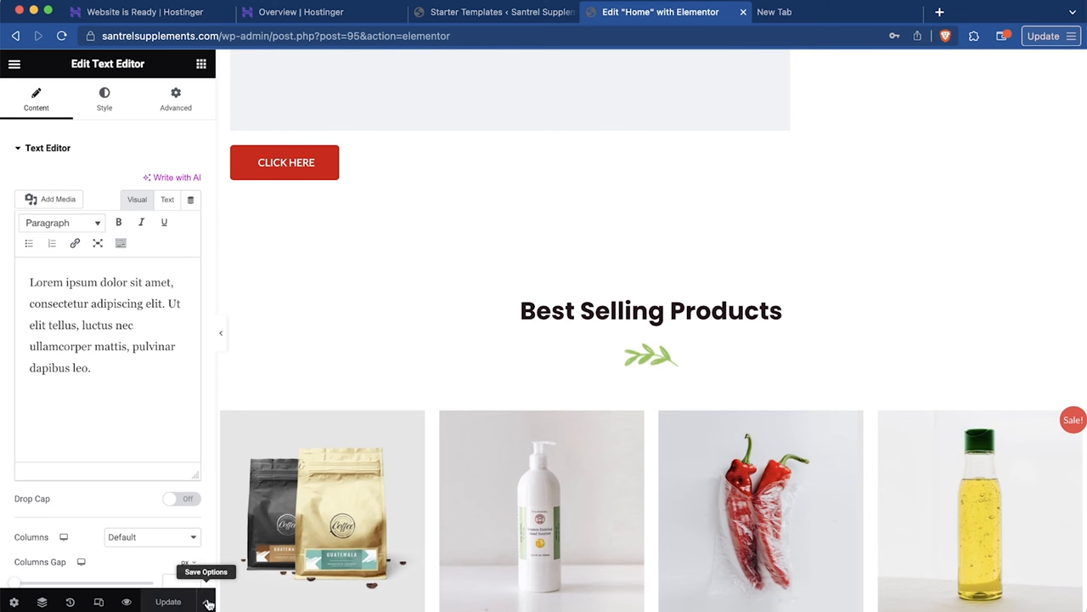
# Save the homepage changes with Update and bring up the device preview options
pyautogui.scroll(-3)
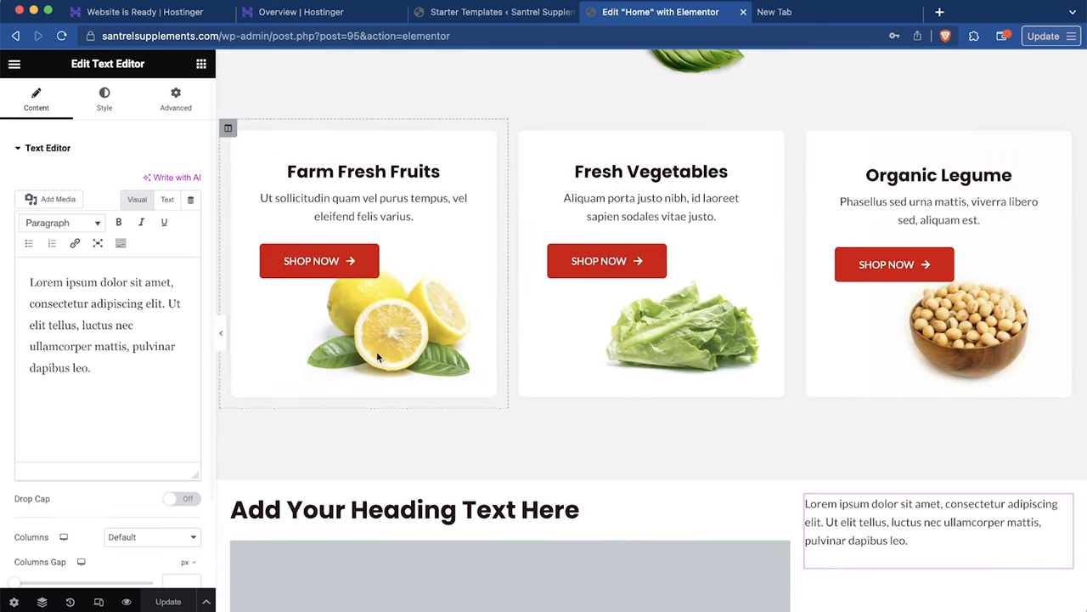
pyautogui.scroll(3)
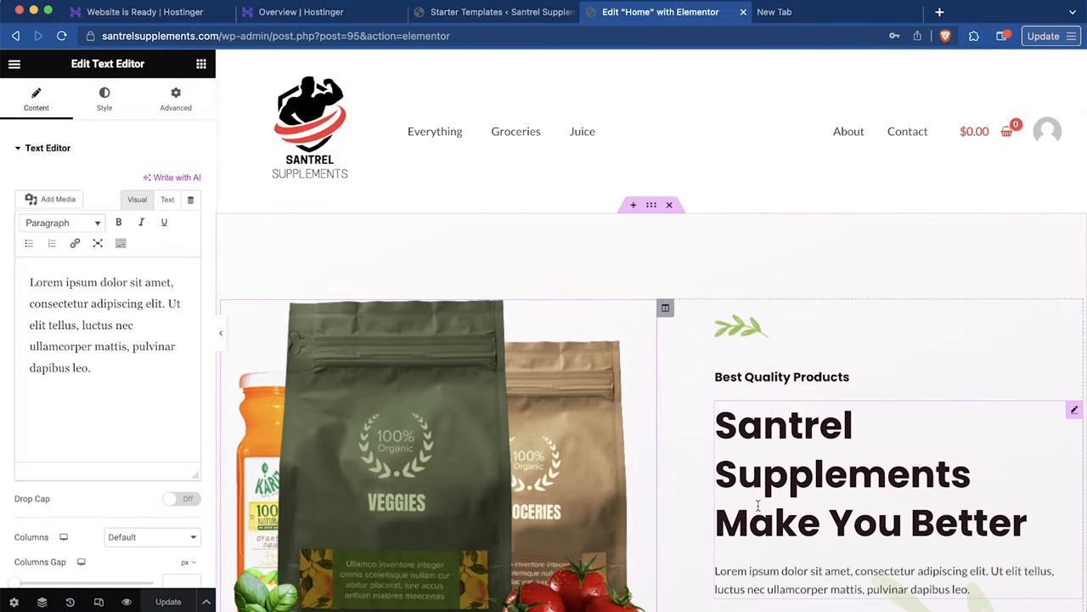
pyautogui.scroll(-3)
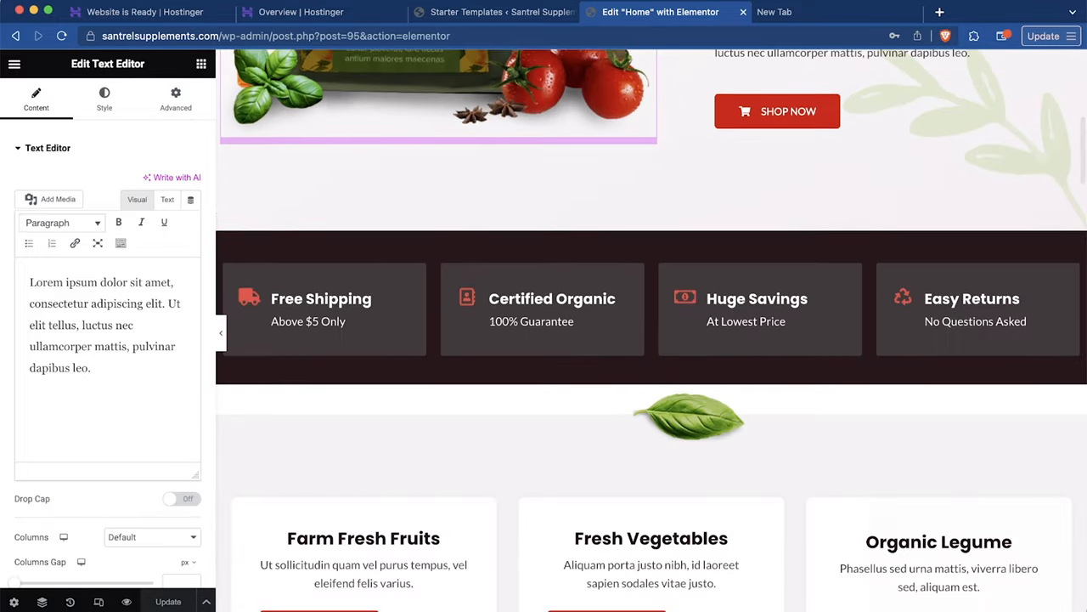
pyautogui.click(99, 601)
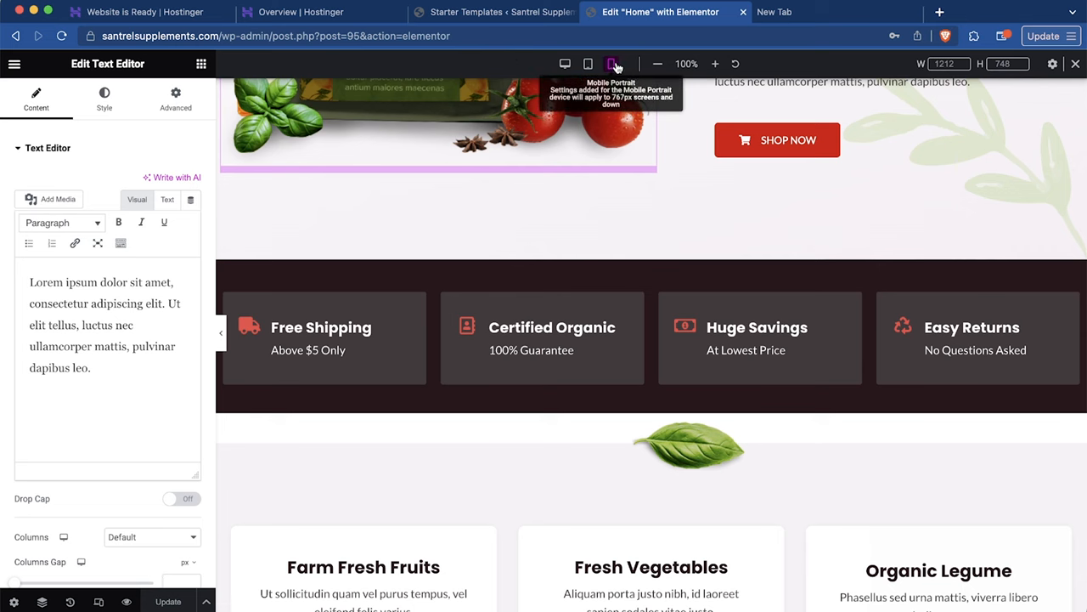
# Switch to Mobile Portrait preview and scroll through the single-column homepage
pyautogui.click(611, 63)
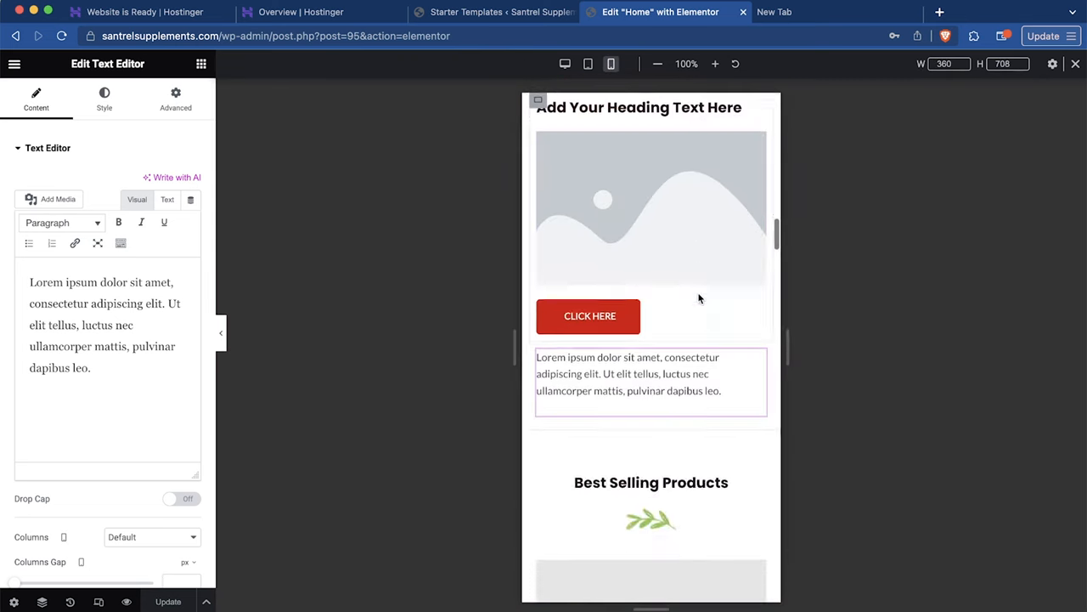
pyautogui.scroll(-3)
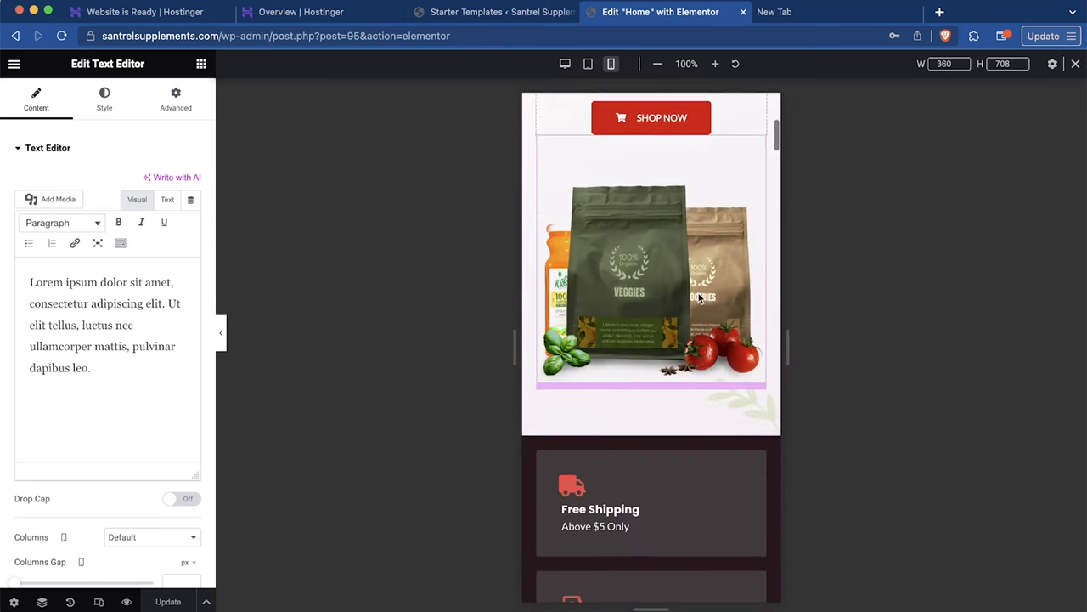
pyautogui.scroll(-3)
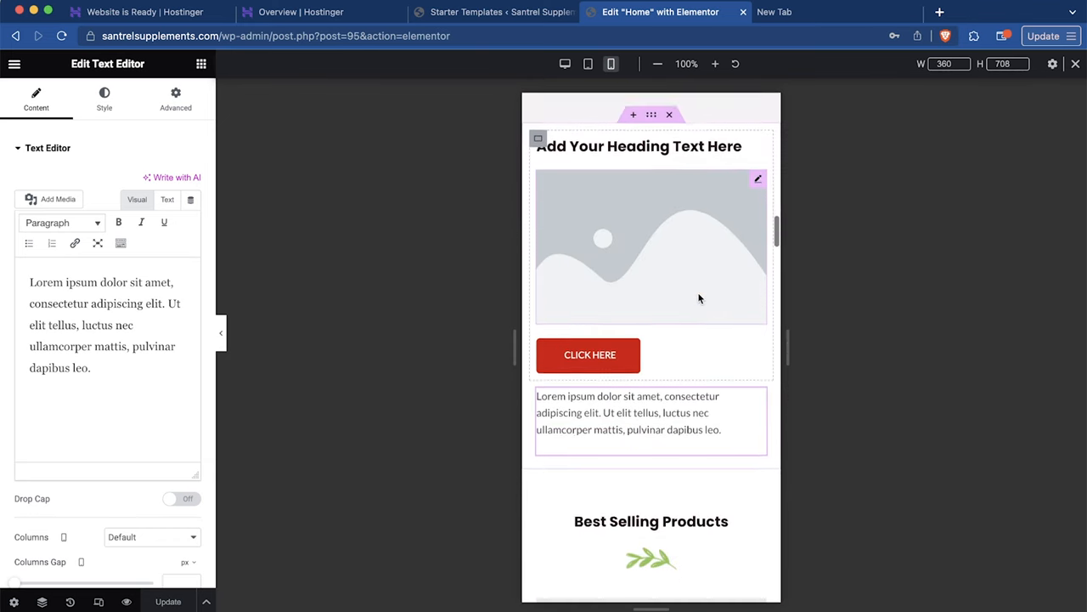
pyautogui.scroll(-3)
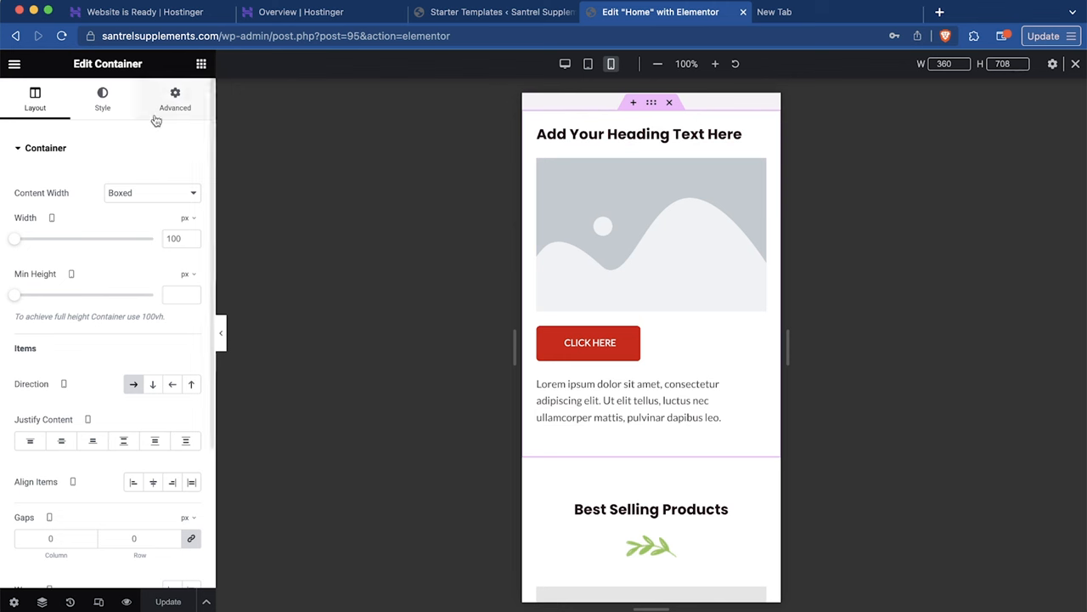
# Turn on Hide On Mobile Portrait in the container's Advanced responsive settings
pyautogui.click(174, 97)
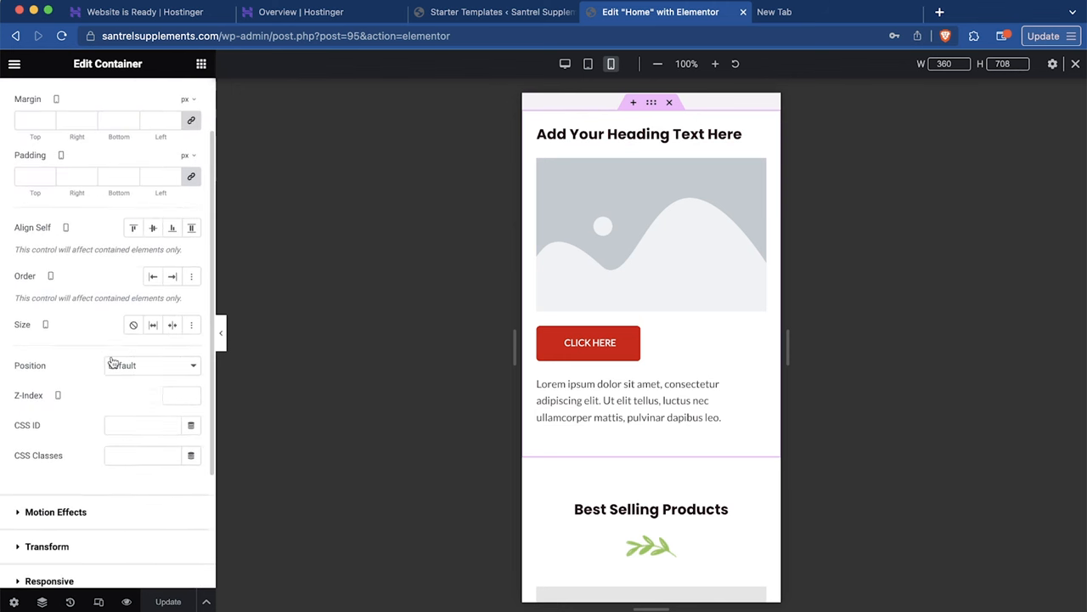
pyautogui.click(49, 251)
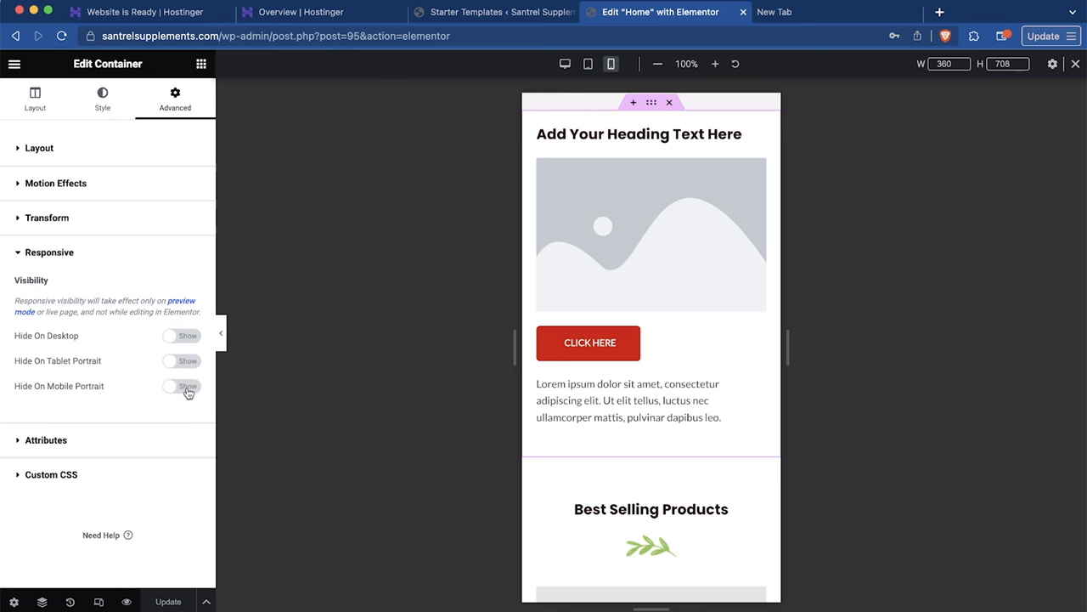
pyautogui.click(181, 386)
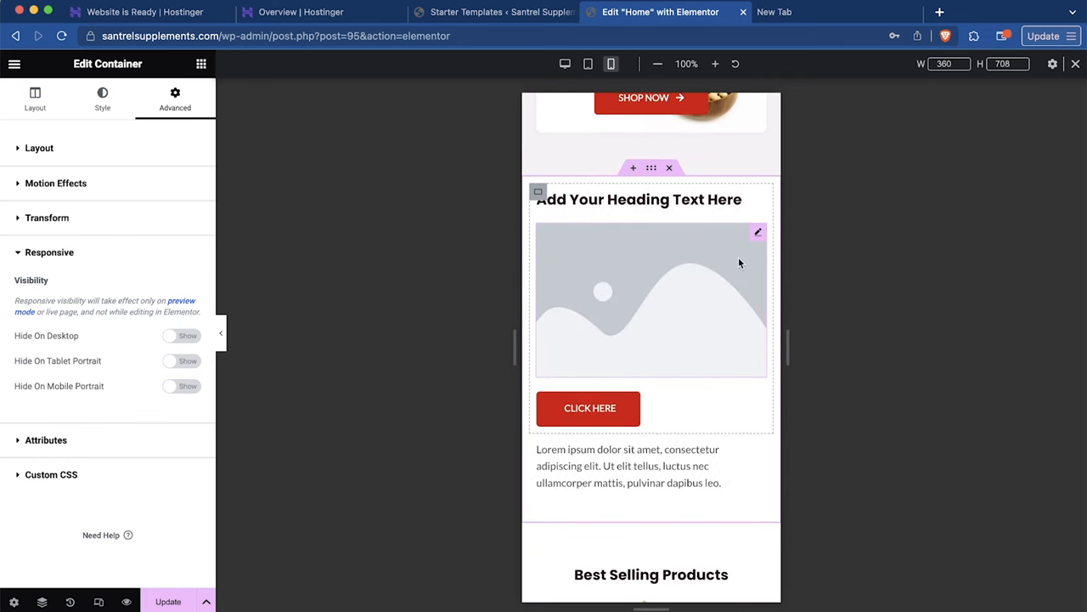
# Select the placeholder image and turn on Hide On Mobile Portrait for it
pyautogui.click(650, 299)
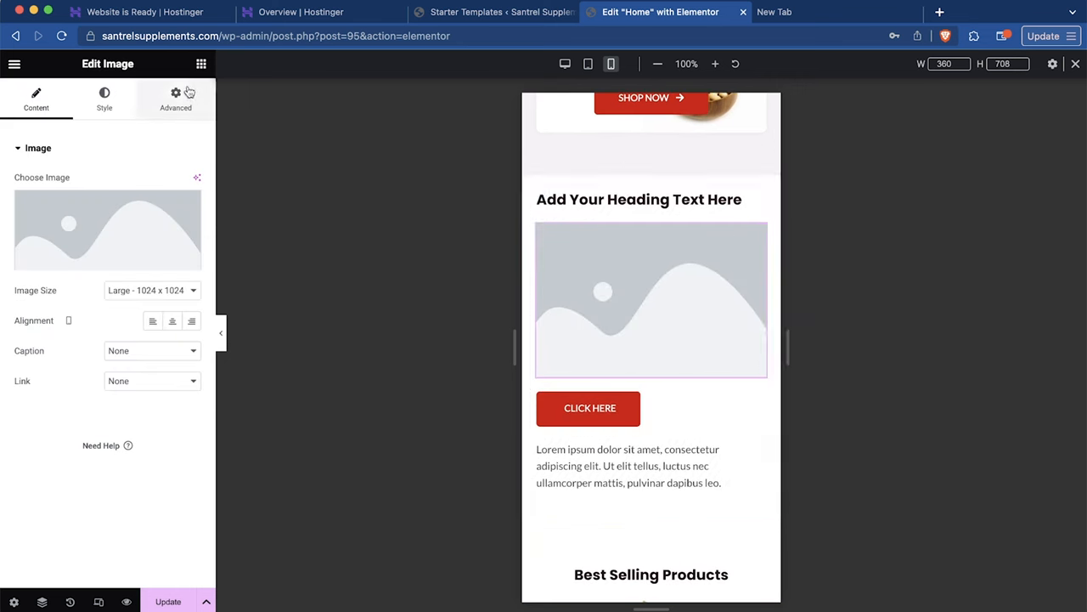
pyautogui.click(176, 98)
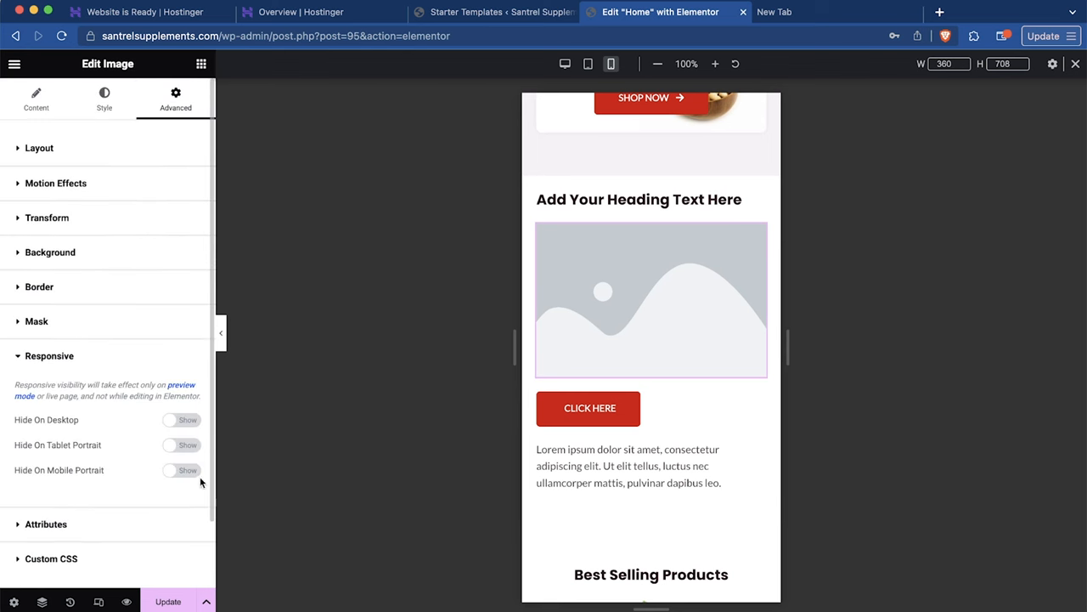
pyautogui.click(177, 470)
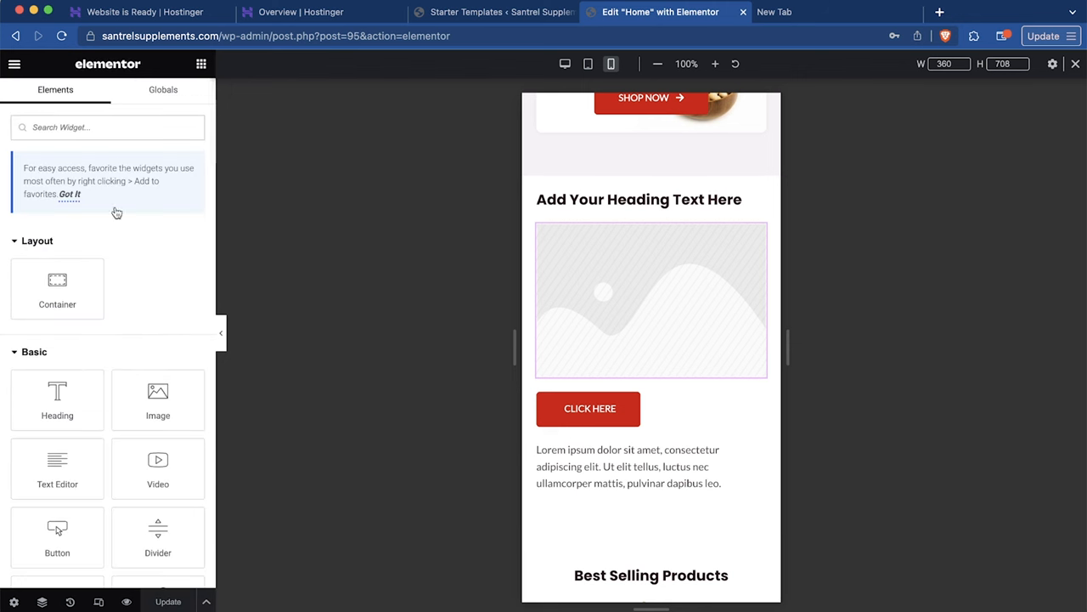
# Exit the Elementor editor from its main menu to the WP Dashboard
pyautogui.click(15, 64)
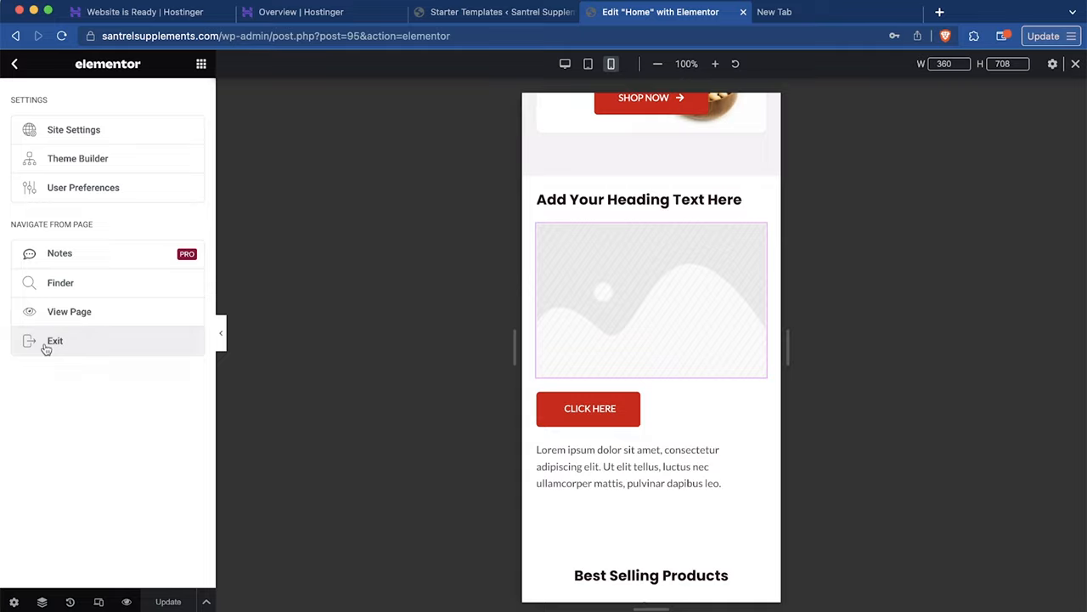
pyautogui.click(54, 341)
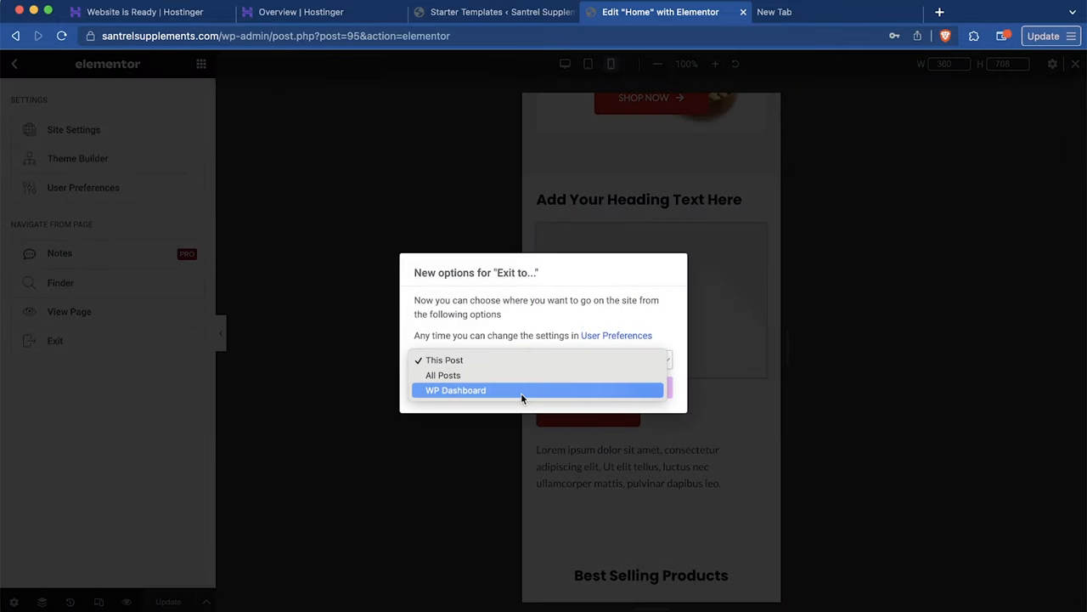
pyautogui.click(456, 390)
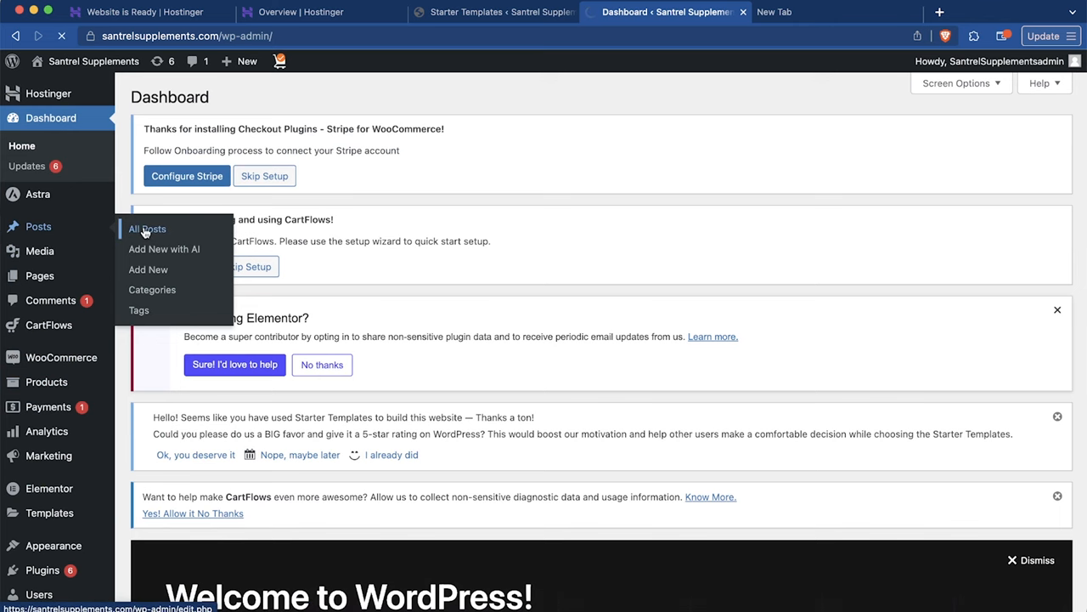
# Move the Test post from All Posts to the Trash
pyautogui.click(147, 229)
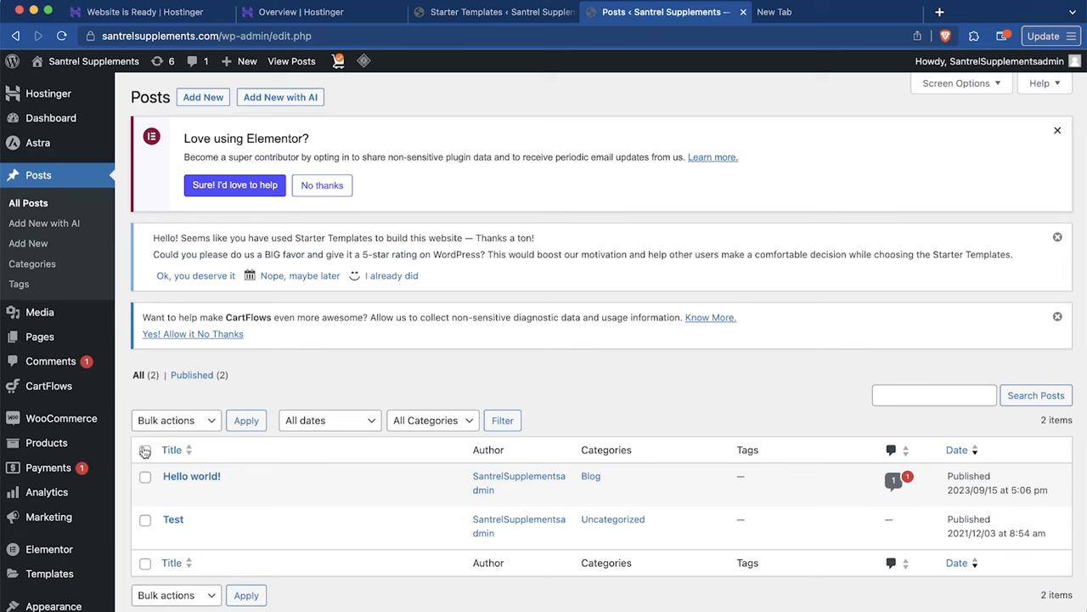
pyautogui.click(145, 519)
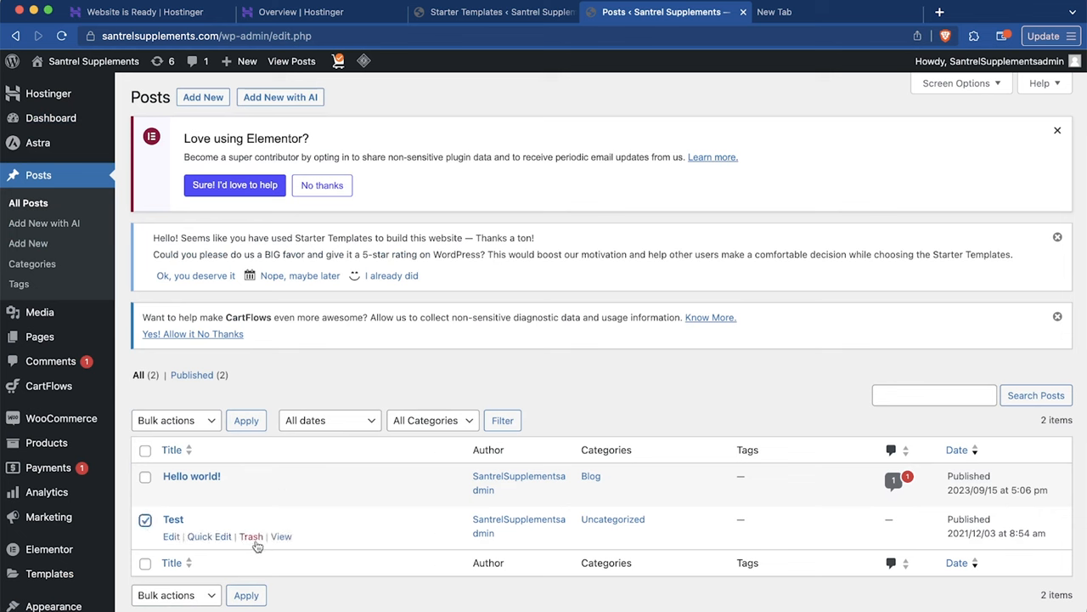
pyautogui.click(250, 536)
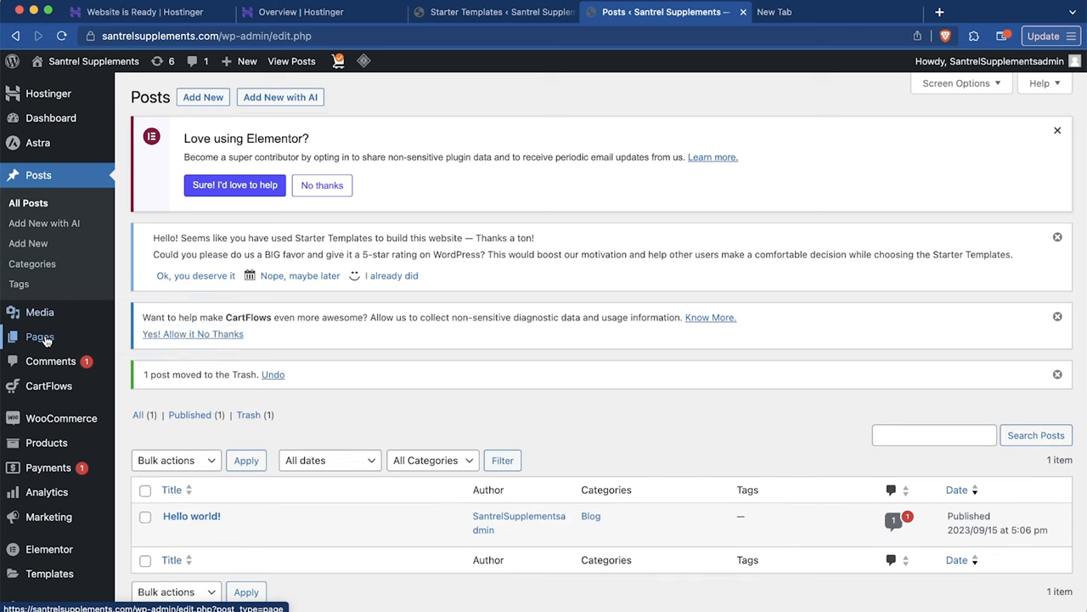
# Open the Pages list showing About, Cart, Checkout, Home, Shop and more
pyautogui.click(40, 336)
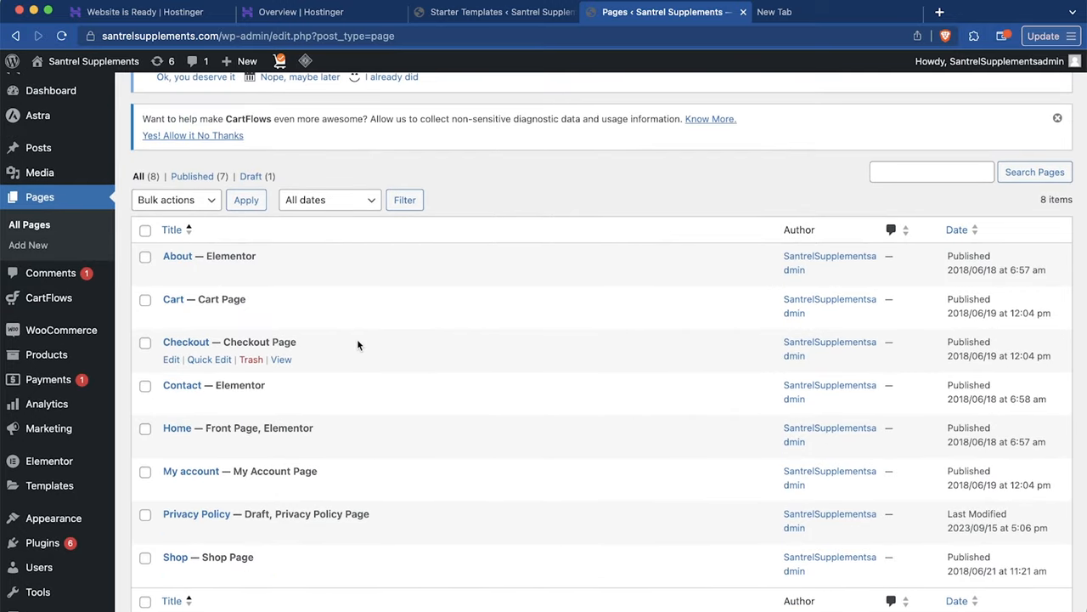
pyautogui.moveTo(402, 514)
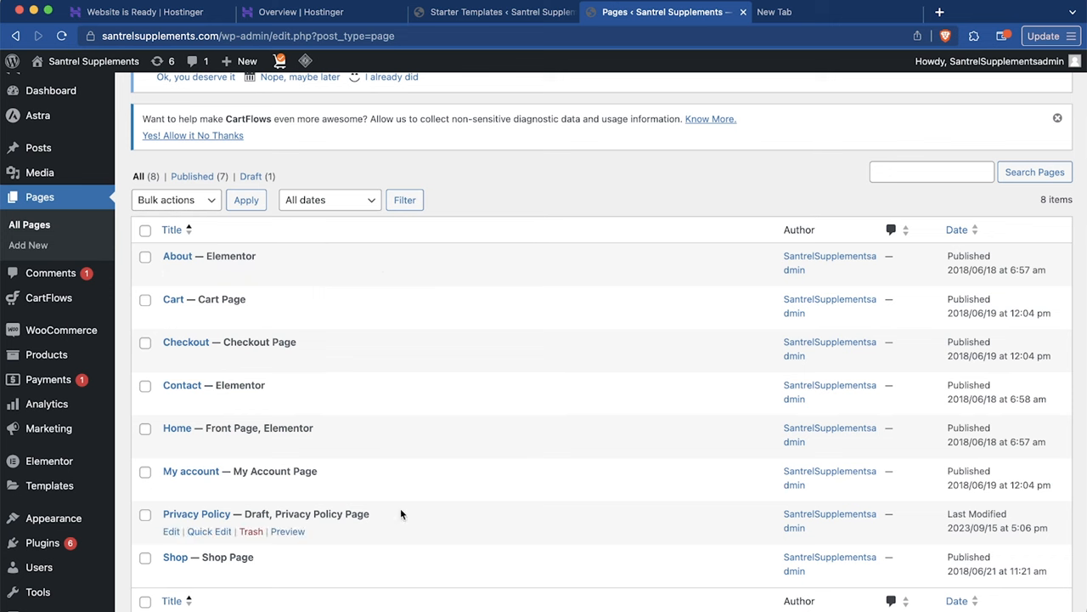
pyautogui.moveTo(401, 367)
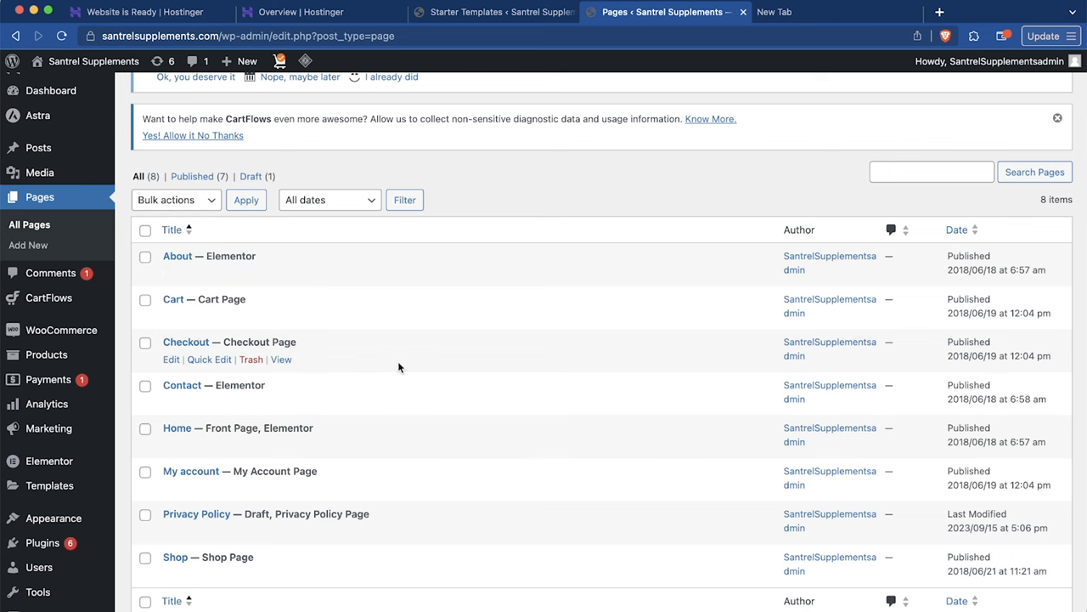
pyautogui.moveTo(48, 297)
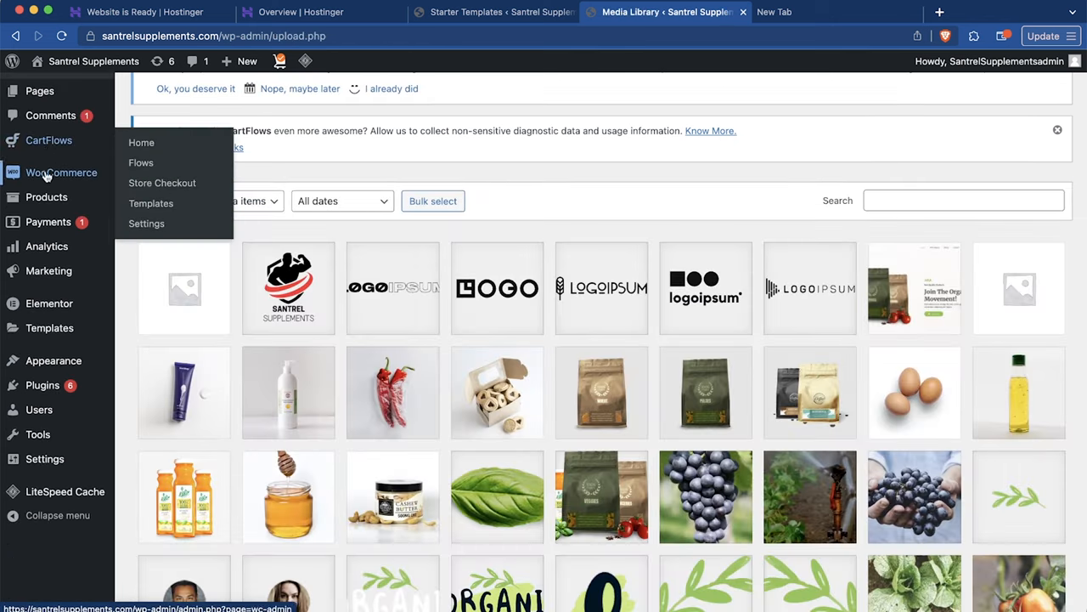
pyautogui.moveTo(60, 172)
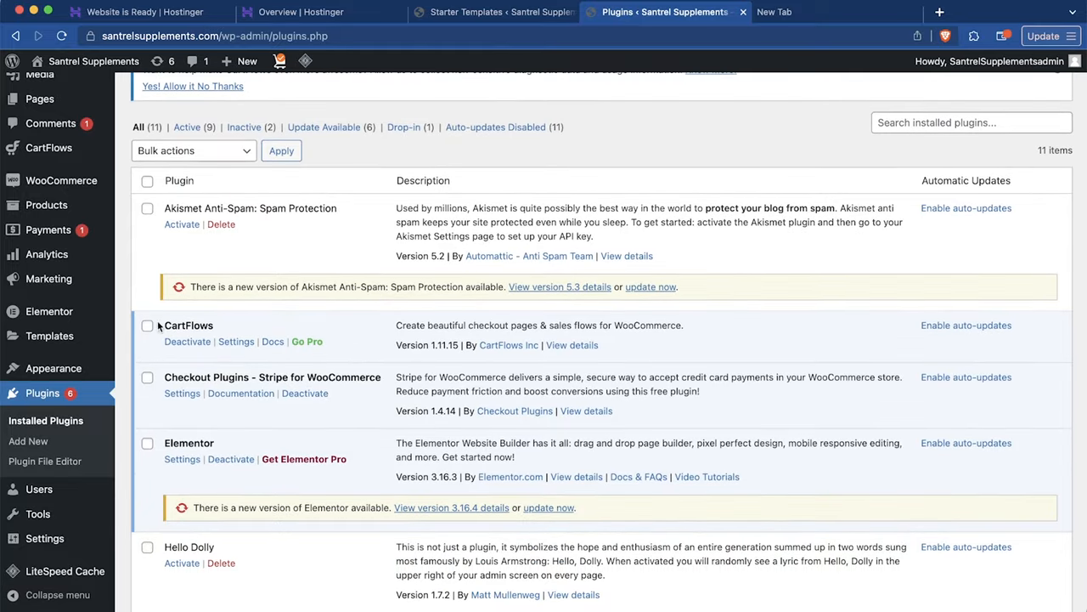
# Deactivate CartFlows and confirm deleting the plugin and its data
pyautogui.click(147, 326)
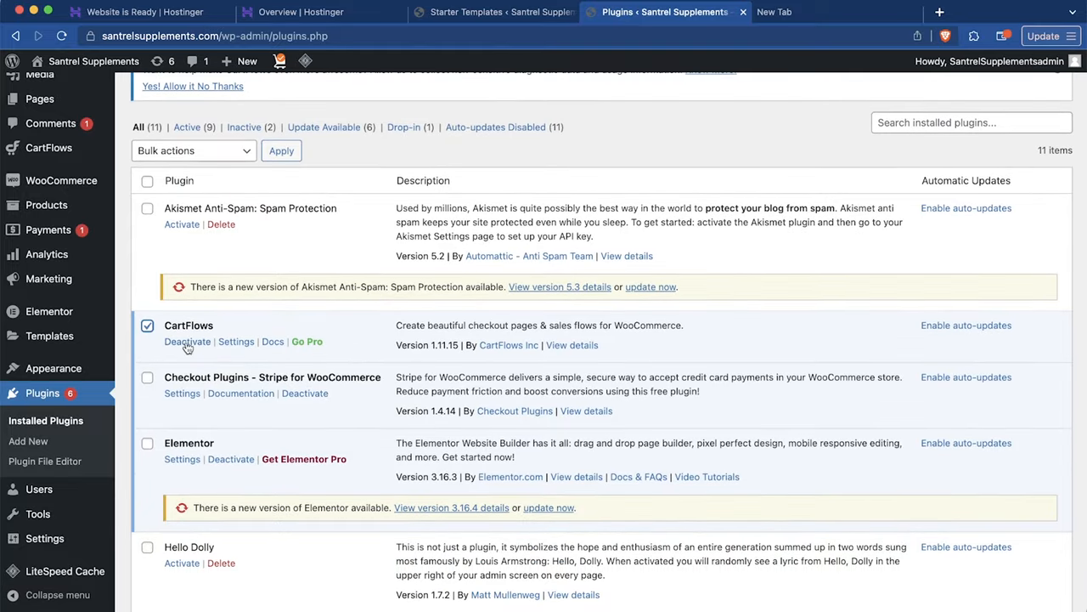
pyautogui.click(187, 340)
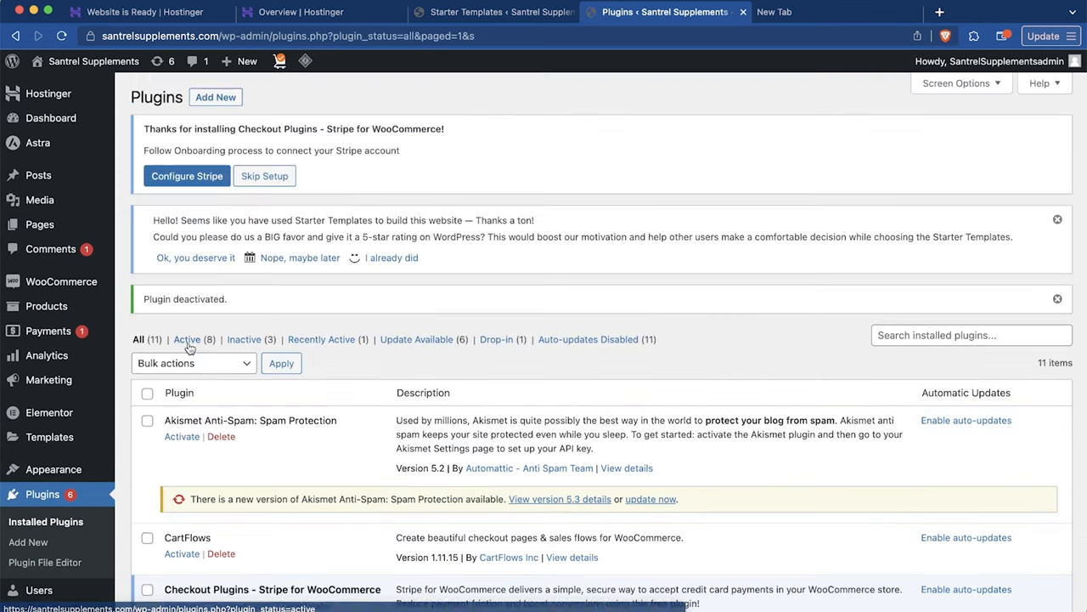
pyautogui.scroll(-3)
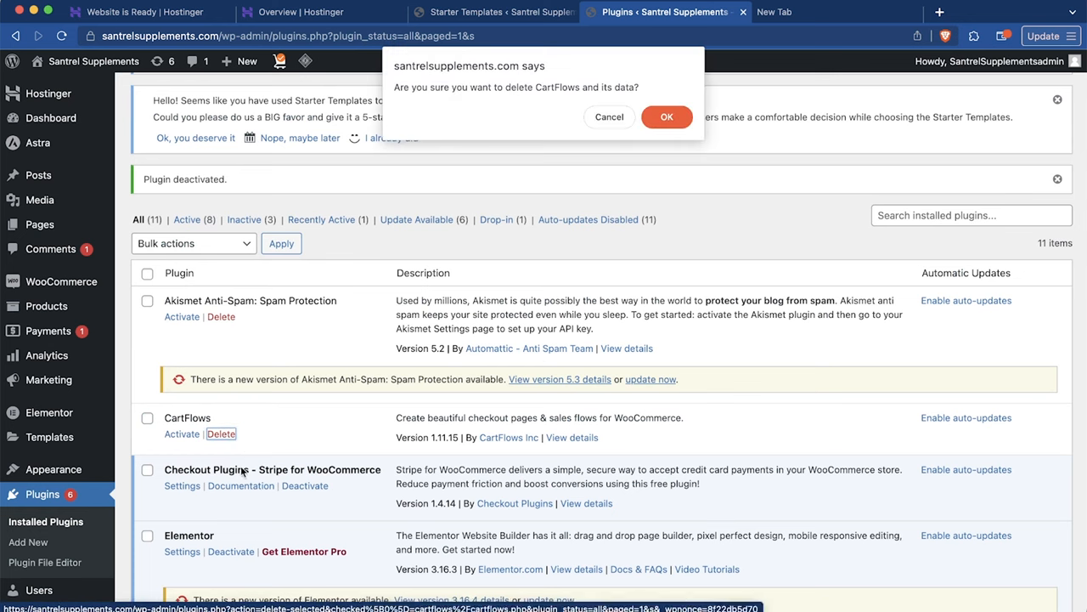
pyautogui.moveTo(543, 445)
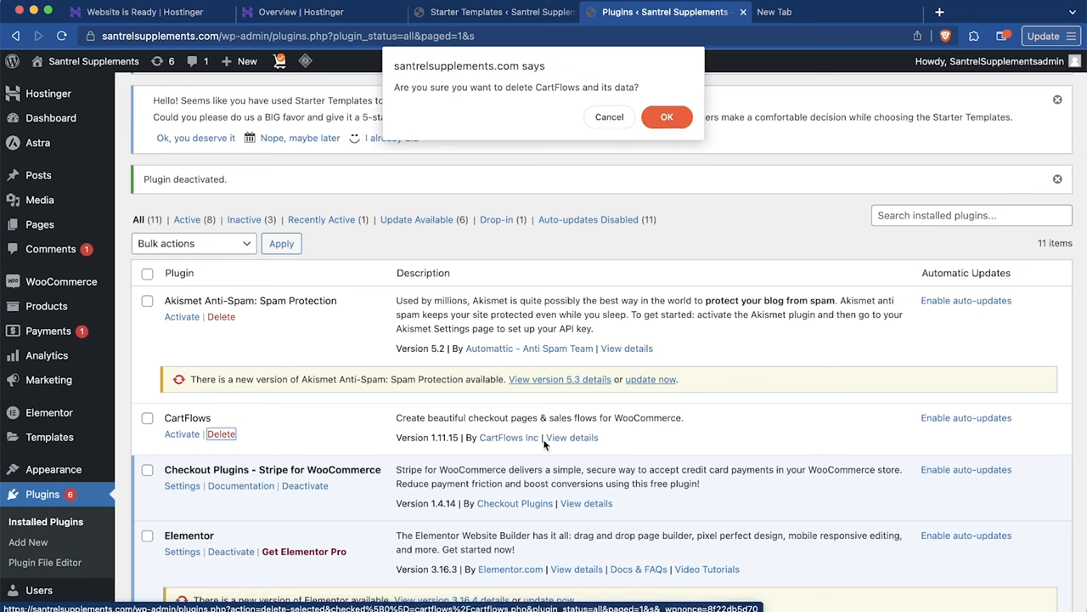
pyautogui.click(666, 116)
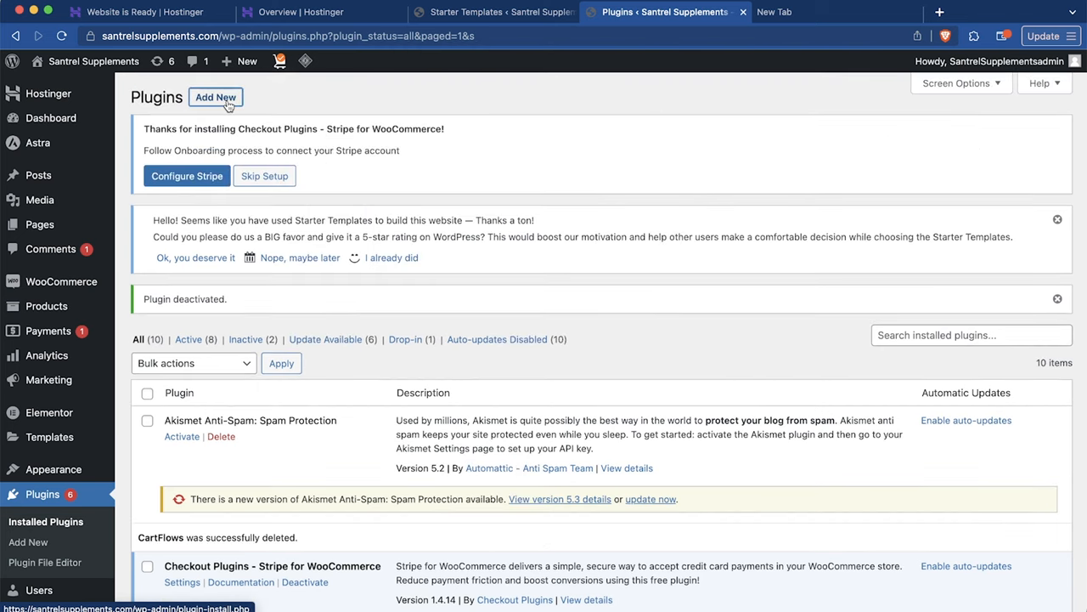
# Browse the featured plugins in the Add New plugin directory
pyautogui.click(215, 97)
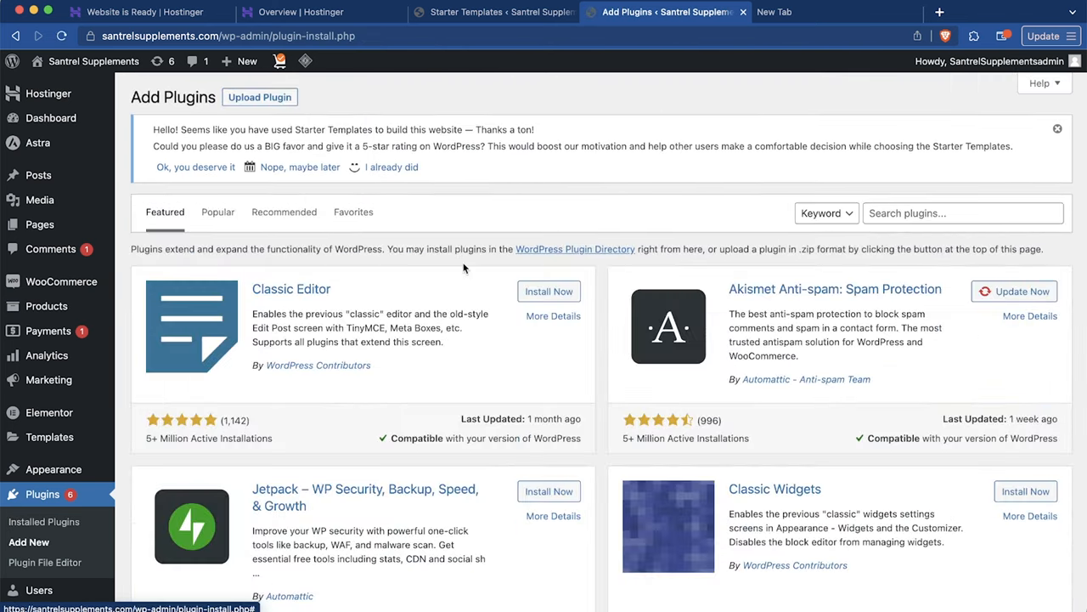
pyautogui.scroll(-3)
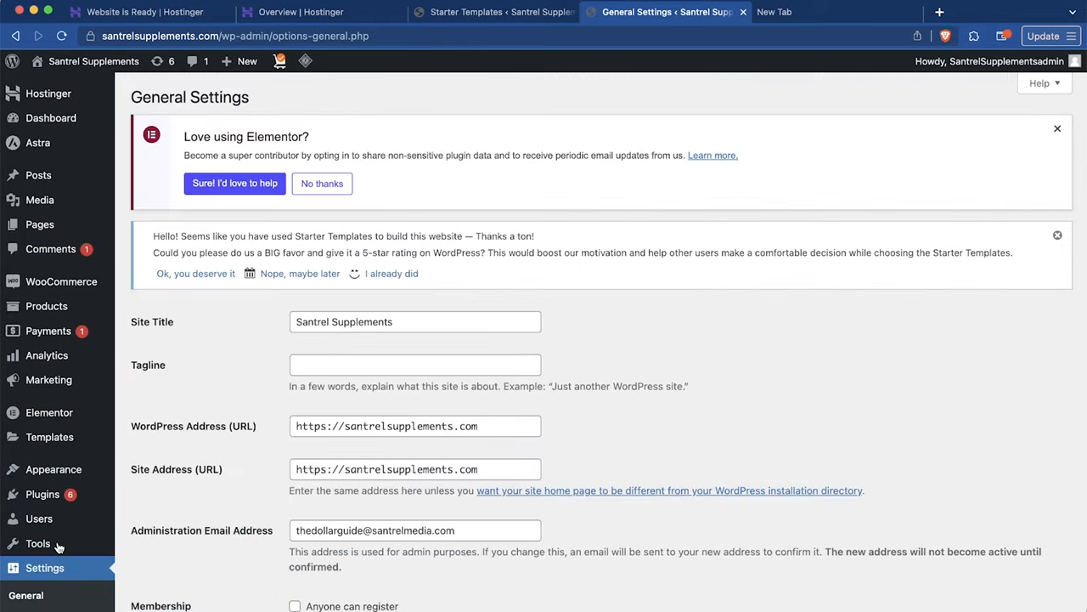
# Confirm the site title Santrel Supplements and scroll through the General Settings
pyautogui.click(415, 322)
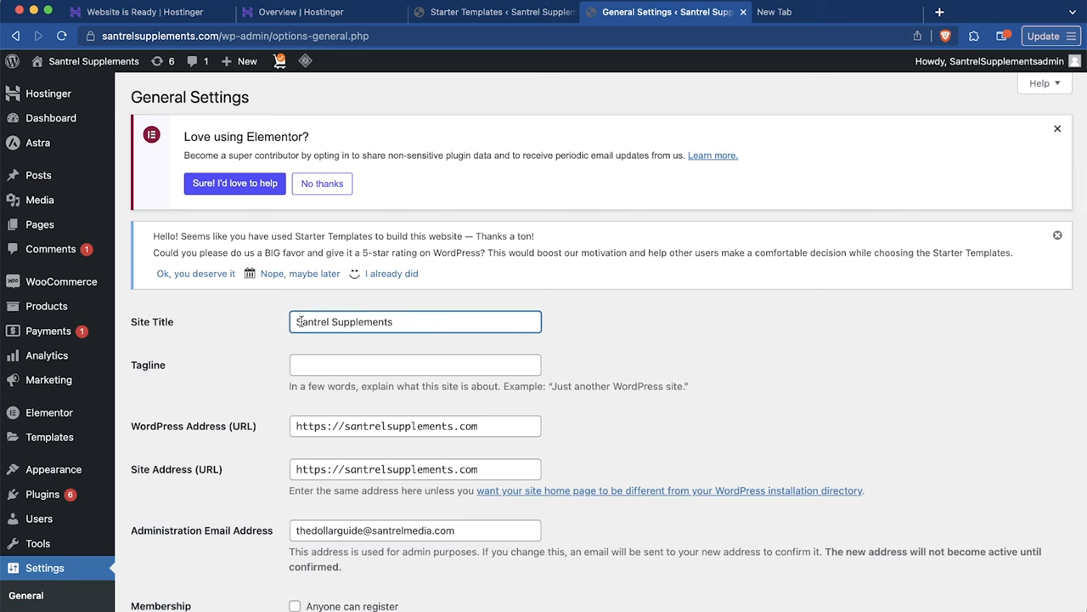
pyautogui.scroll(-3)
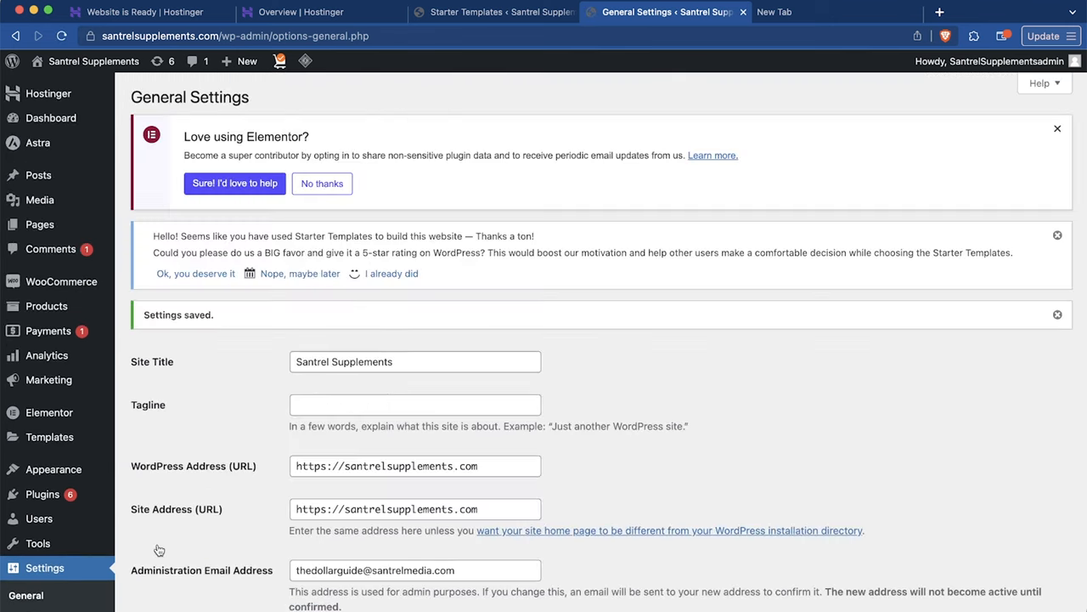
pyautogui.scroll(-3)
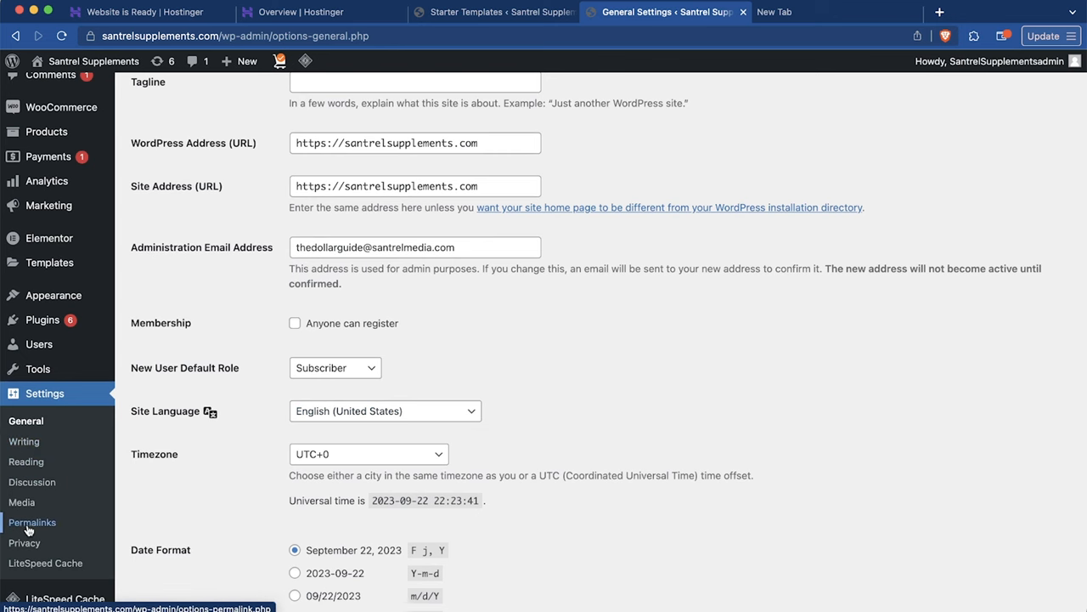
# Save the Permalinks settings with the Post name structure selected
pyautogui.click(32, 523)
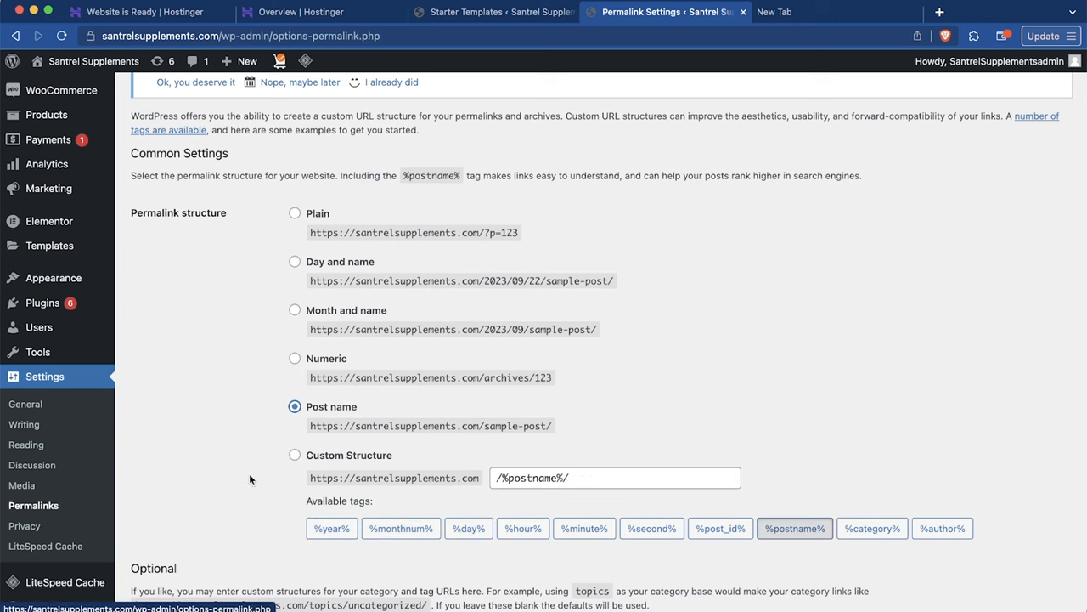
pyautogui.scroll(-3)
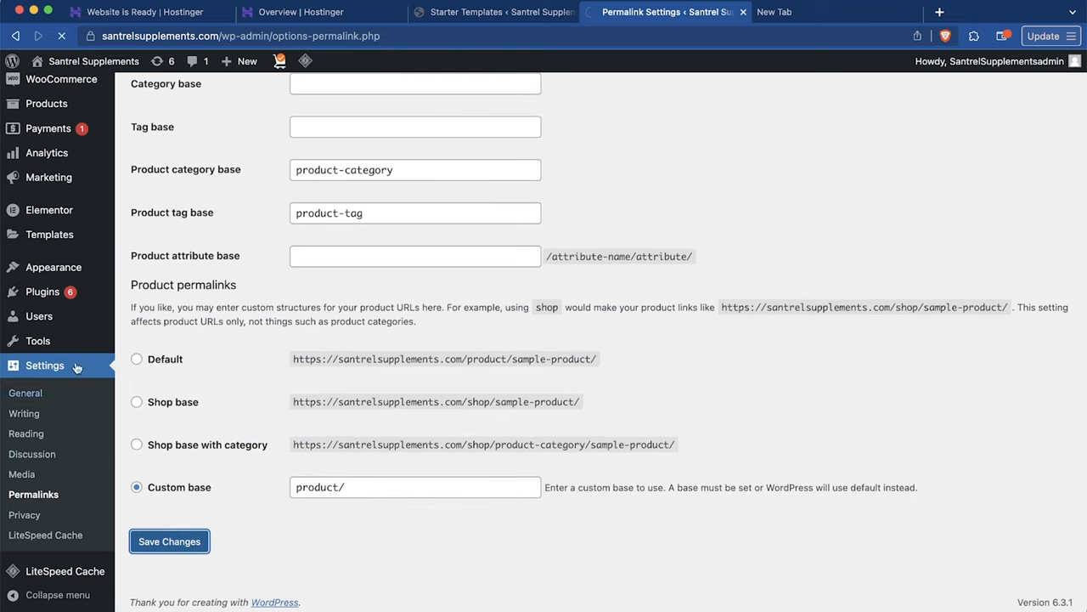
pyautogui.click(169, 541)
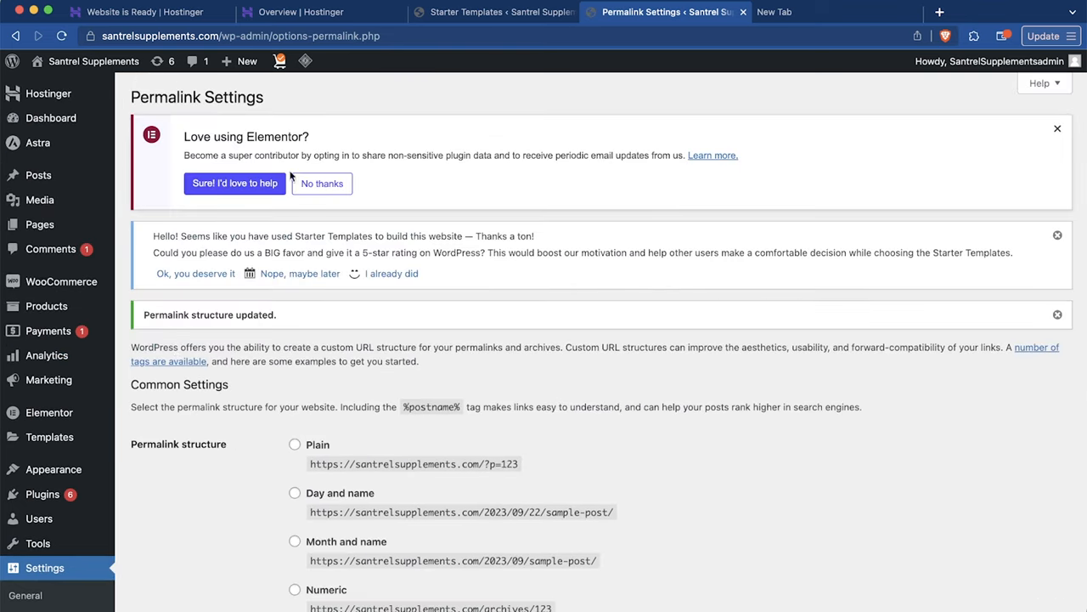